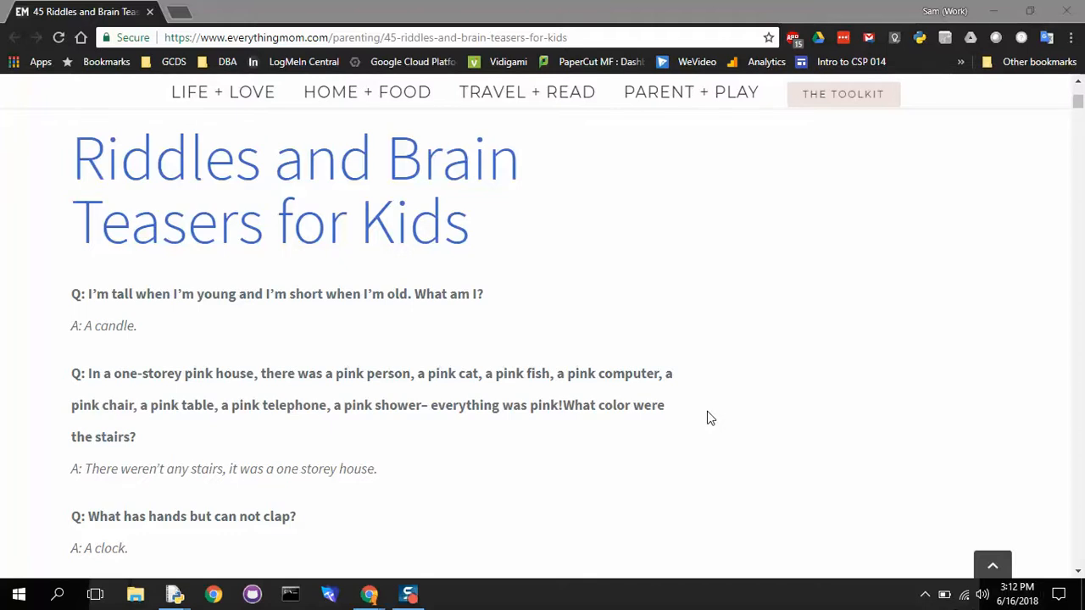
pyautogui.moveTo(14, 312)
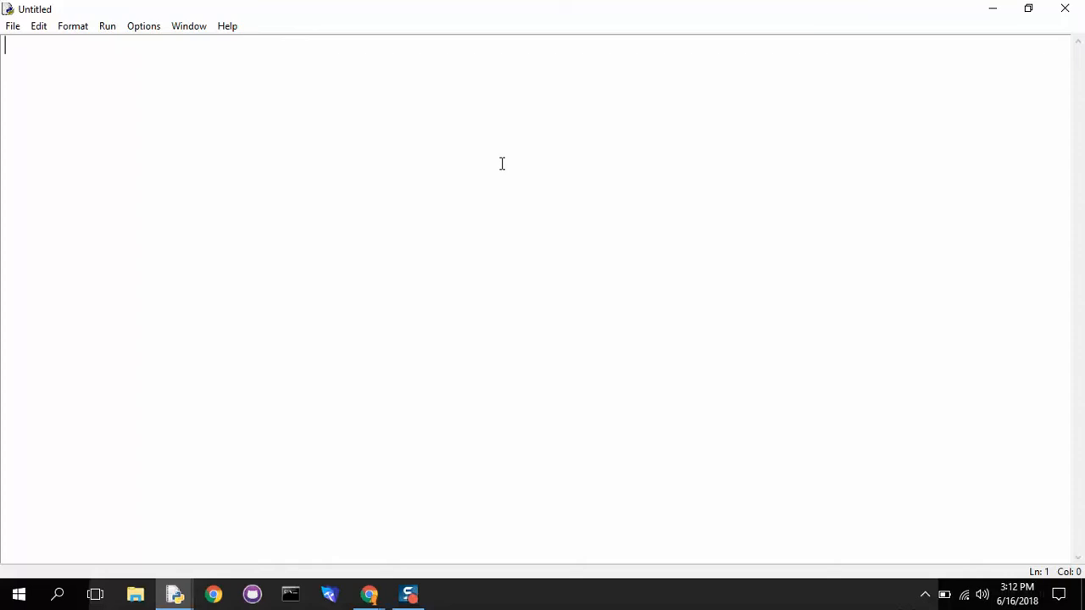
# Write guess = 0 and while True:, briefly trying 'True == True' before keeping plain while True
pyautogui.write('guess = 0')
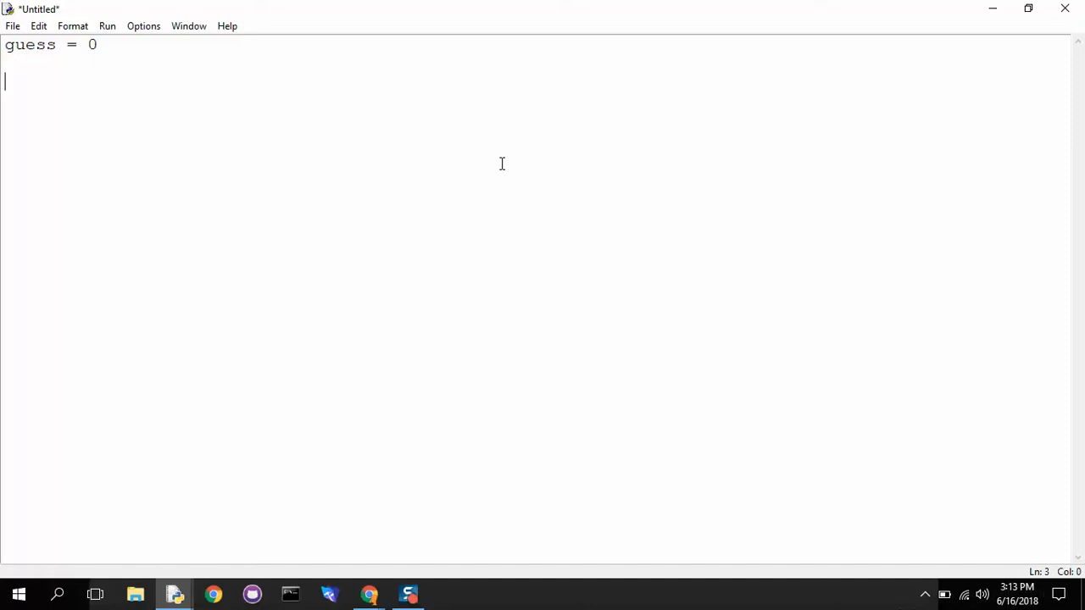
pyautogui.write('while')
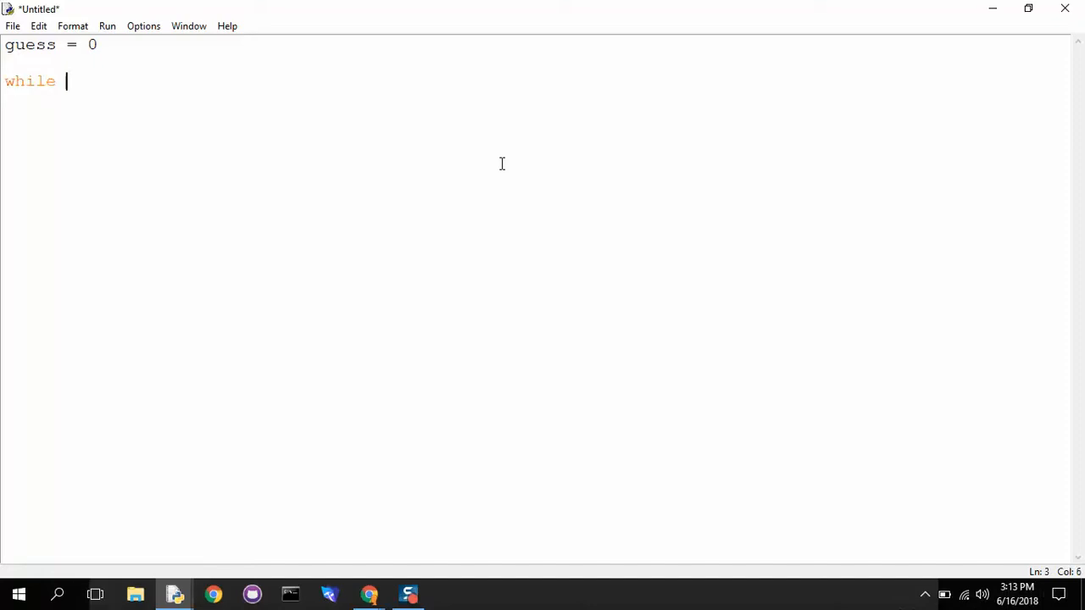
pyautogui.write('True:')
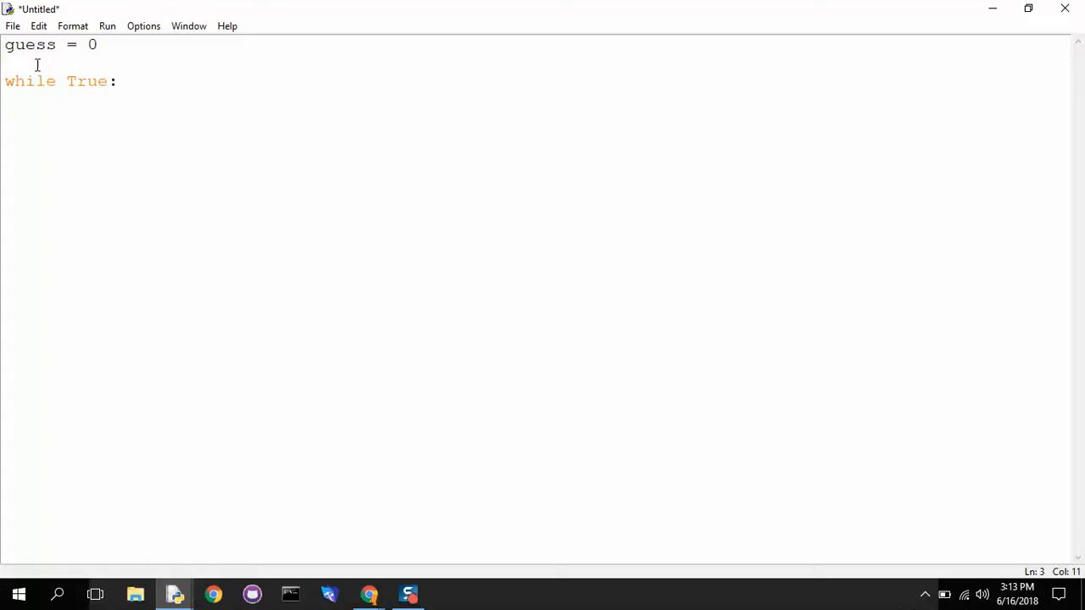
pyautogui.click(111, 82)
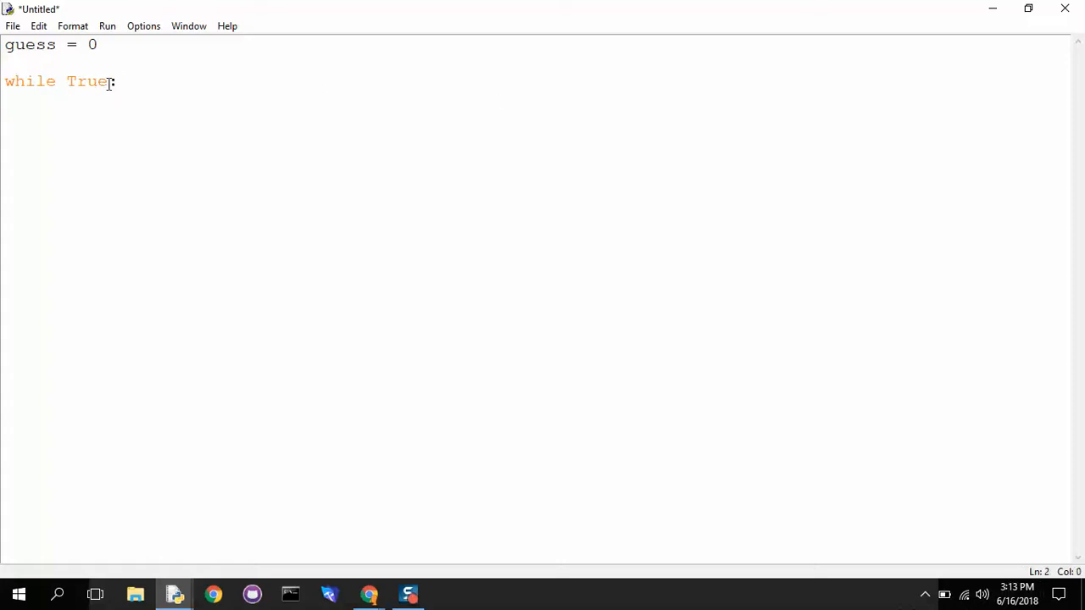
pyautogui.write('==')
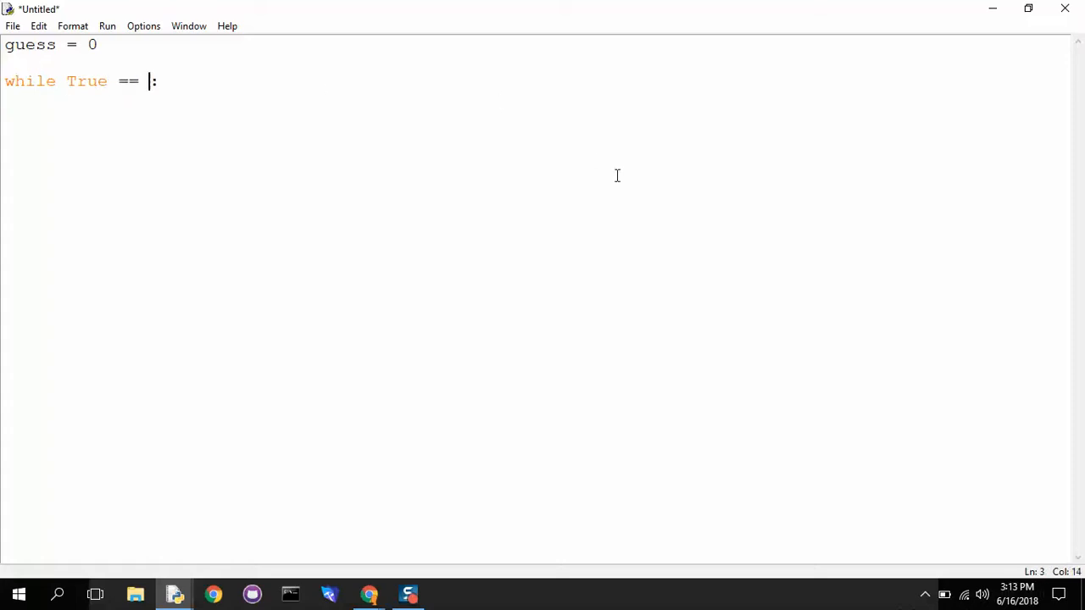
pyautogui.write('True')
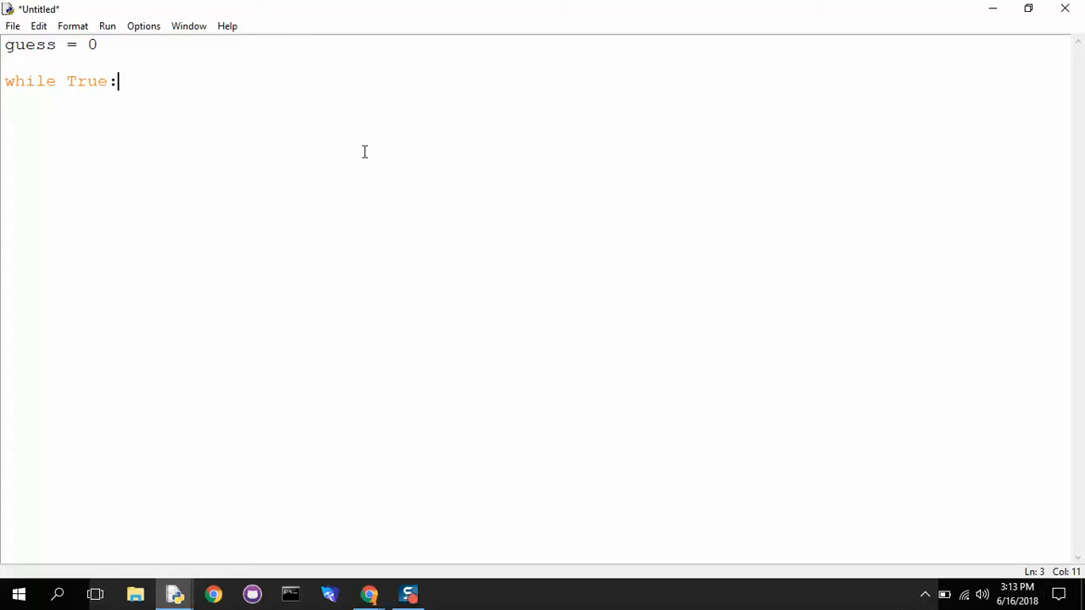
pyautogui.press('enter')
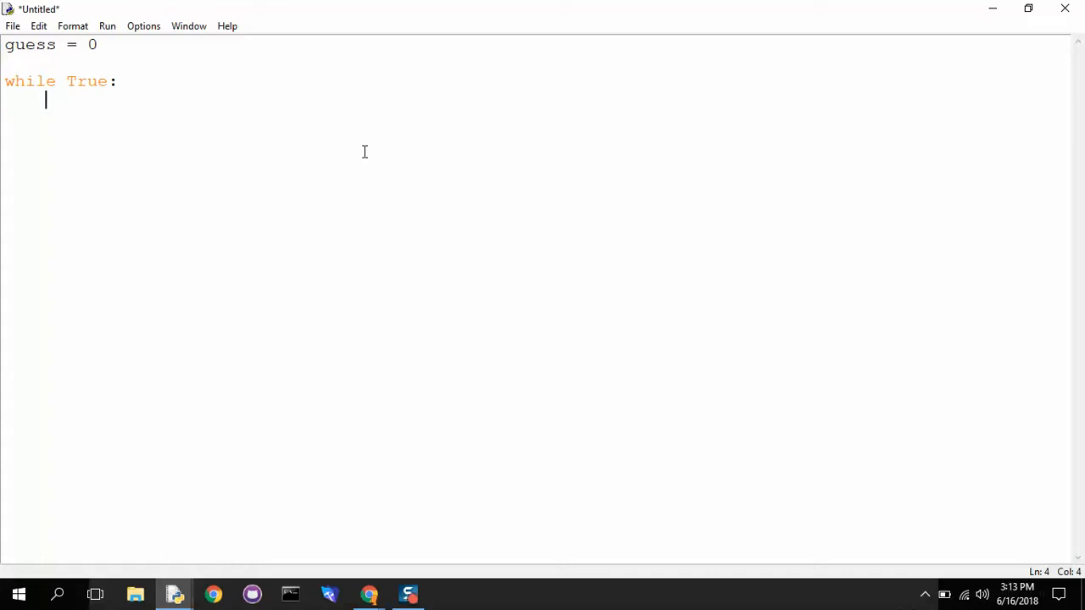
# Add print("I'm tall when I'm young and I'm short when I'm old. What am I?") inside the loop
pyautogui.write('print')
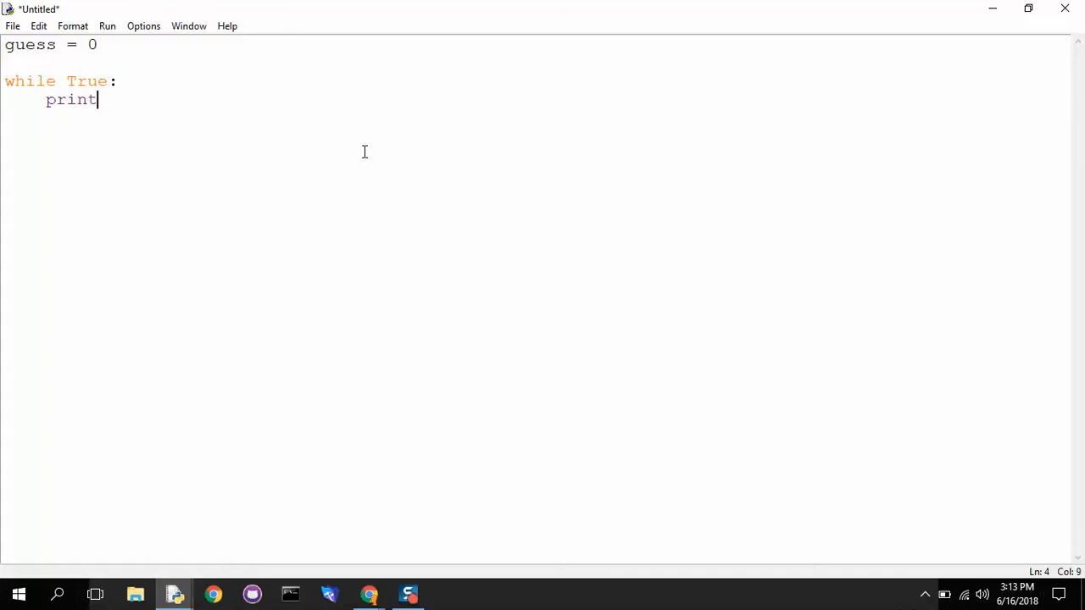
pyautogui.write('(')
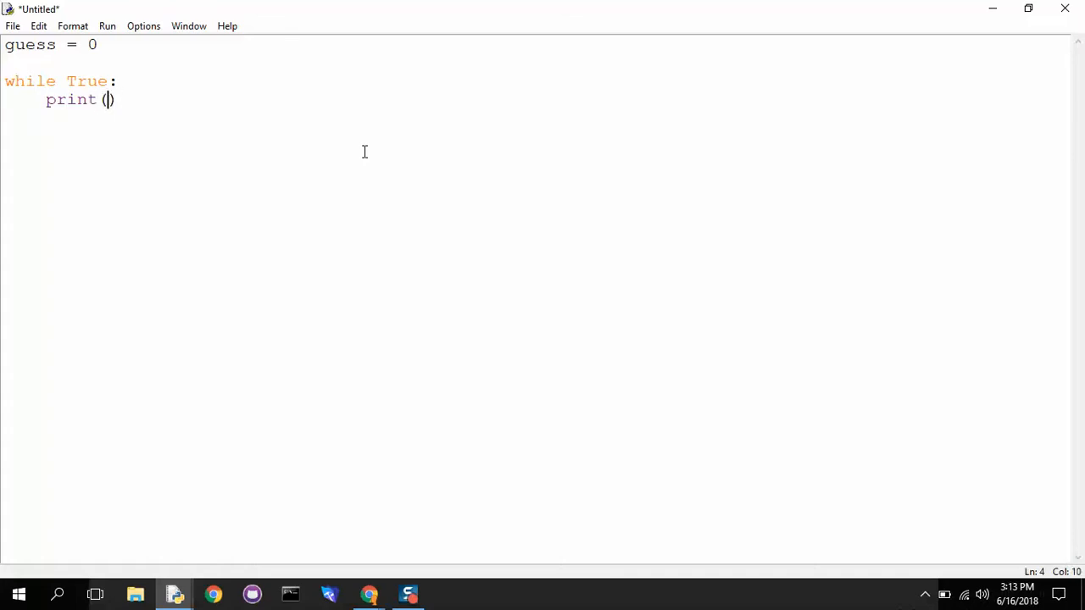
pyautogui.write('"')
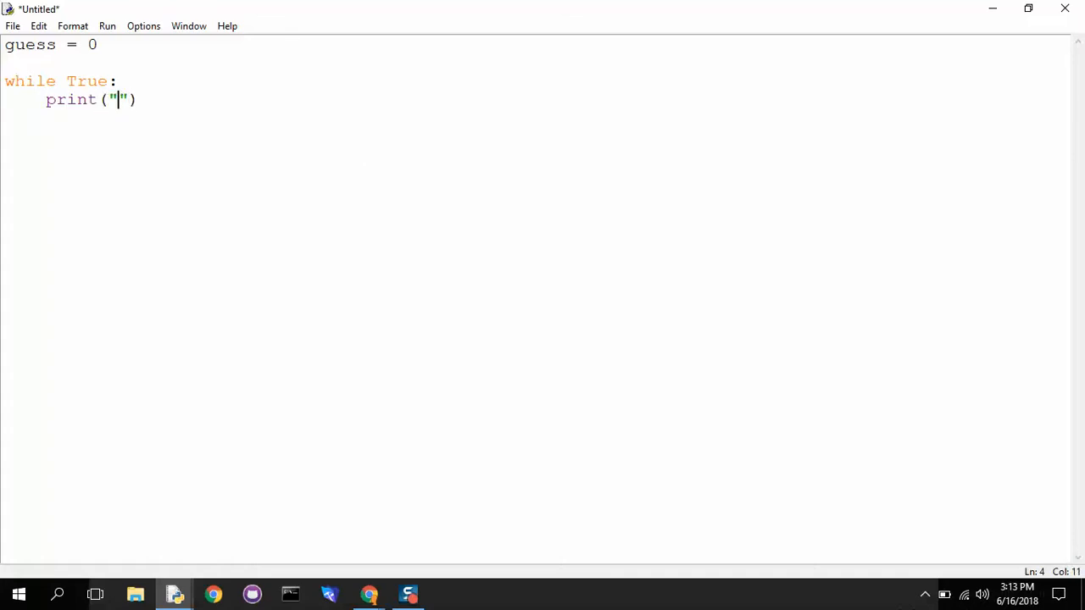
pyautogui.click(367, 593)
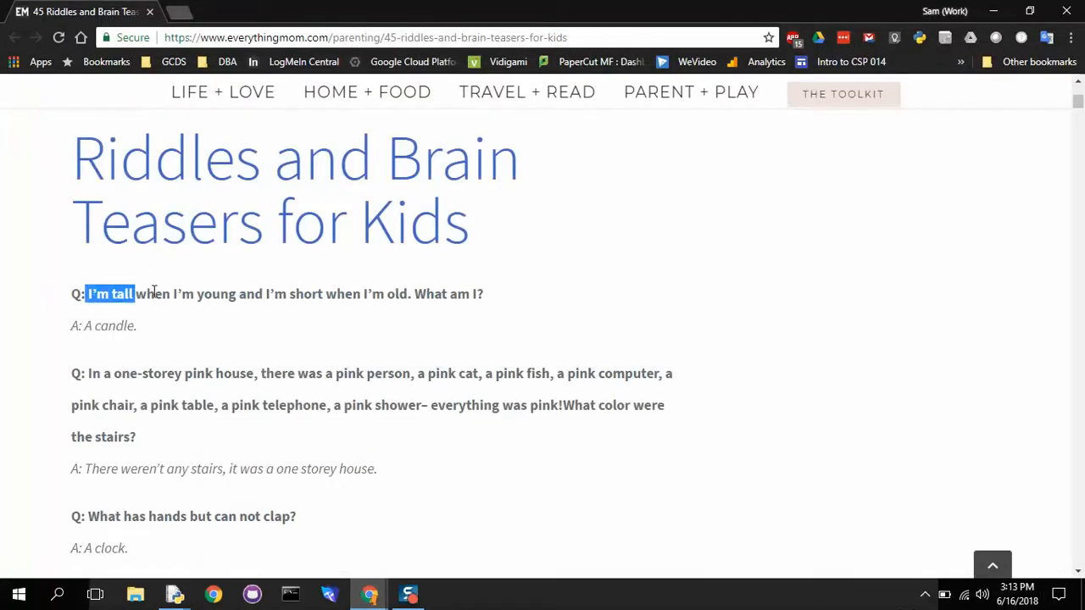
pyautogui.moveTo(134, 295); pyautogui.dragTo(485, 294)
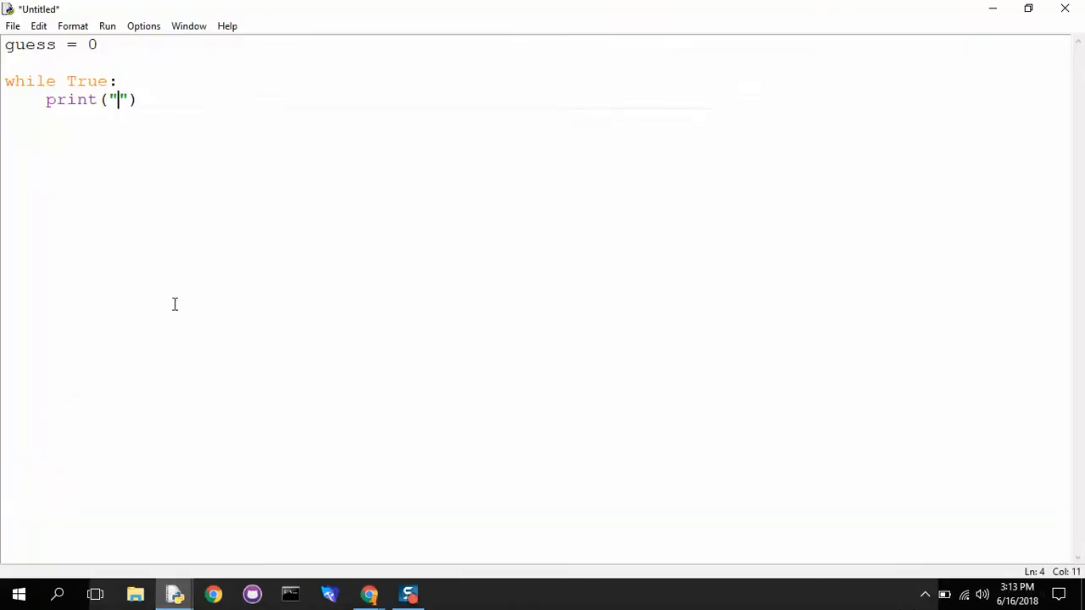
pyautogui.write("I'm tall when I'm young and I'm short when I'm old. What am I?")
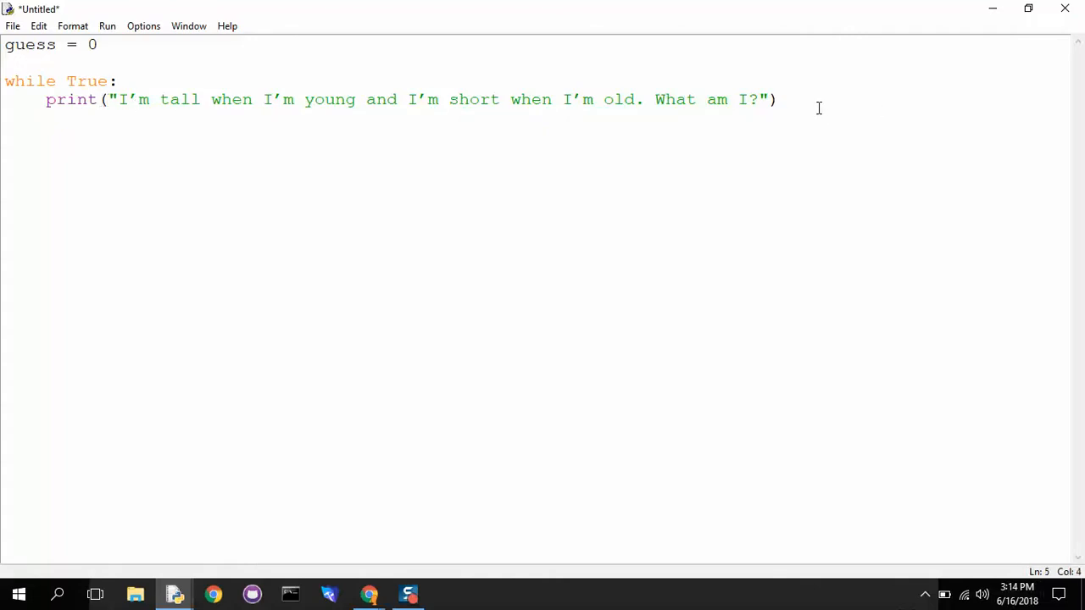
pyautogui.press('enter')
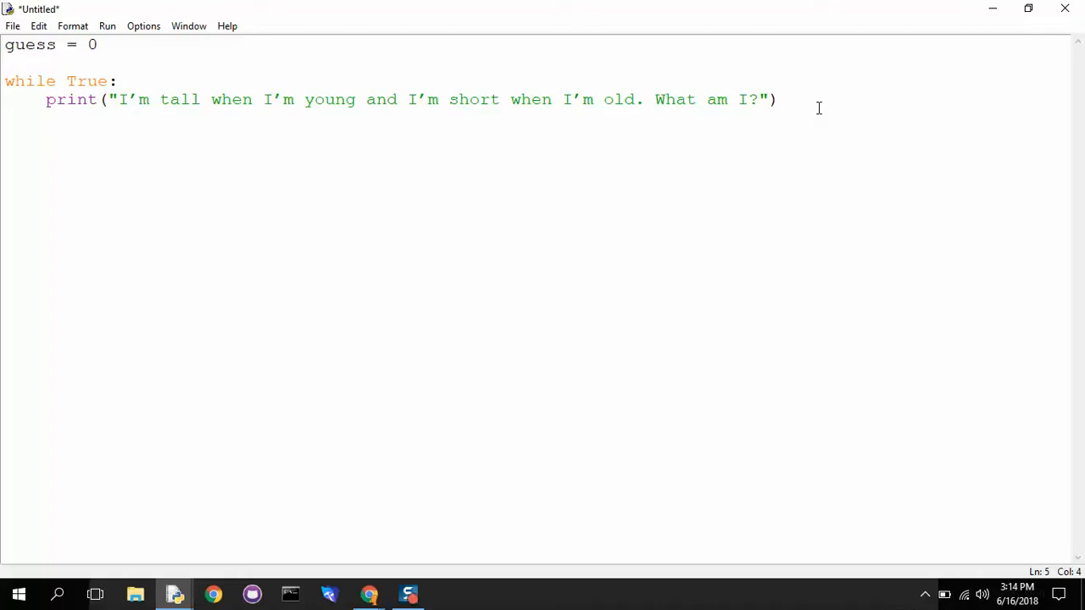
pyautogui.press('enter')
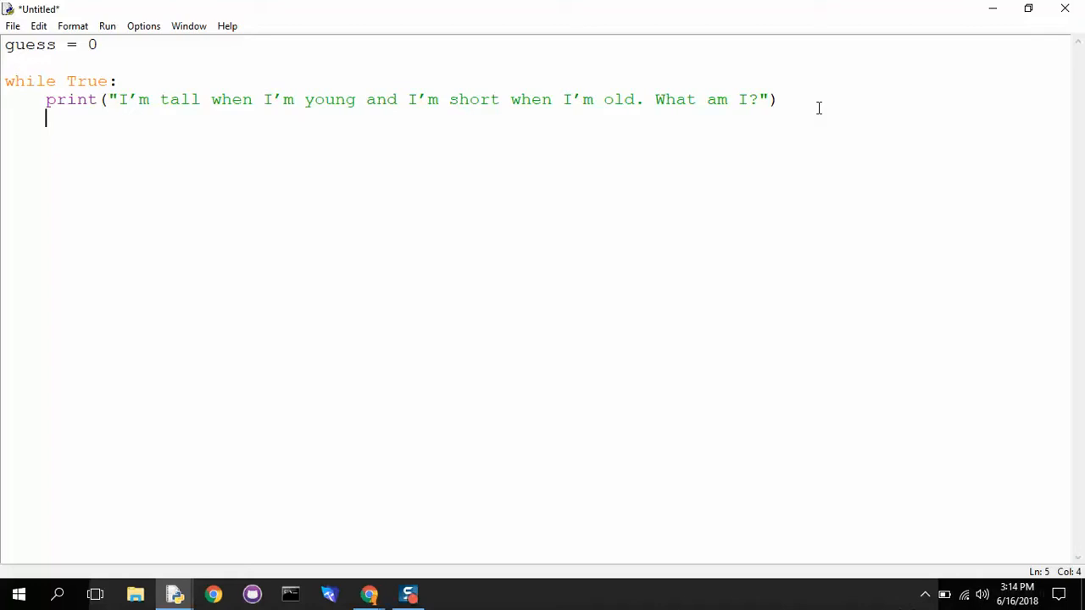
# Store the player's reply with answer = input()
pyautogui.write('answe')
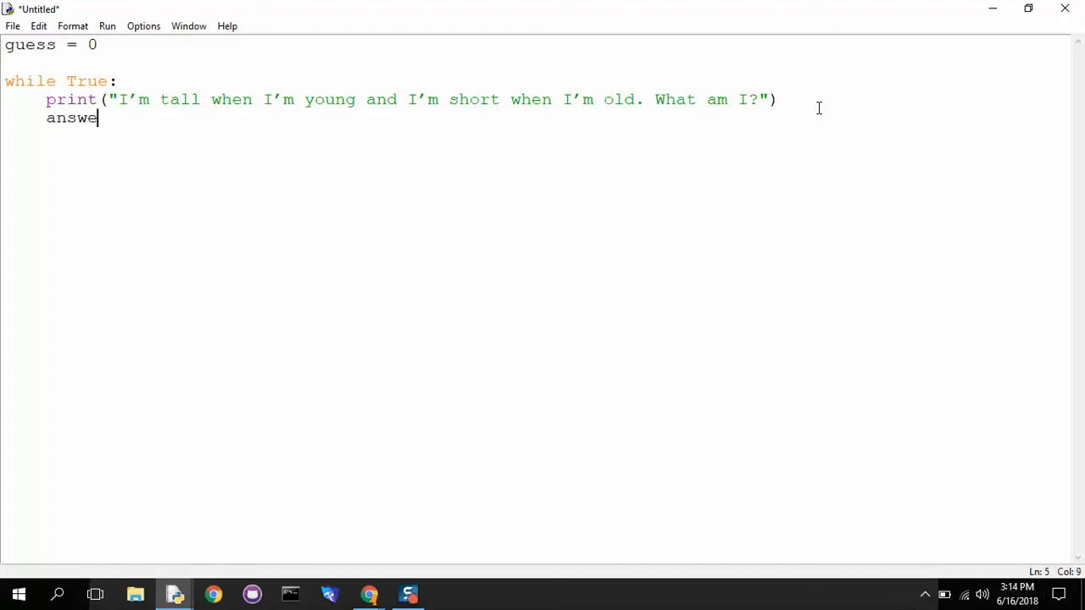
pyautogui.write('r = i')
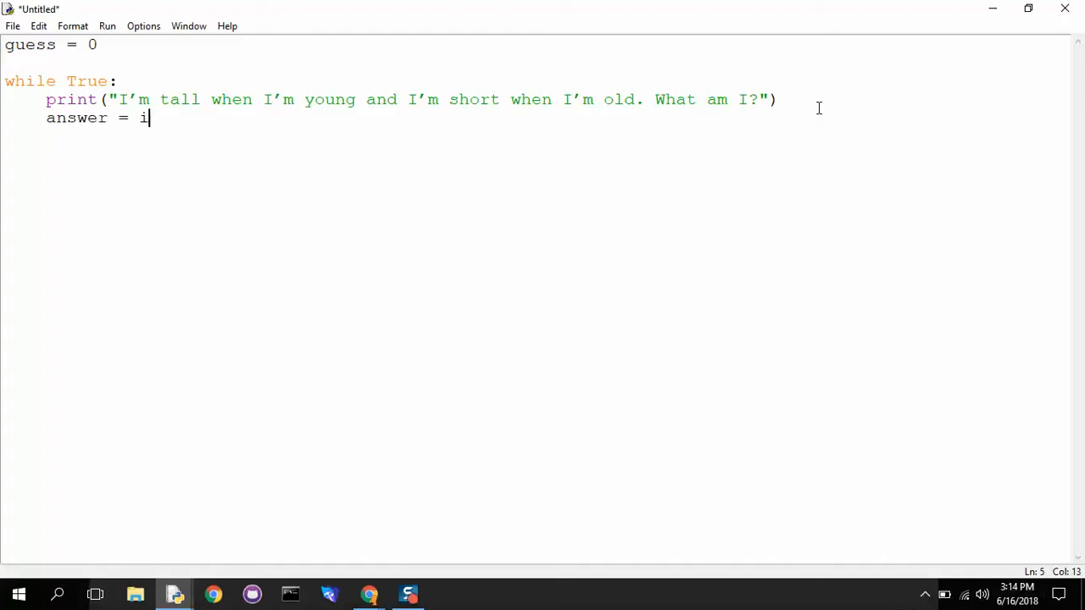
pyautogui.write('nput()')
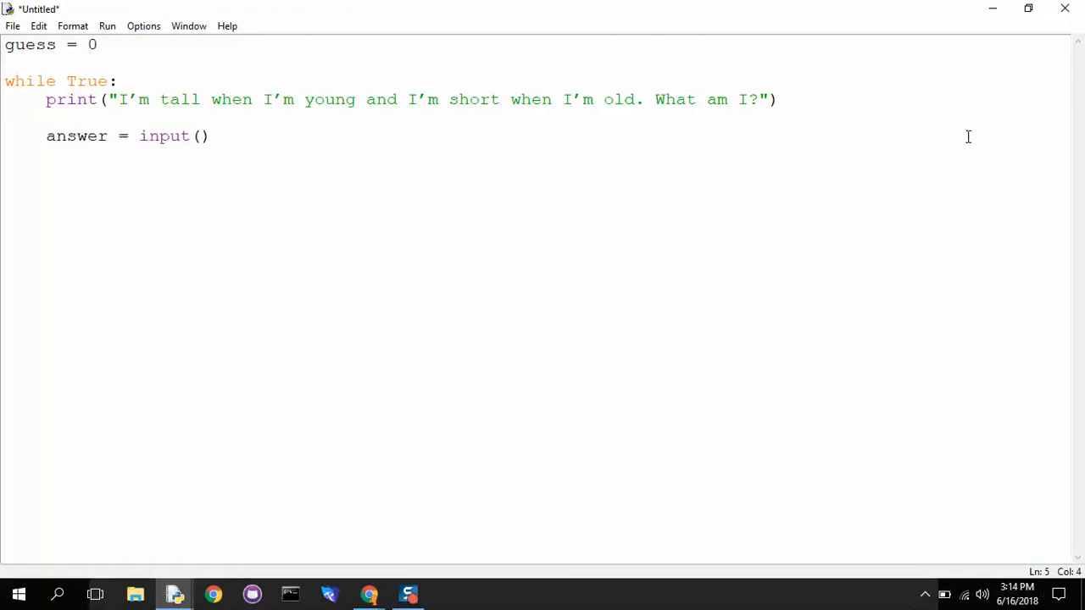
# Print "Type your guess, or type 'help1', help2', or 'I give up' below." above the input line
pyautogui.write('print("')
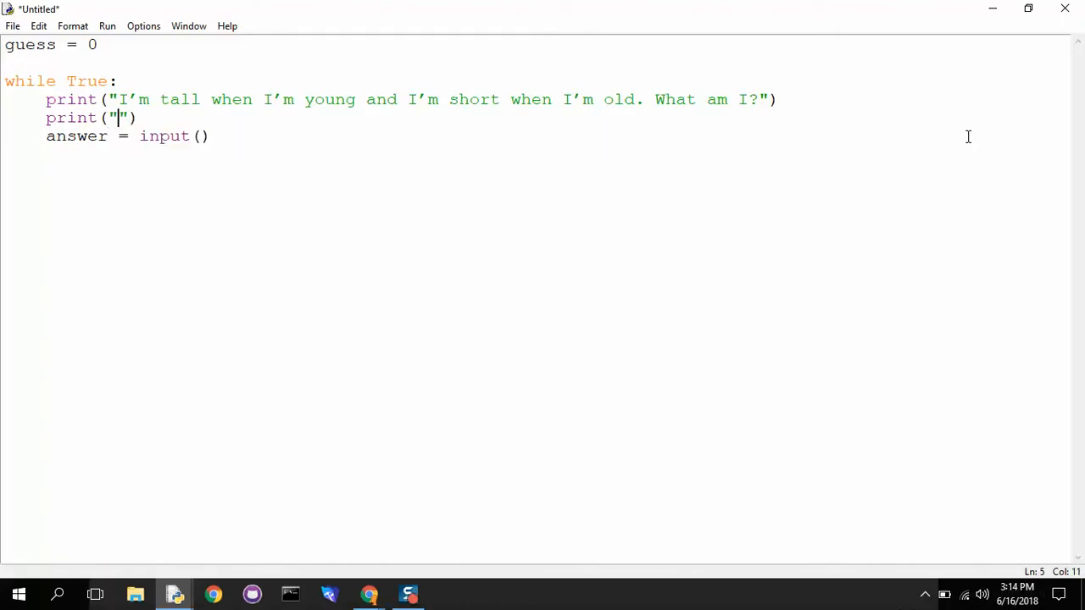
pyautogui.write('Type your guess, or type')
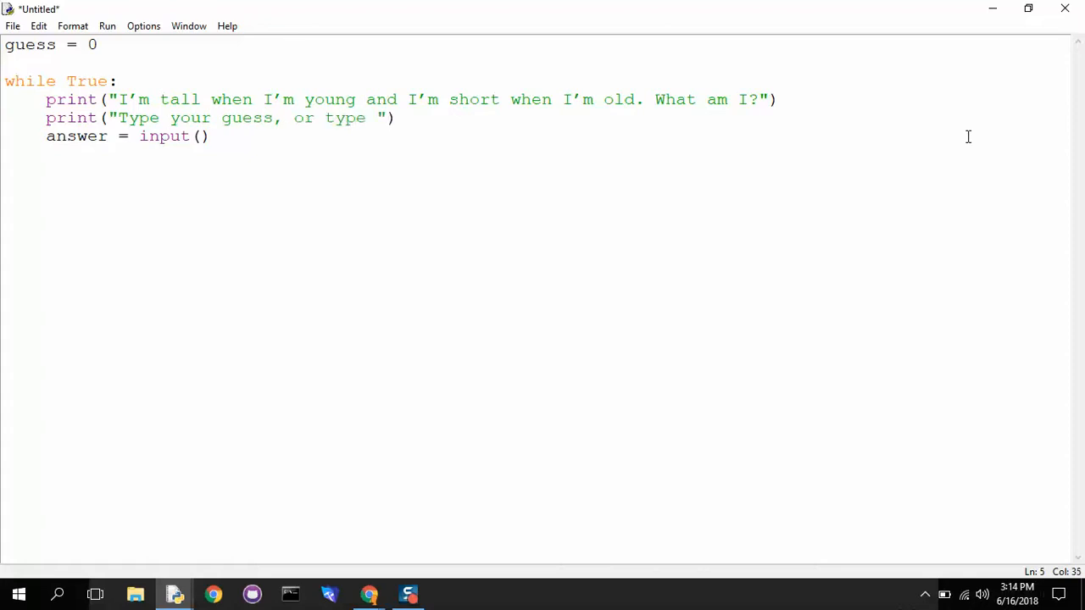
pyautogui.write("'help1', help")
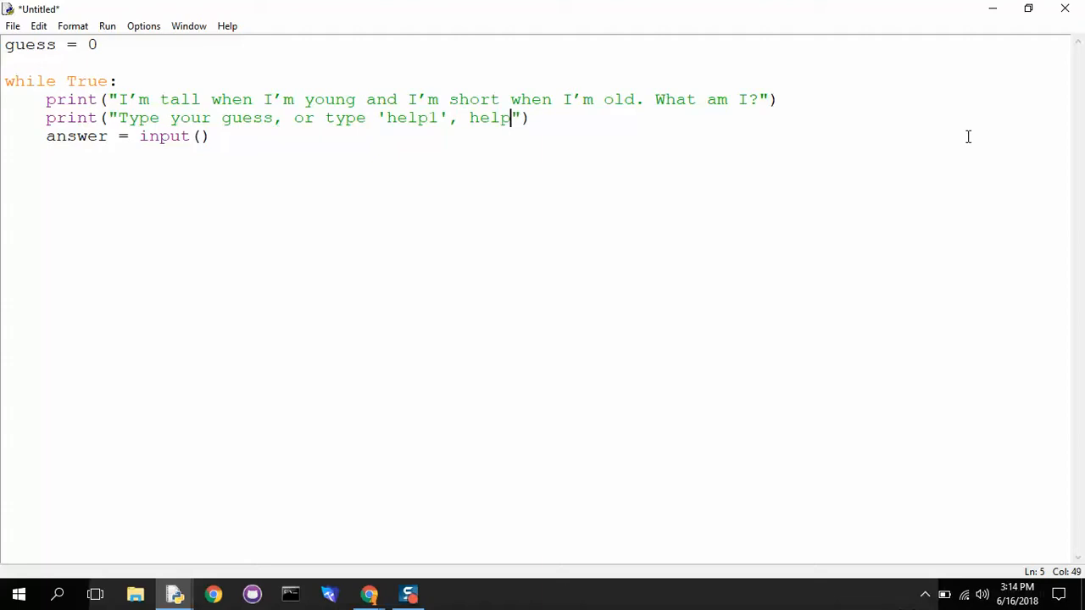
pyautogui.write("2', or")
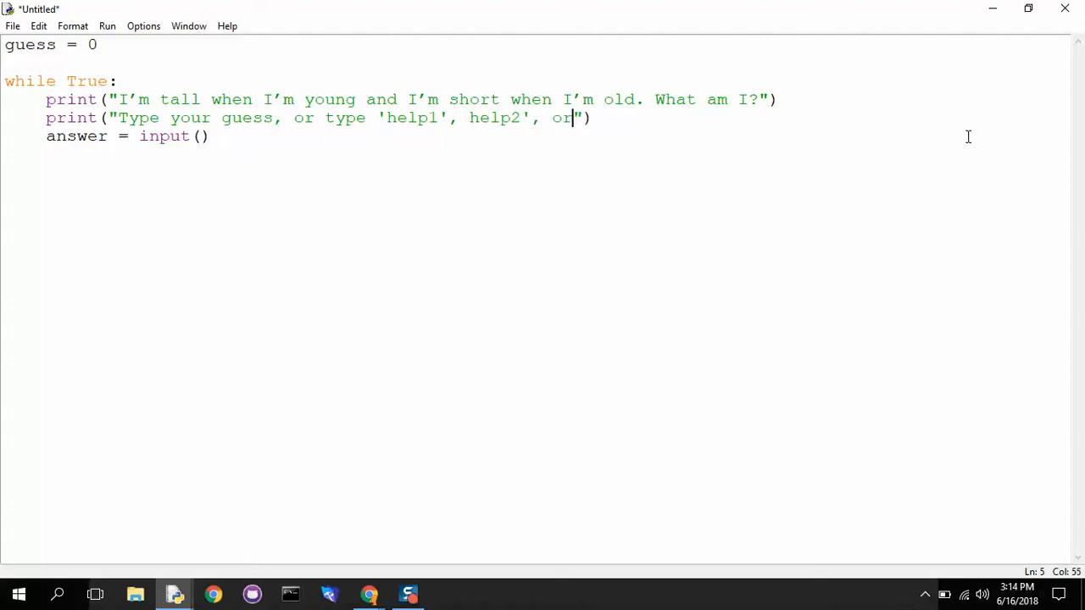
pyautogui.write("'")
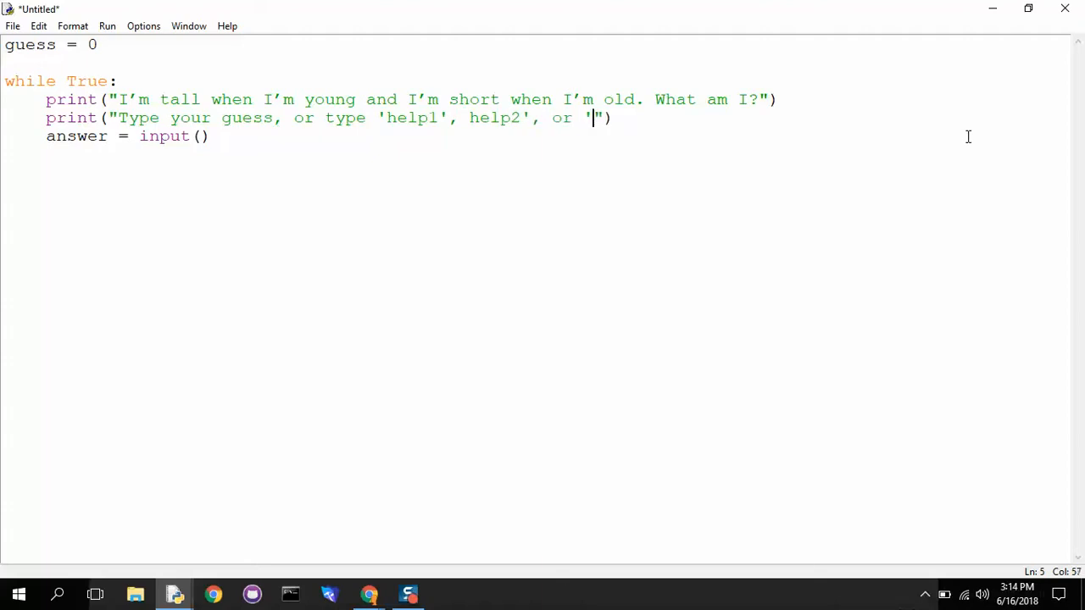
pyautogui.write("I give up'")
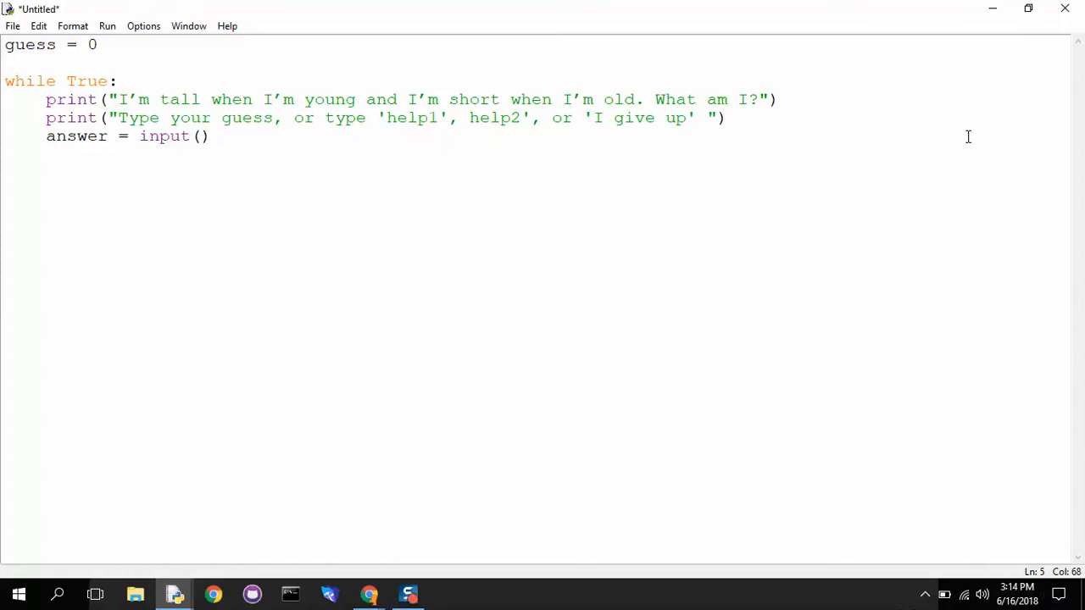
pyautogui.write('below.')
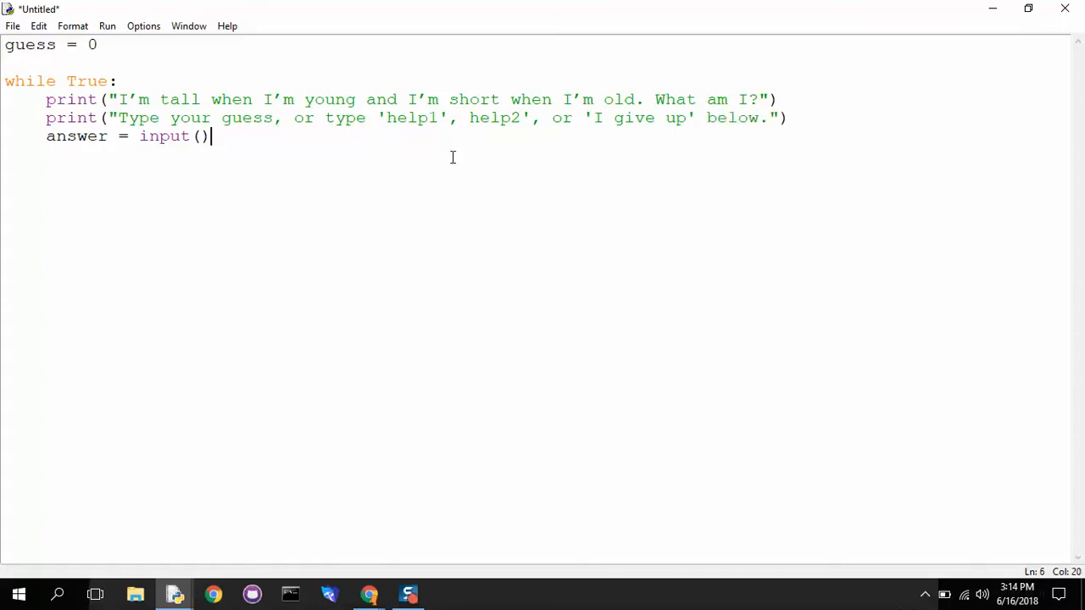
# Run the module and save the script to the Desktop as riddle SR.py
pyautogui.click(107, 26)
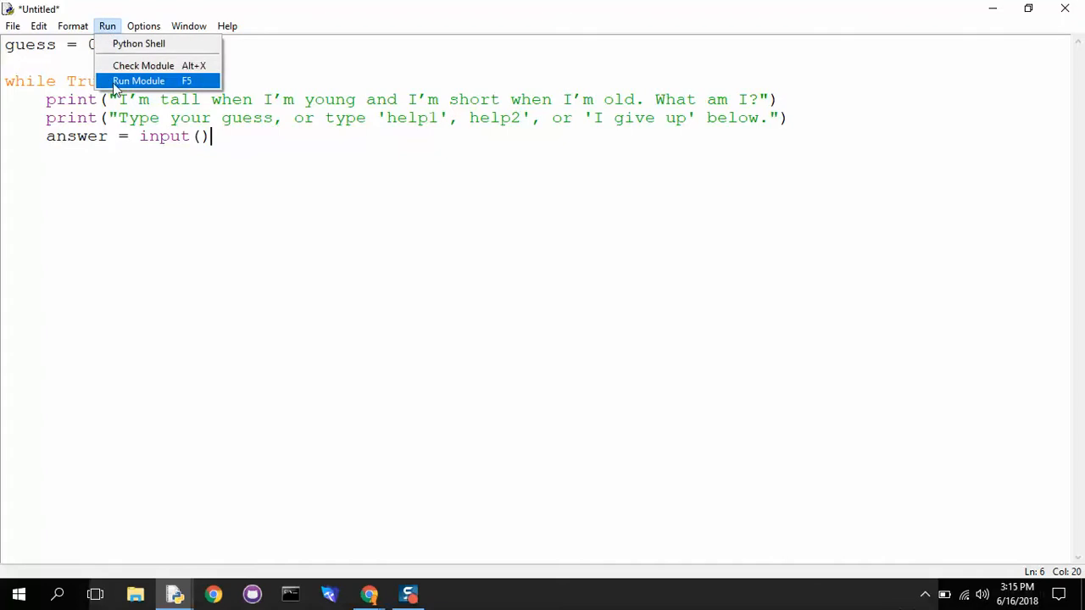
pyautogui.click(139, 82)
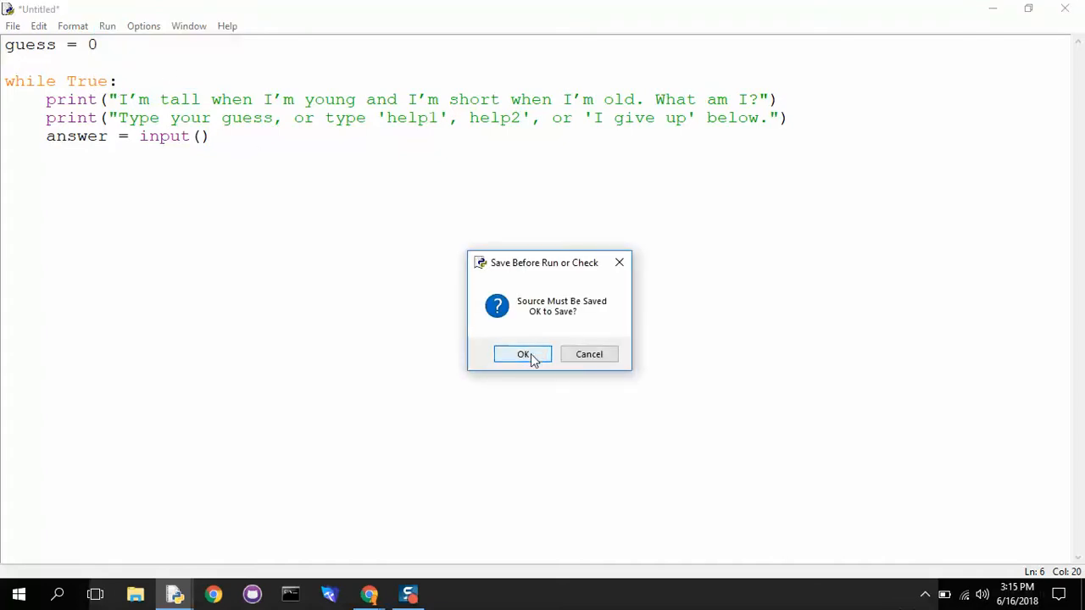
pyautogui.click(522, 354)
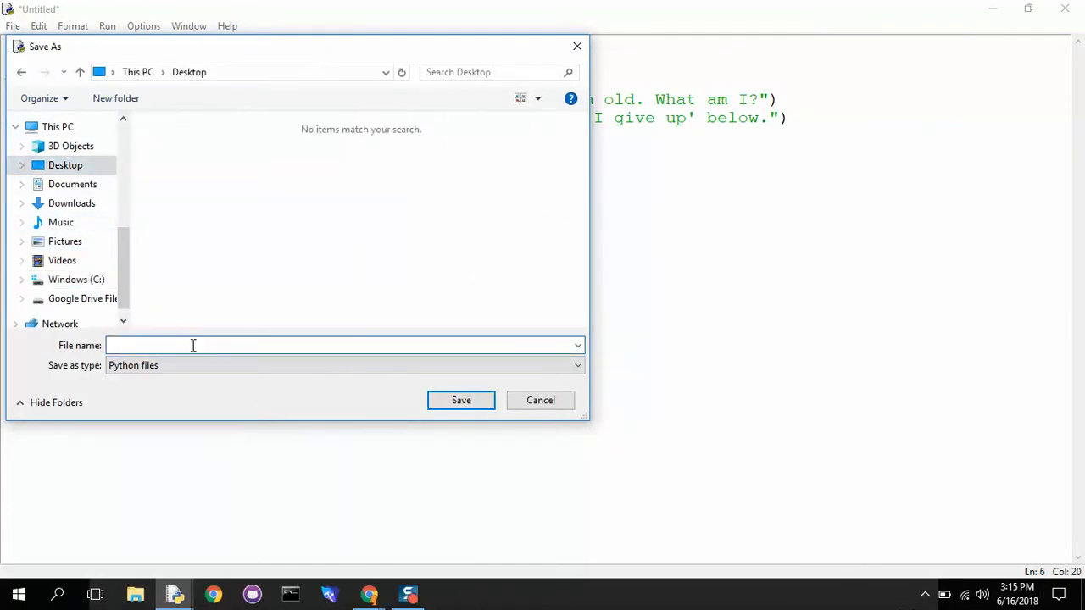
pyautogui.click(193, 346)
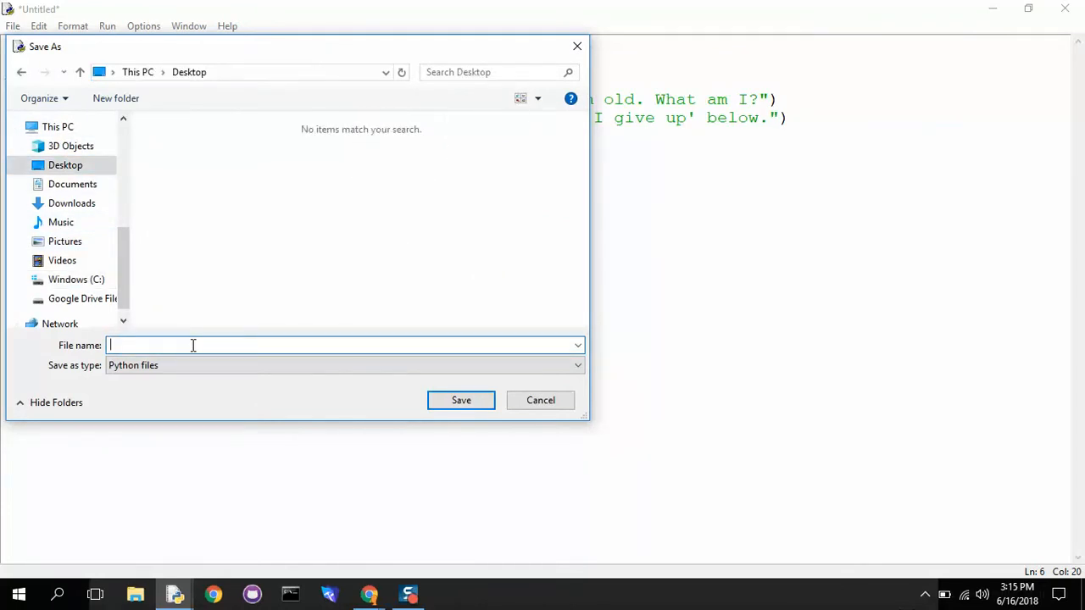
pyautogui.write('riddle S')
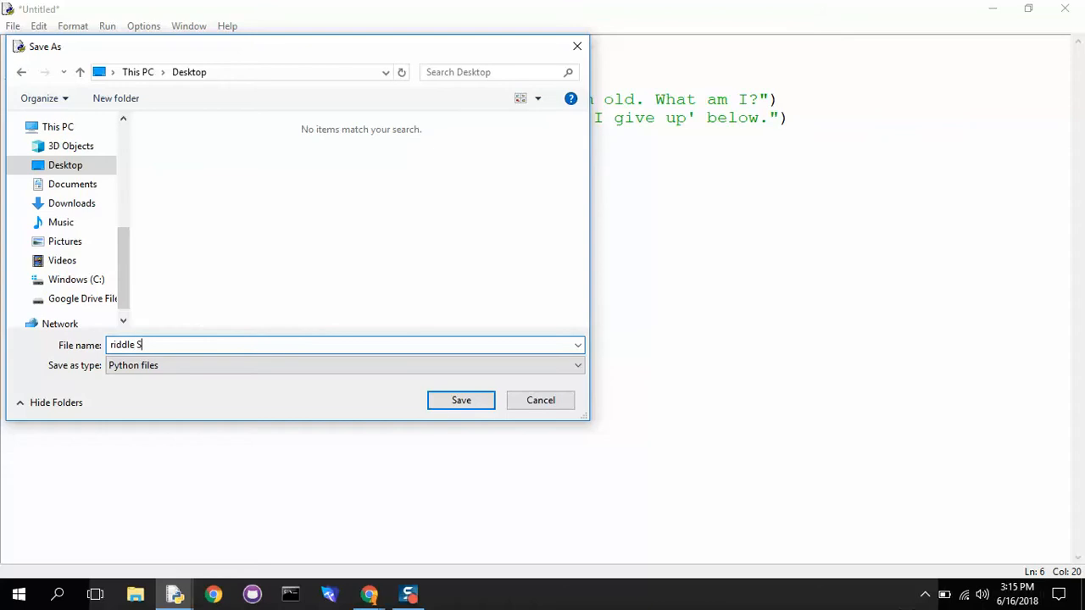
pyautogui.click(461, 400)
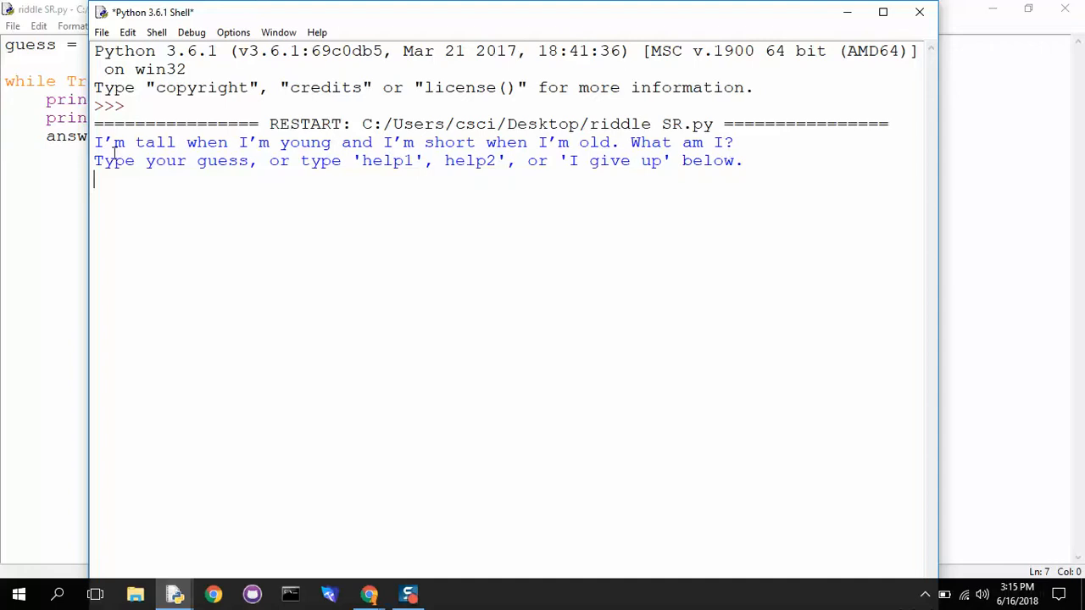
pyautogui.moveTo(739, 360)
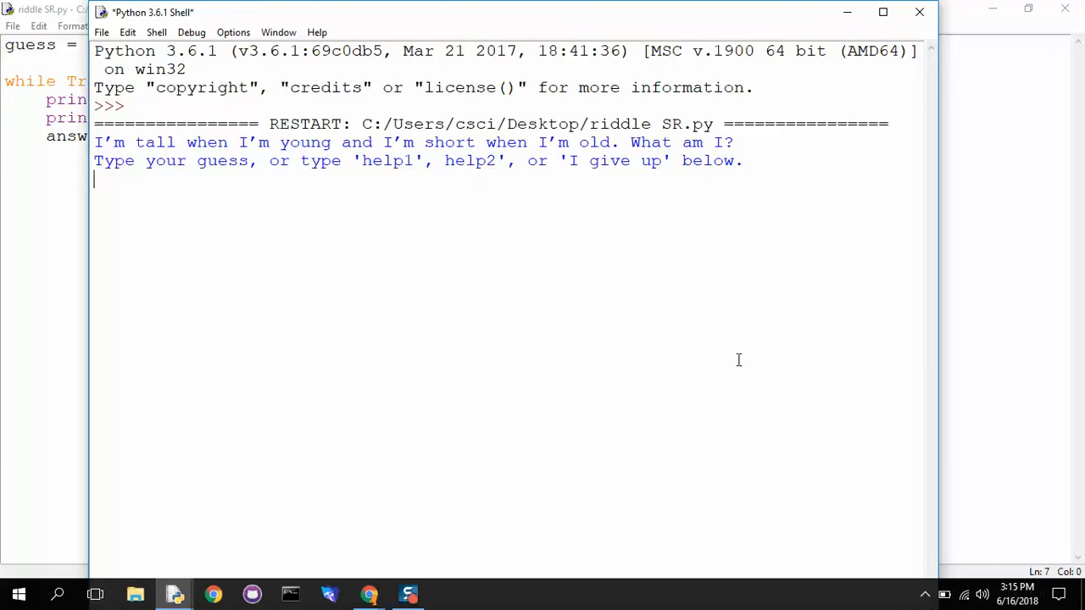
# Test guesses candle and ladder, interrupt the endless loop with Ctrl+C and close the shell
pyautogui.write('candle')
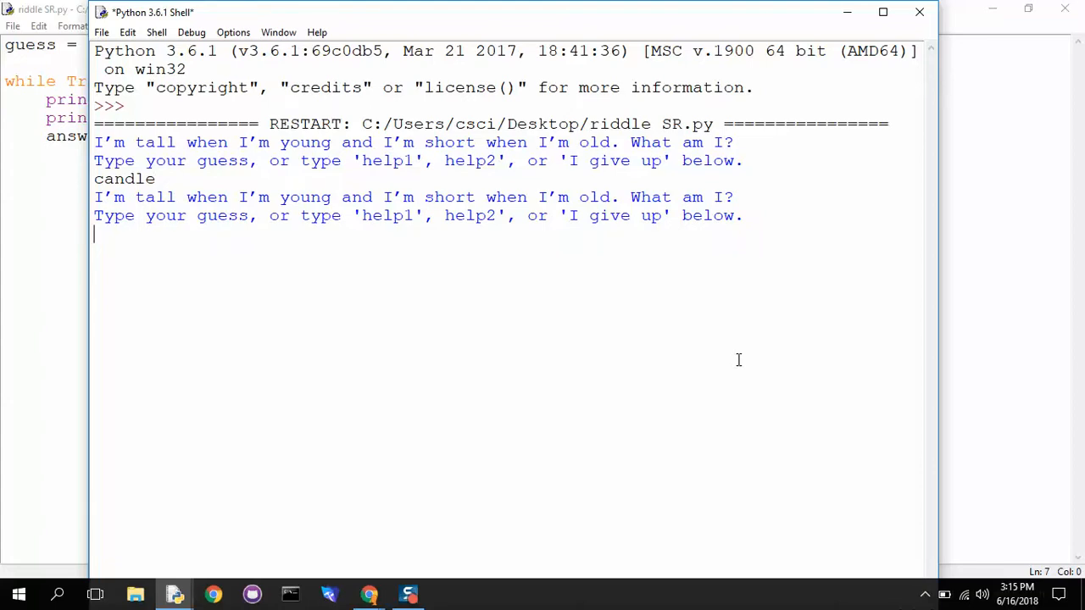
pyautogui.write('ladder')
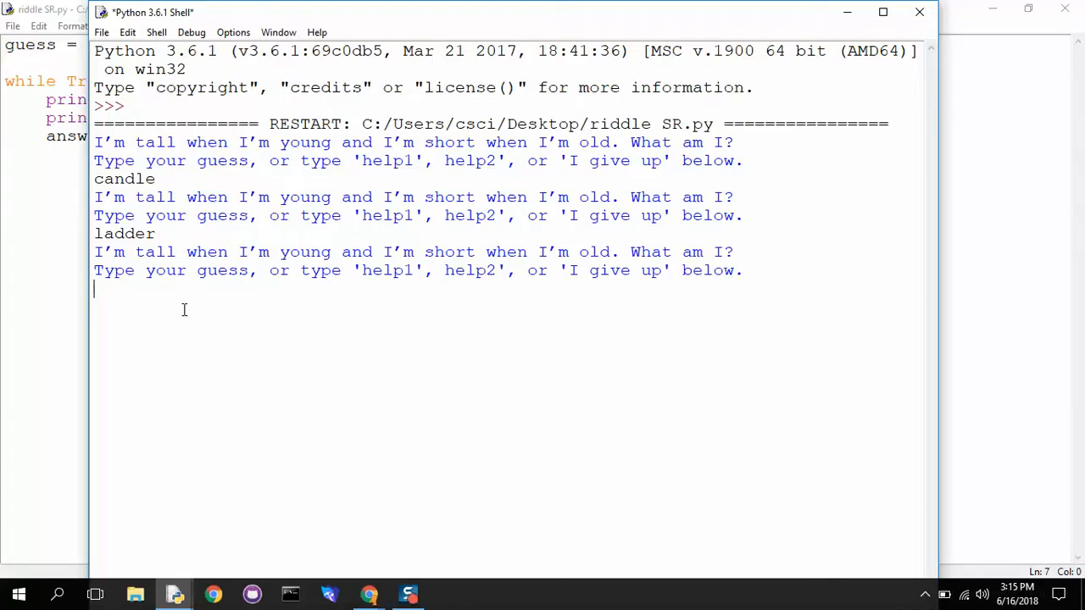
pyautogui.press('ctrl+c')
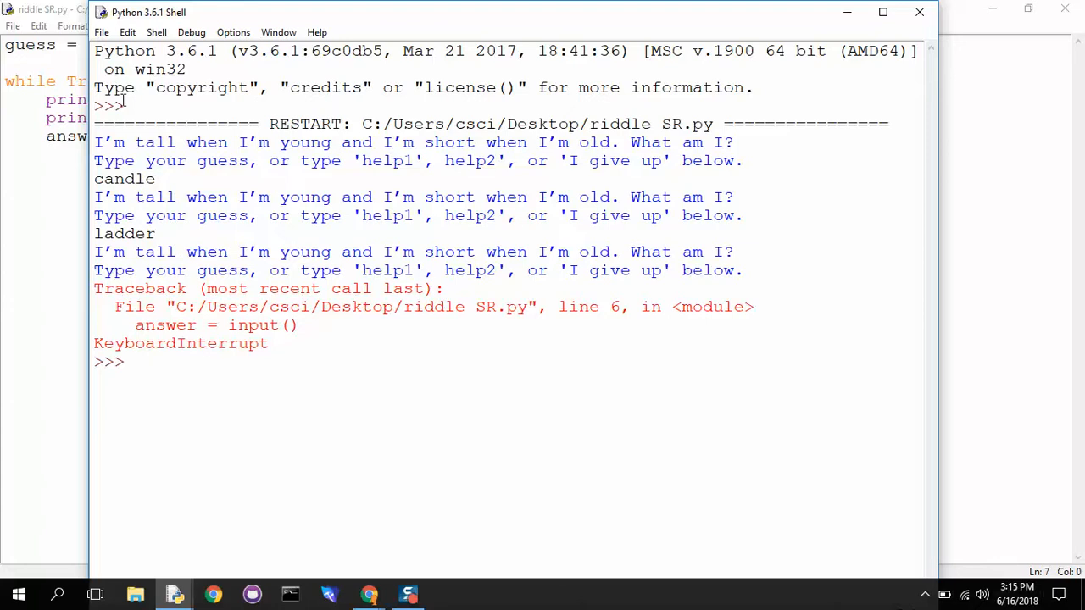
pyautogui.moveTo(290, 353)
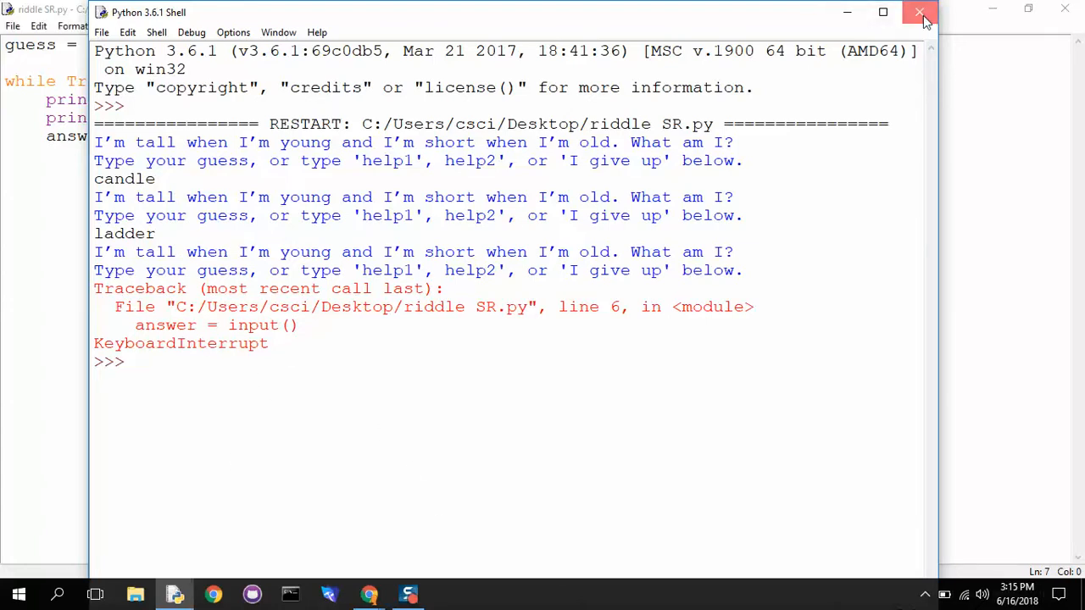
pyautogui.click(919, 12)
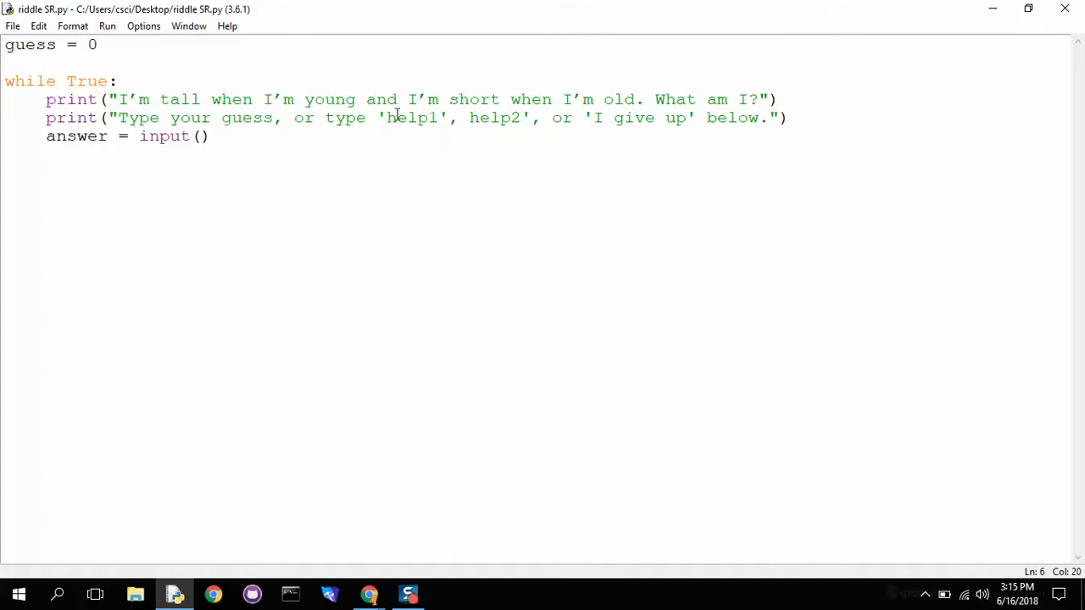
pyautogui.moveTo(665, 129)
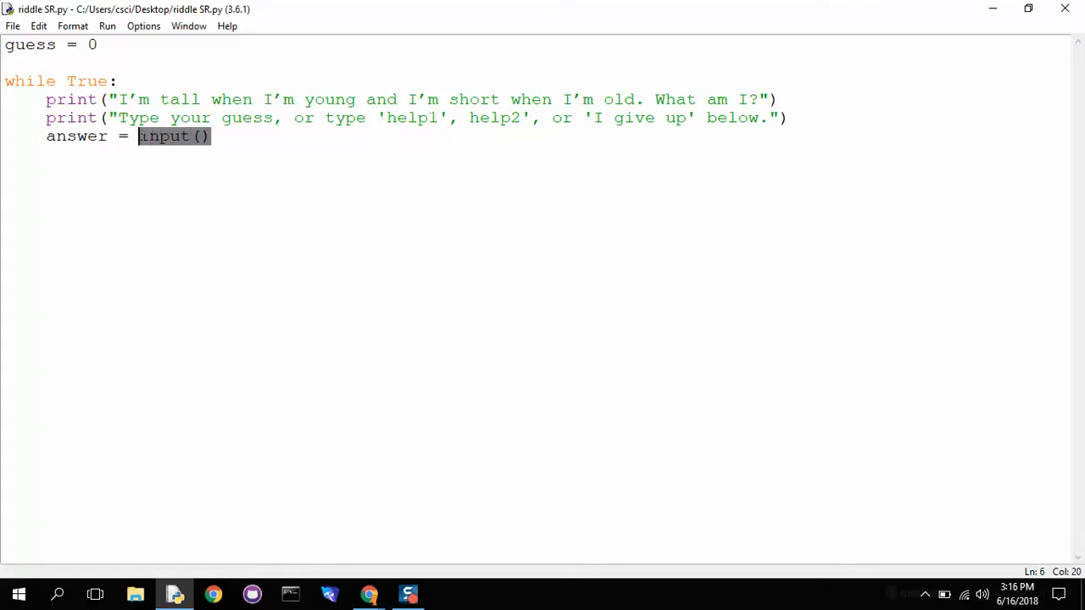
# Point out the answer variable and start a fresh indented line below answer = input()
pyautogui.doubleClick(76, 136)
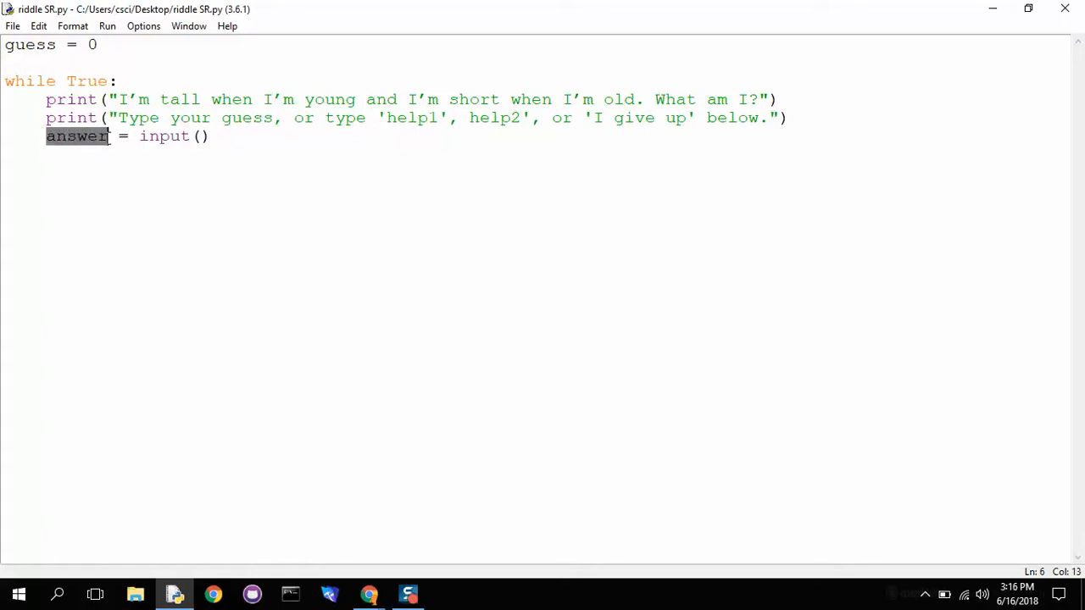
pyautogui.click(280, 135)
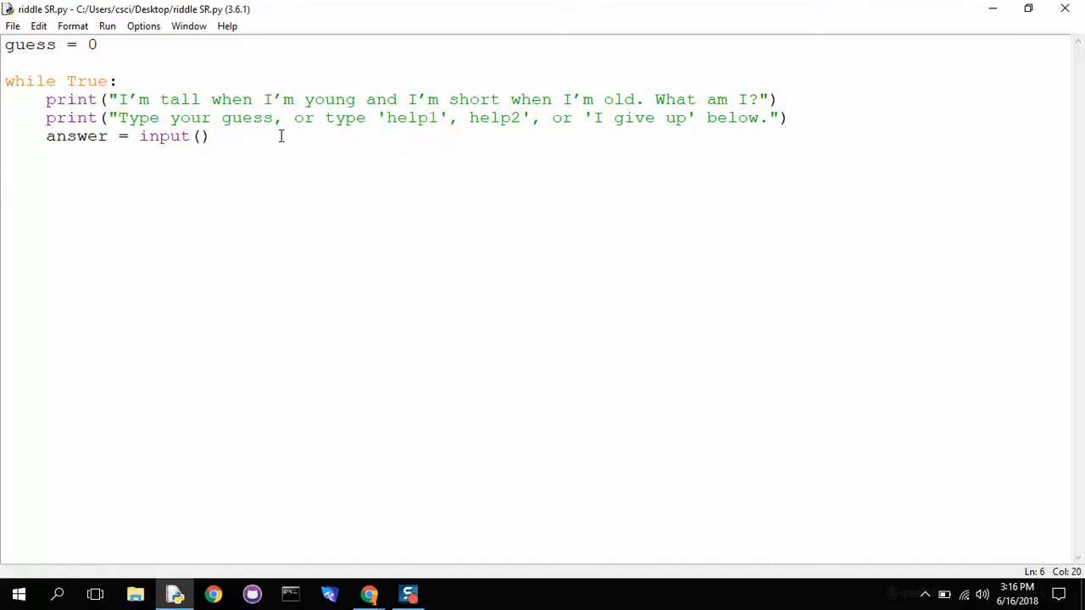
pyautogui.moveTo(173, 146)
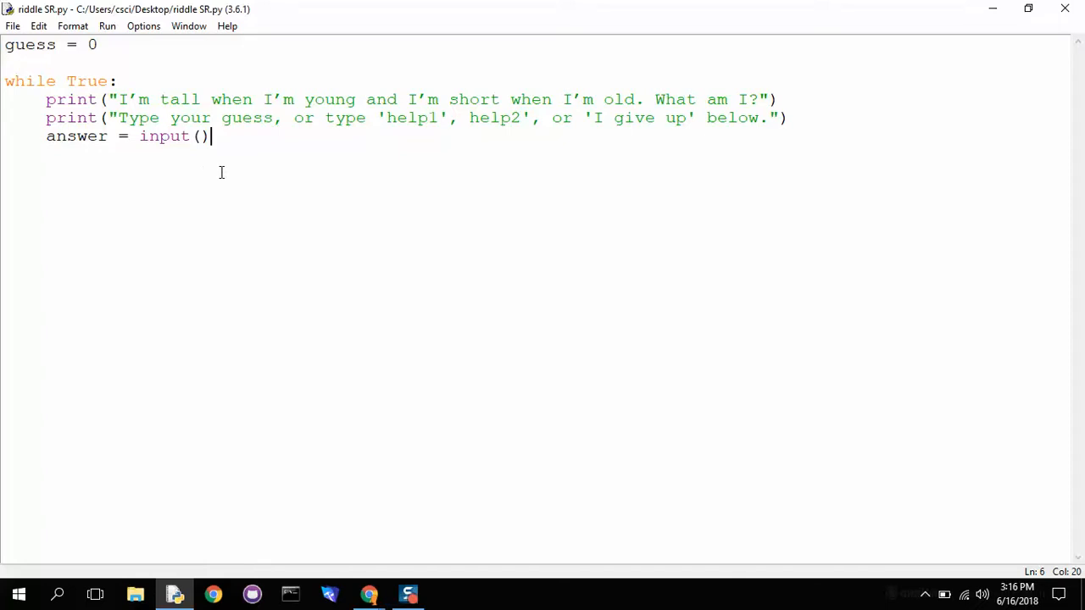
pyautogui.press('enter')
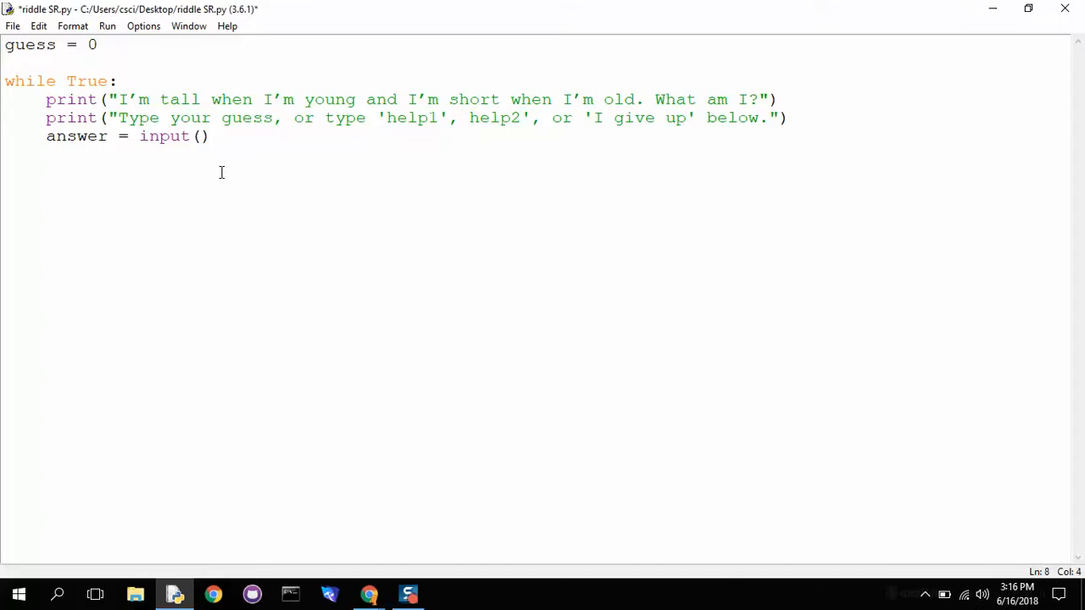
# Add if answer == "candle": printing "You win!" and breaking, then run the module
pyautogui.write('i')
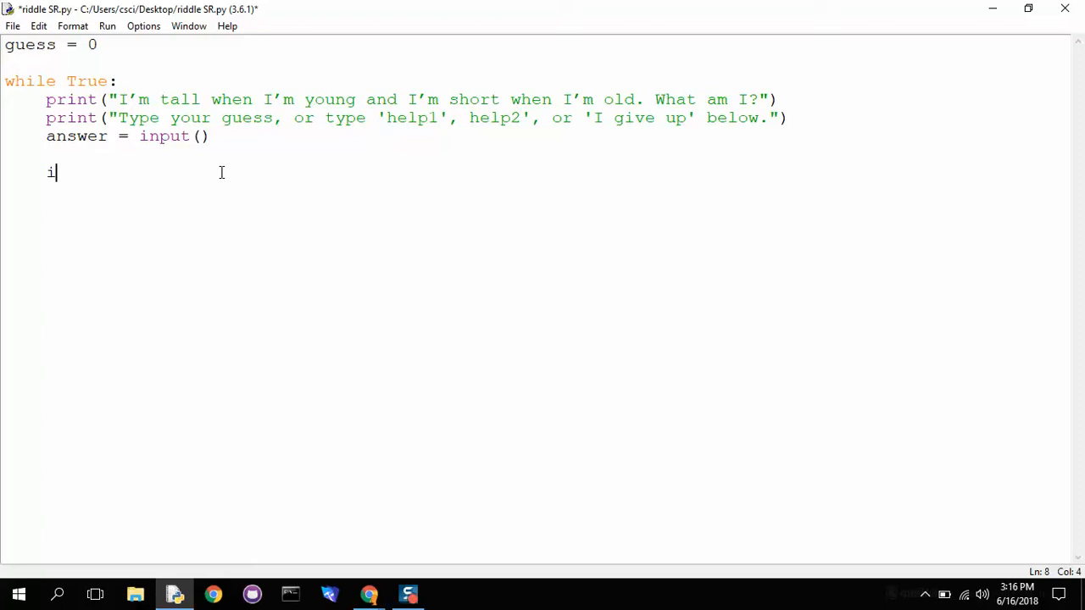
pyautogui.write('f answer == "candle')
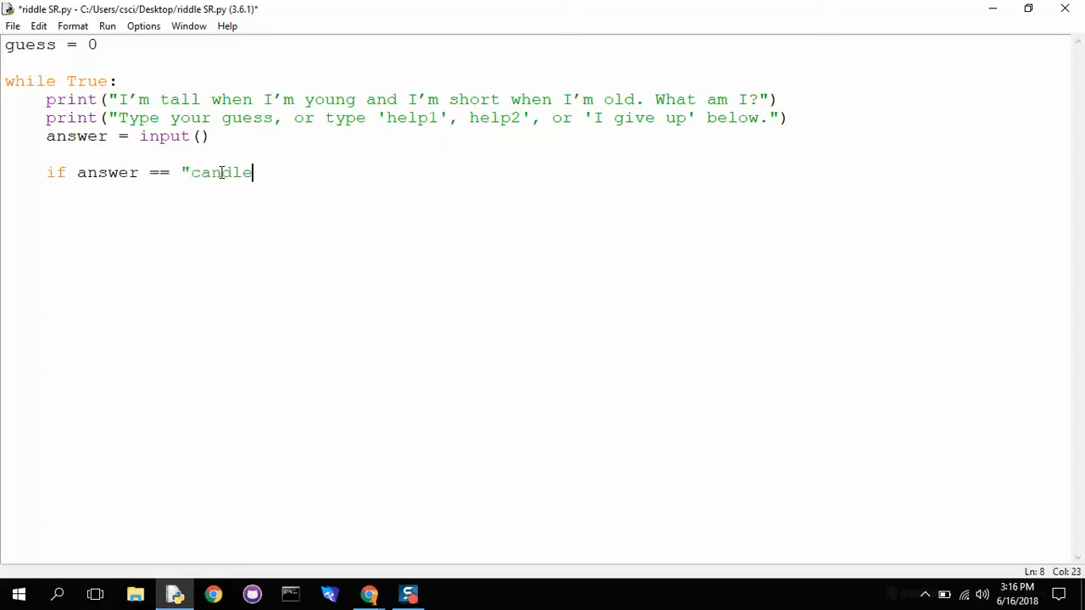
pyautogui.write('":')
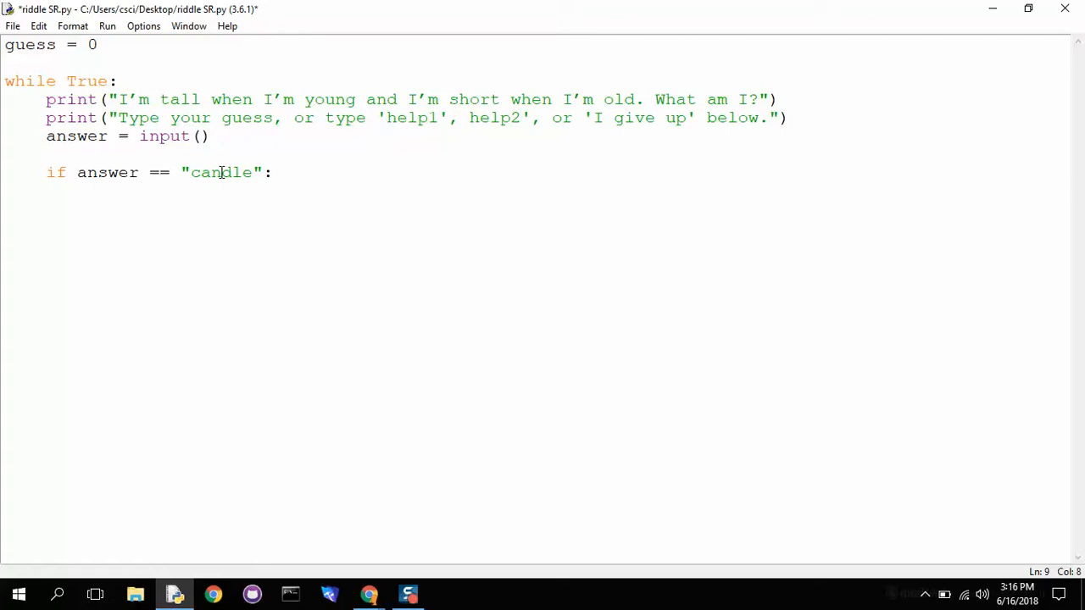
pyautogui.write('print')
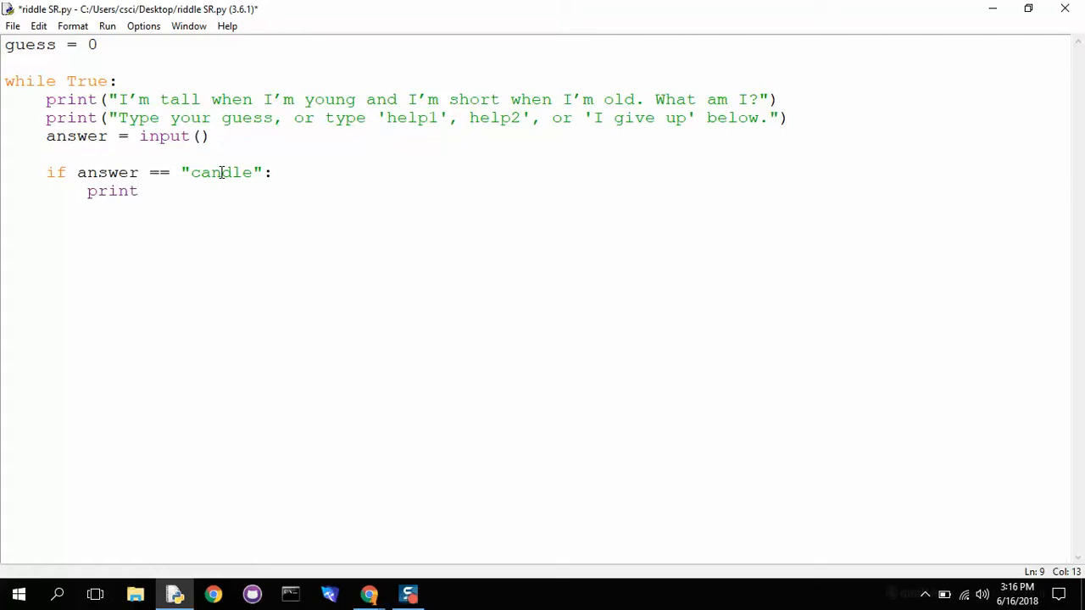
pyautogui.write('("You win!"')
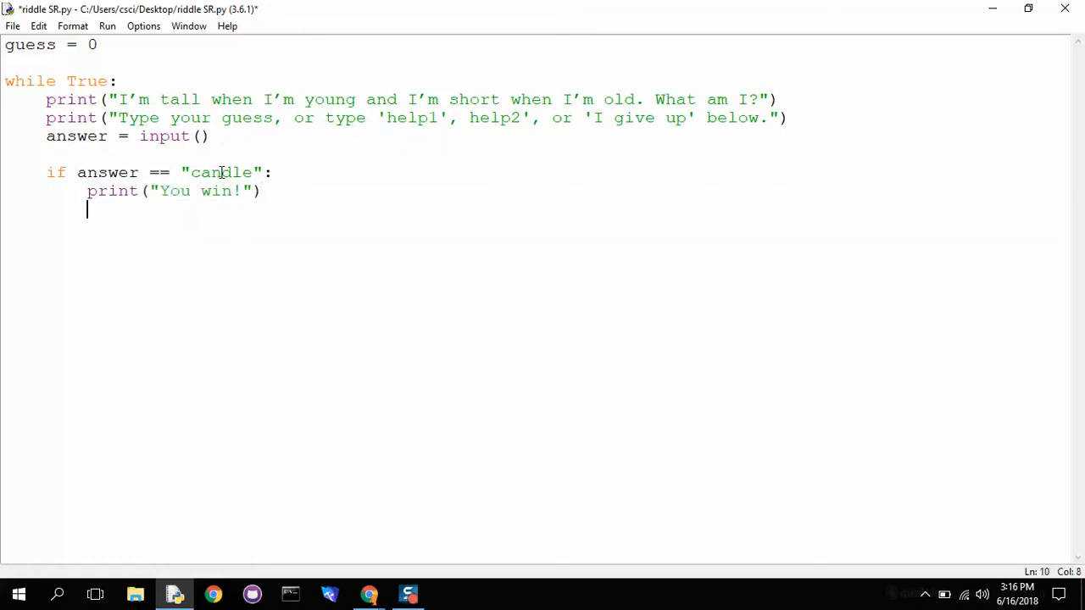
pyautogui.write('break')
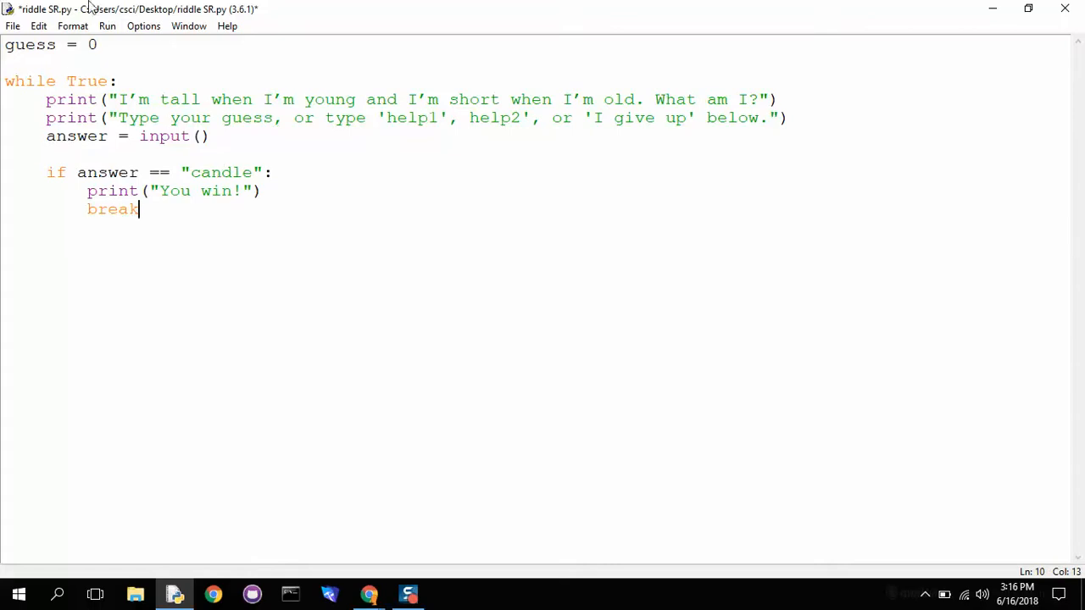
pyautogui.click(106, 25)
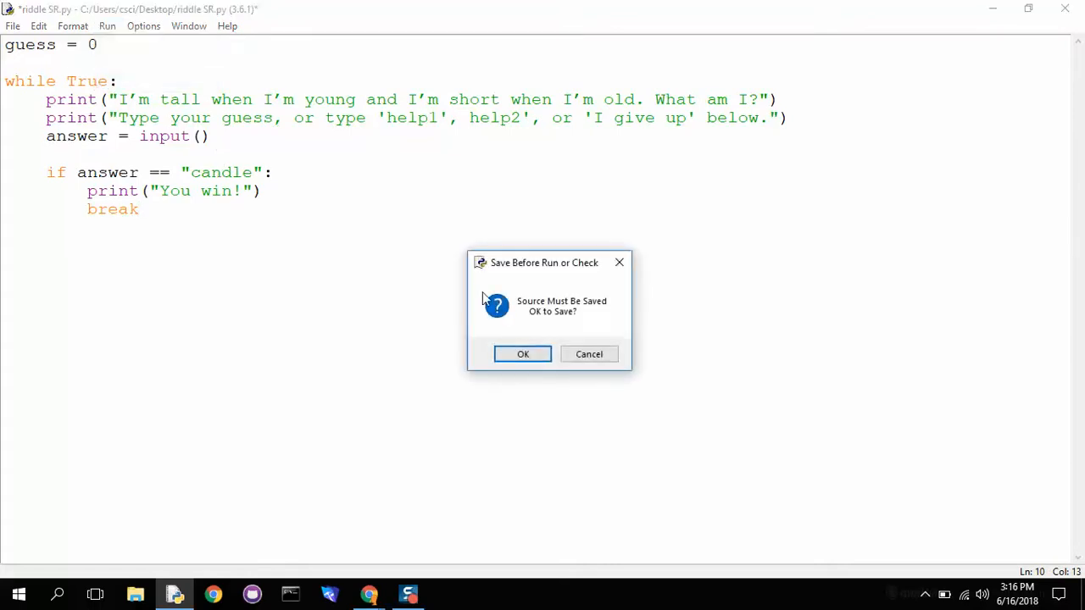
# Save and test: ladder, chair and help1 re-prompt, candle prints You win! and ends
pyautogui.click(522, 354)
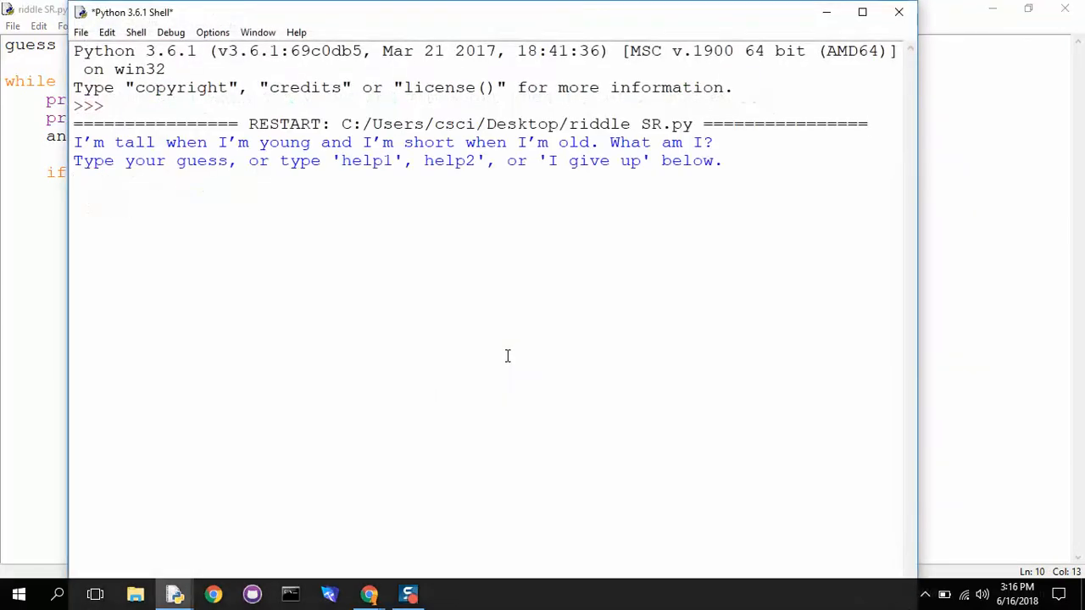
pyautogui.write('ladder')
pyautogui.write('chair')
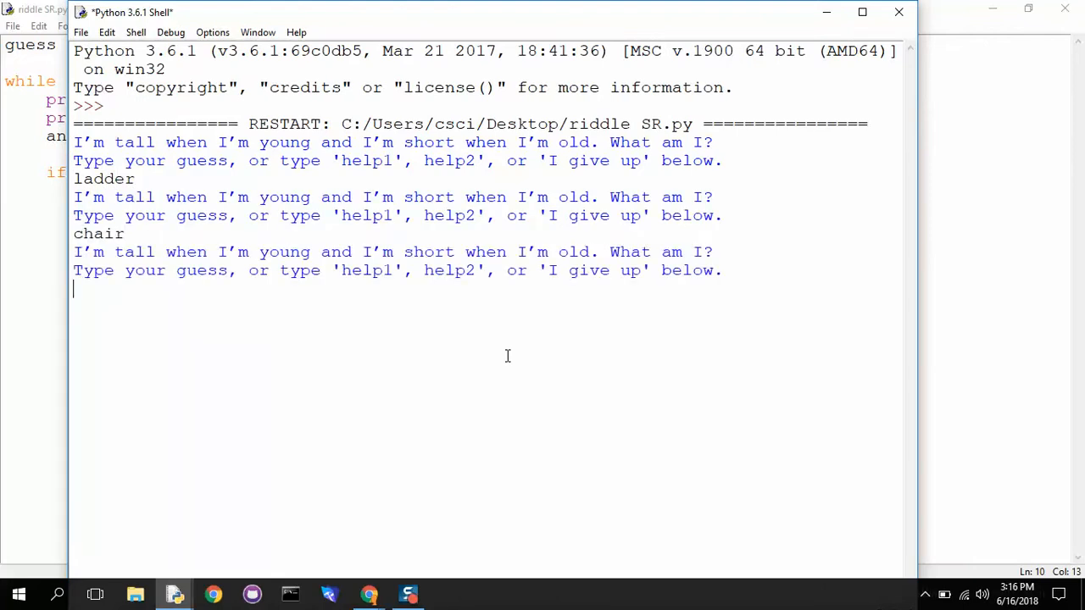
pyautogui.write('help1')
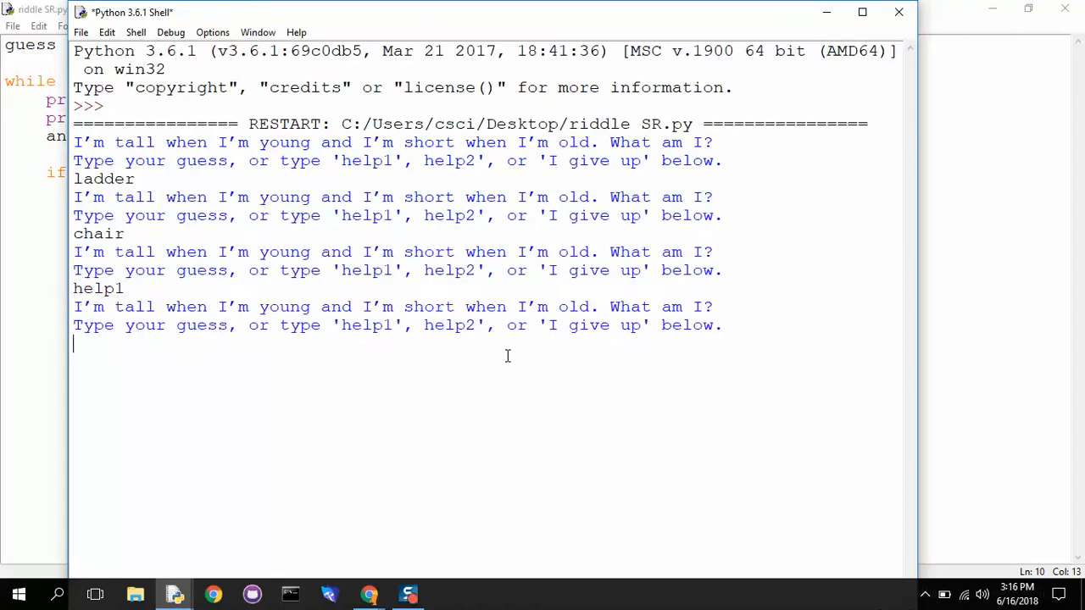
pyautogui.write('candle')
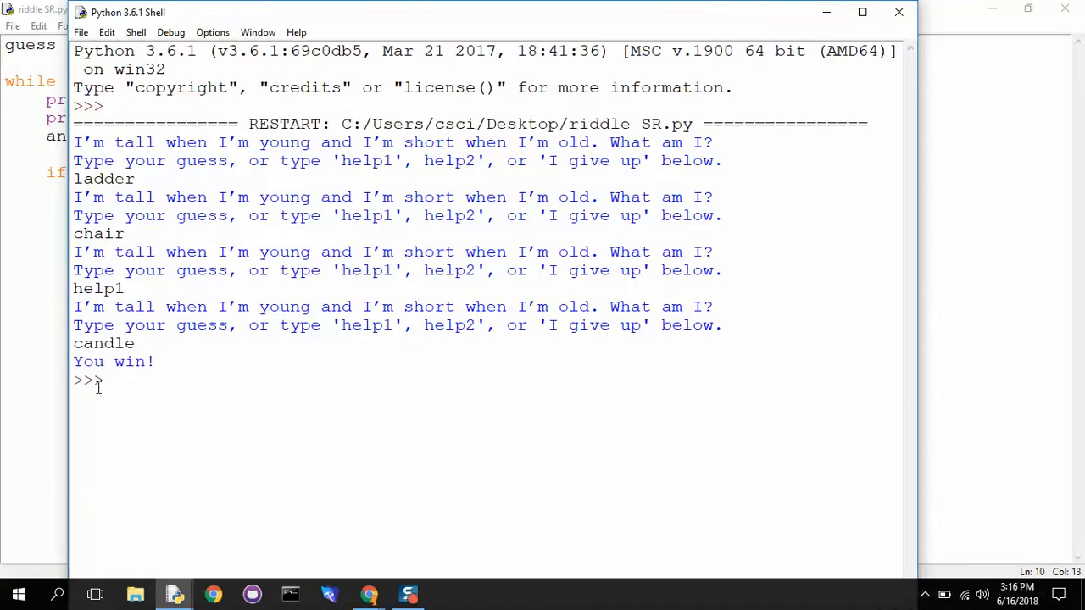
pyautogui.moveTo(123, 380)
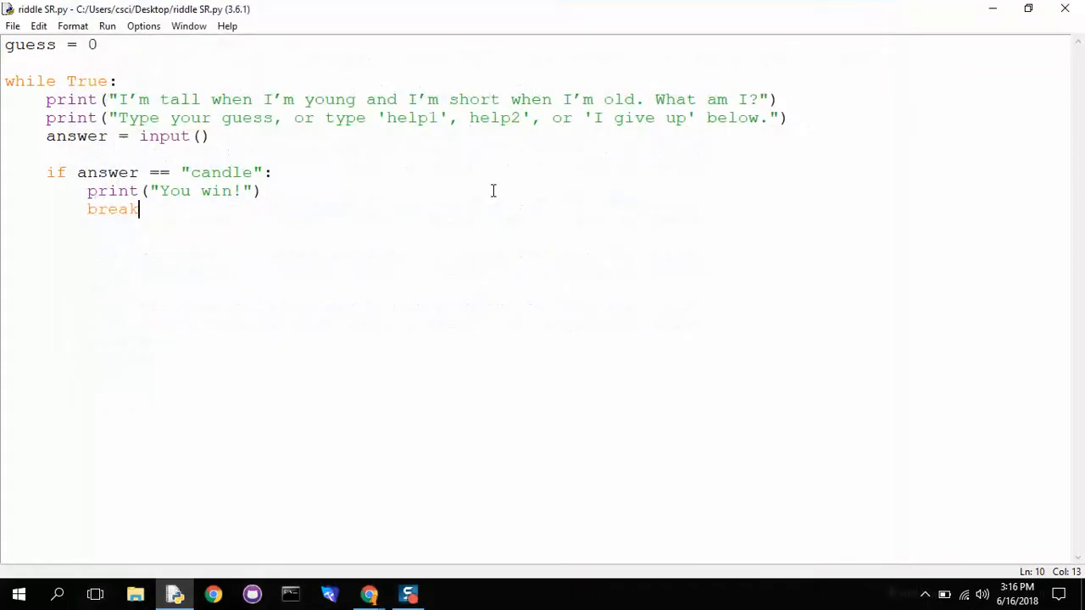
pyautogui.moveTo(291, 229)
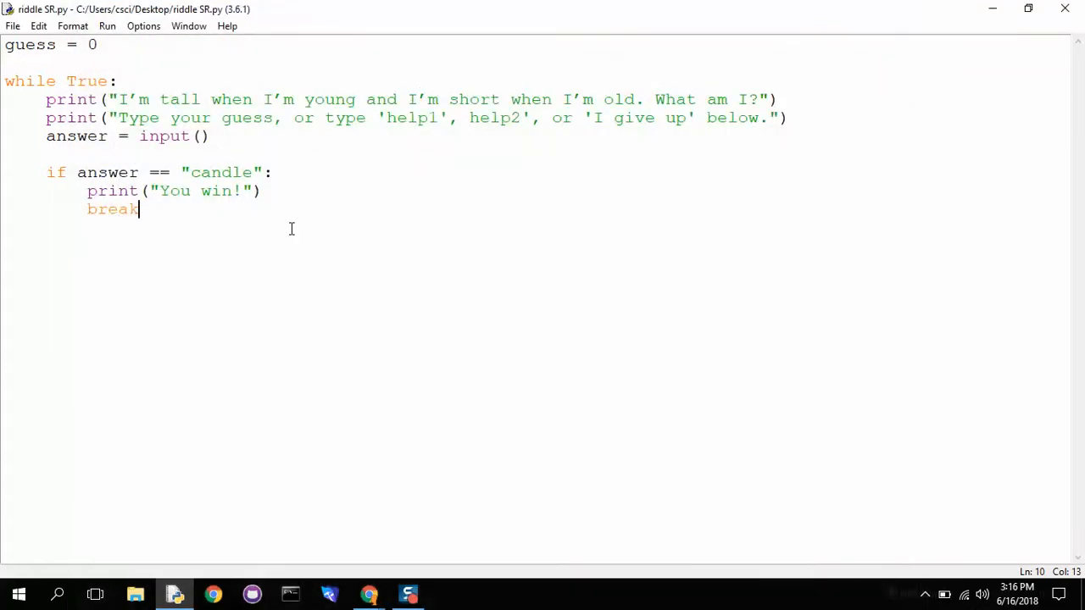
# Add elif answer == "help1": that prints "I give light"
pyautogui.press('enter')
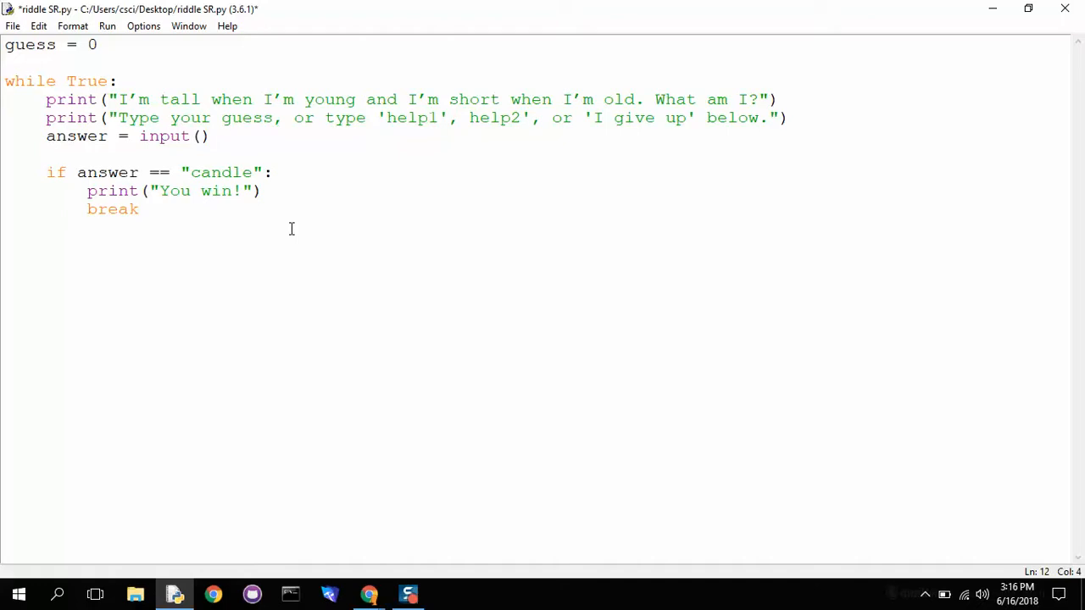
pyautogui.write('elif answer')
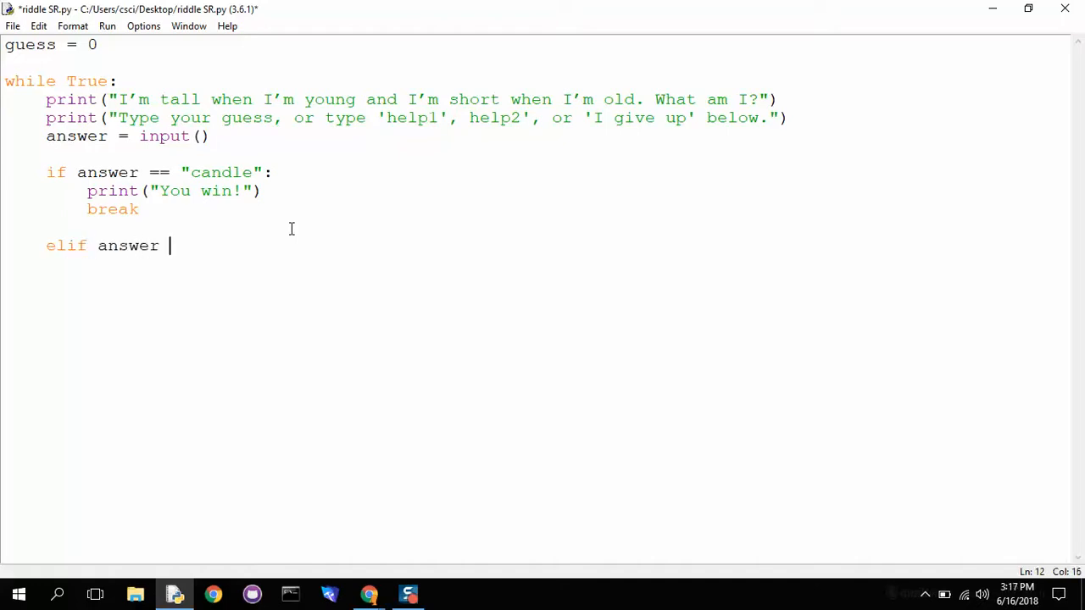
pyautogui.write('== "')
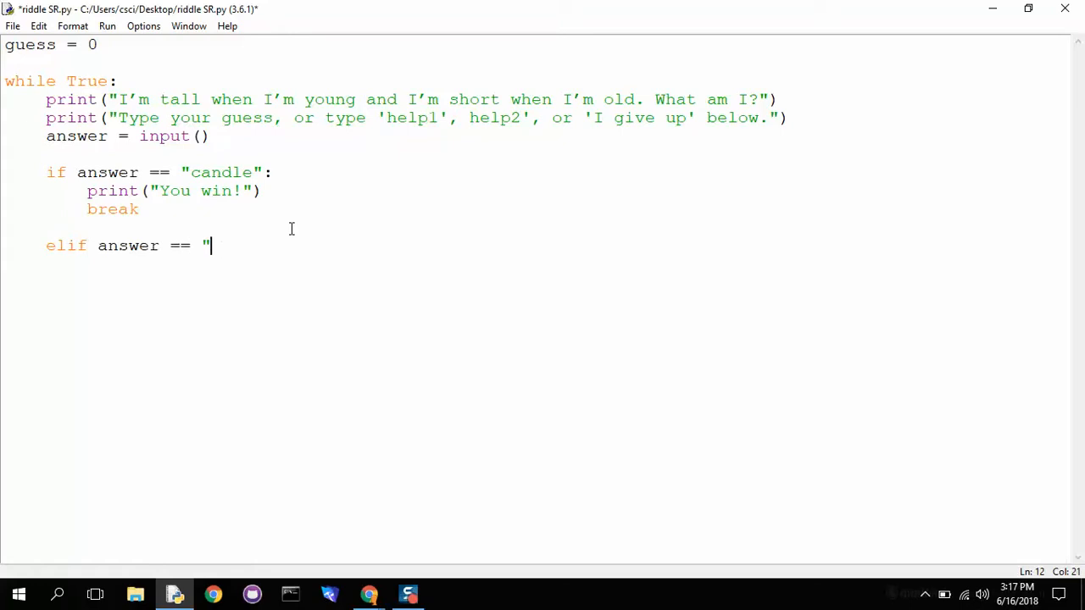
pyautogui.write('help1":')
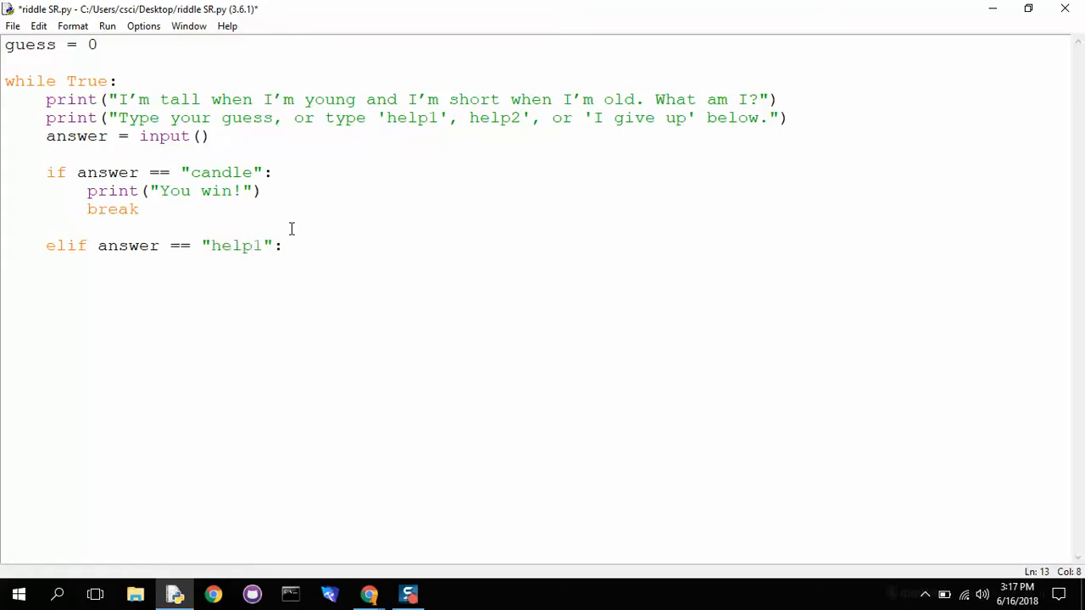
pyautogui.write('p')
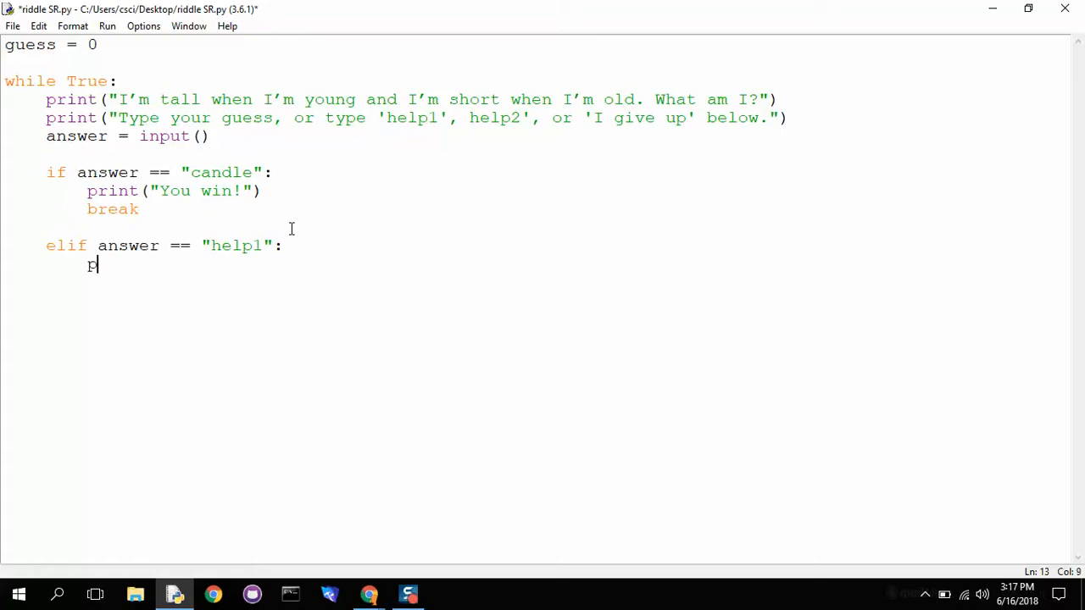
pyautogui.write('rint("')
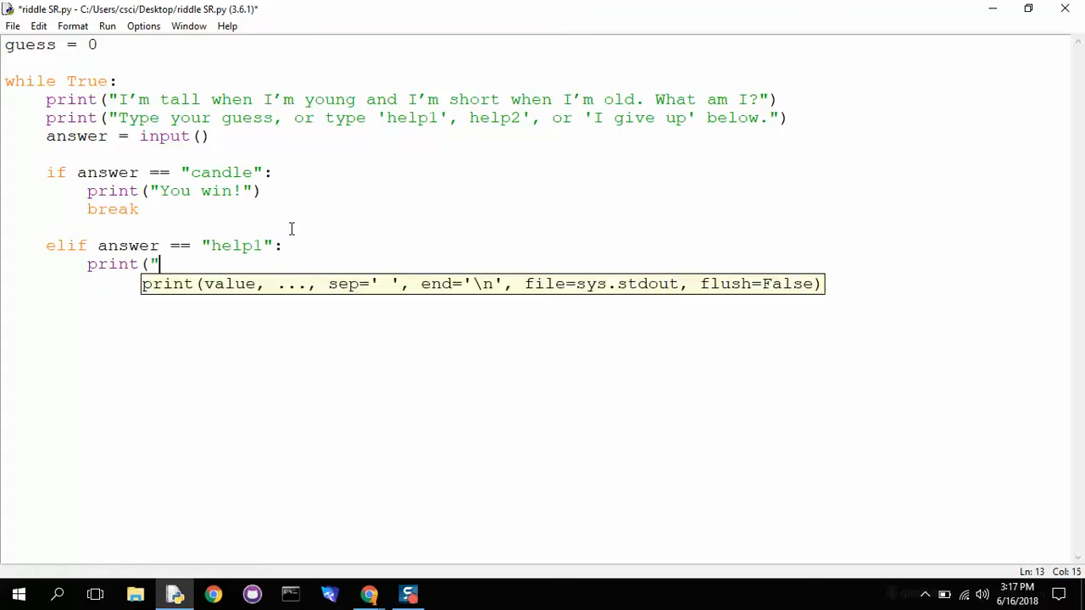
pyautogui.write('I give light')
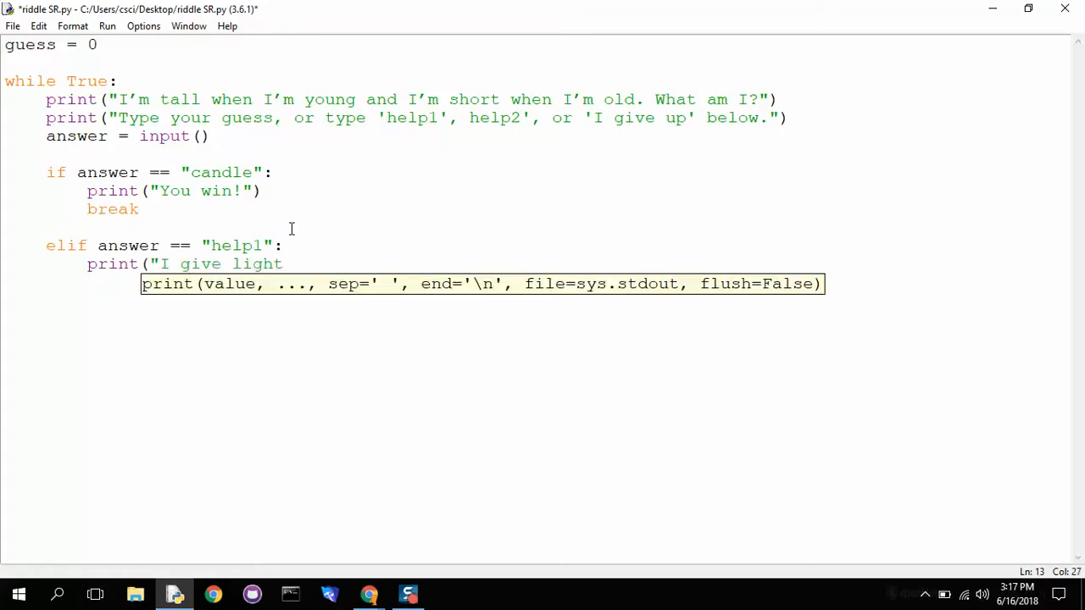
pyautogui.write('")')
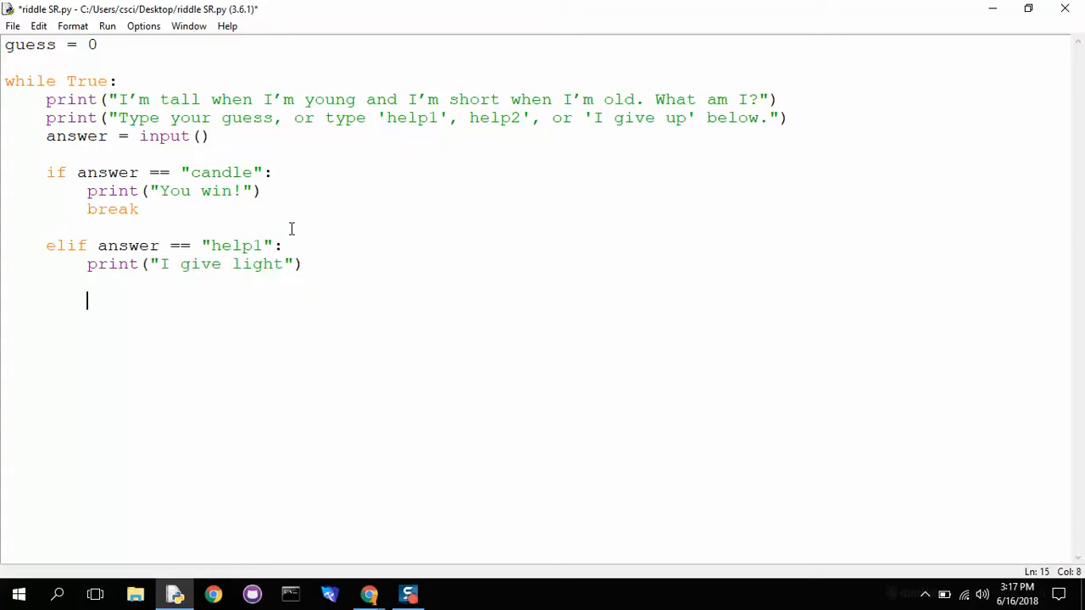
# Add elif answer == "help2": printing "I'm made of wax.", then run the module
pyautogui.write('elif answer == "hel')
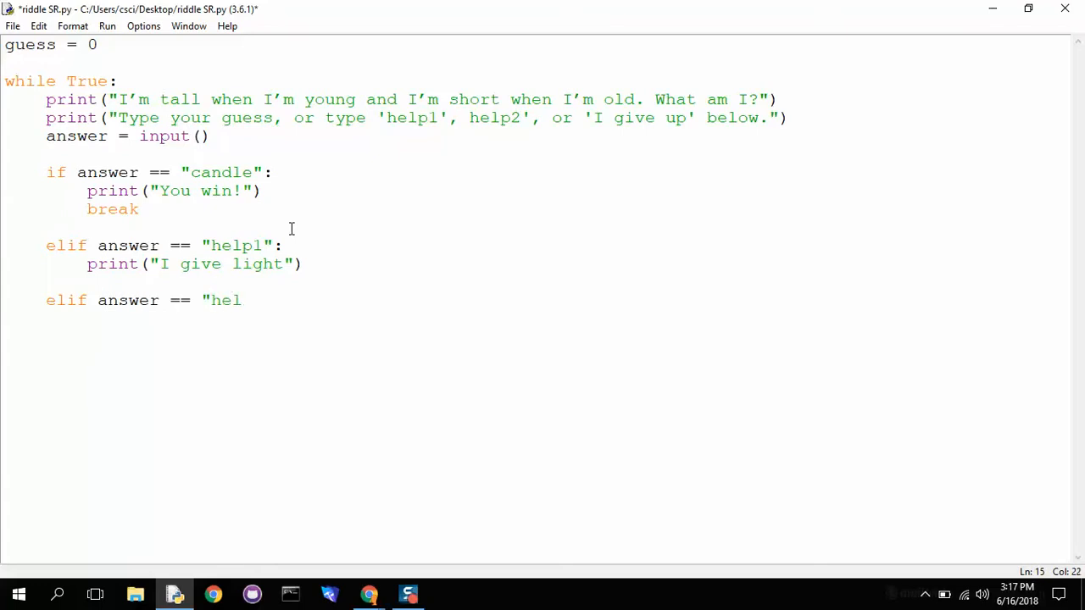
pyautogui.write('2":')
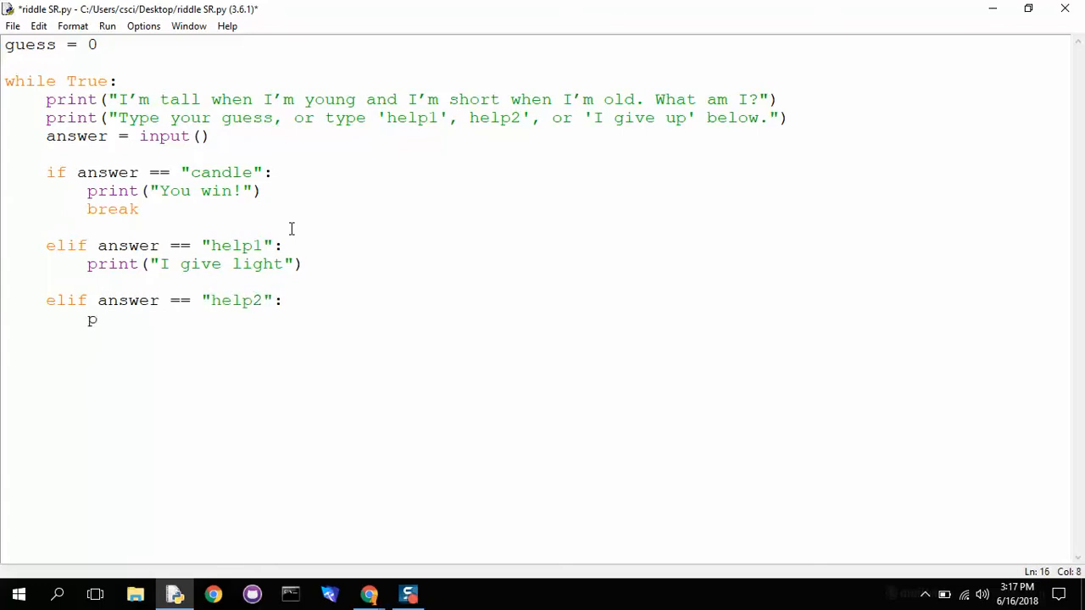
pyautogui.write('rint("')
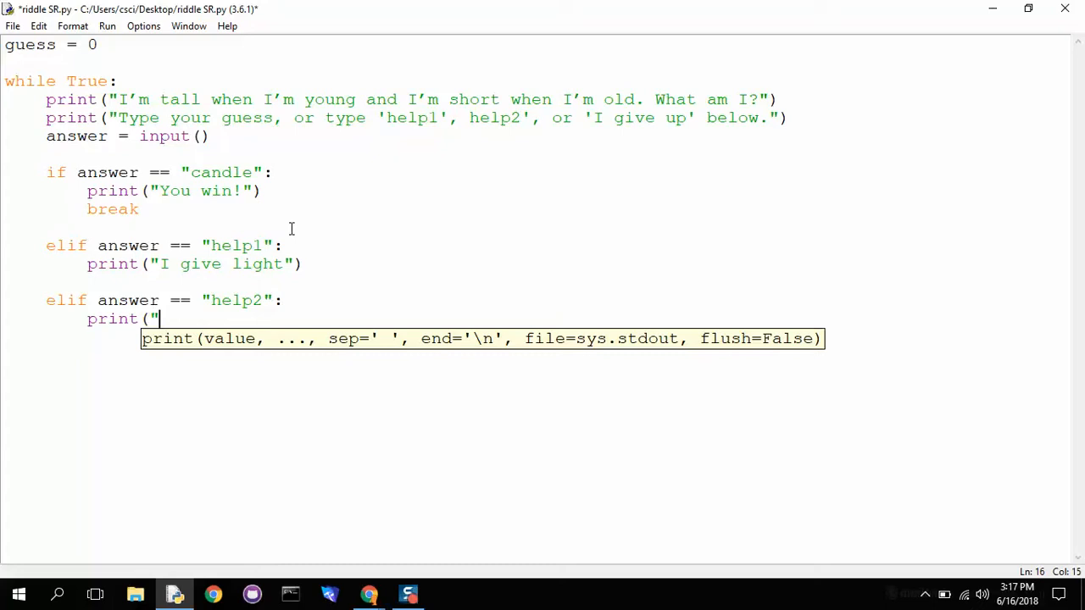
pyautogui.write('I\'m made of wax."')
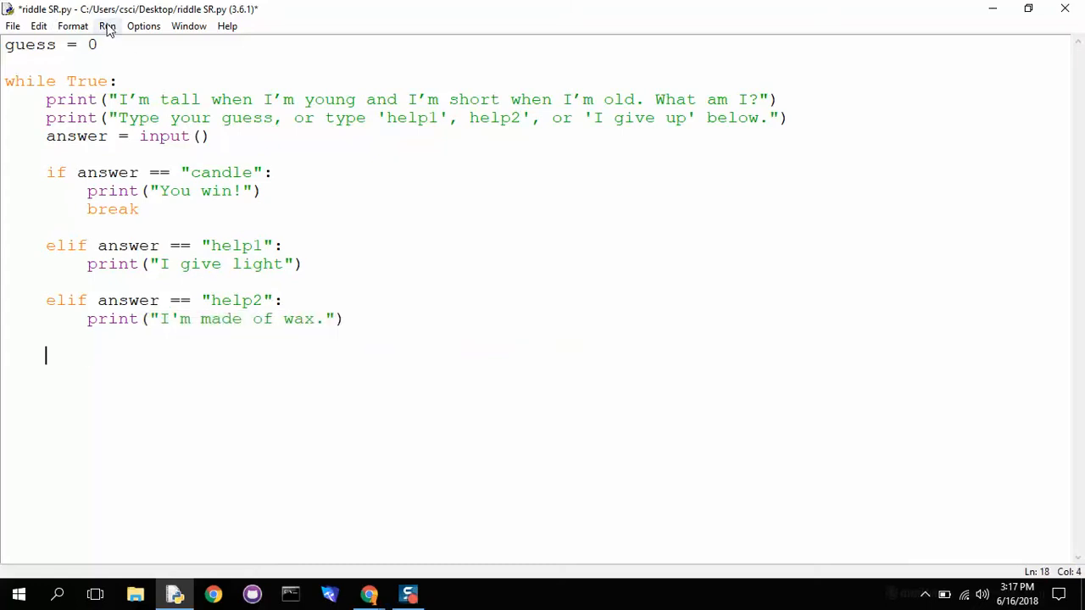
pyautogui.click(108, 25)
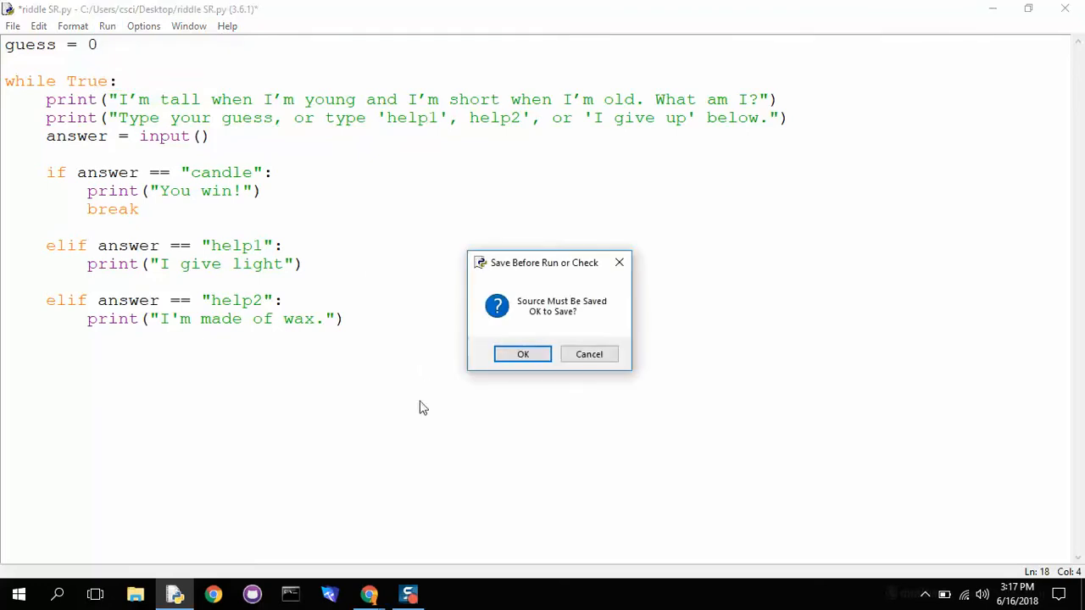
# Save the script and try wrong guesses ladder, chair, then help1 in the shell
pyautogui.click(522, 354)
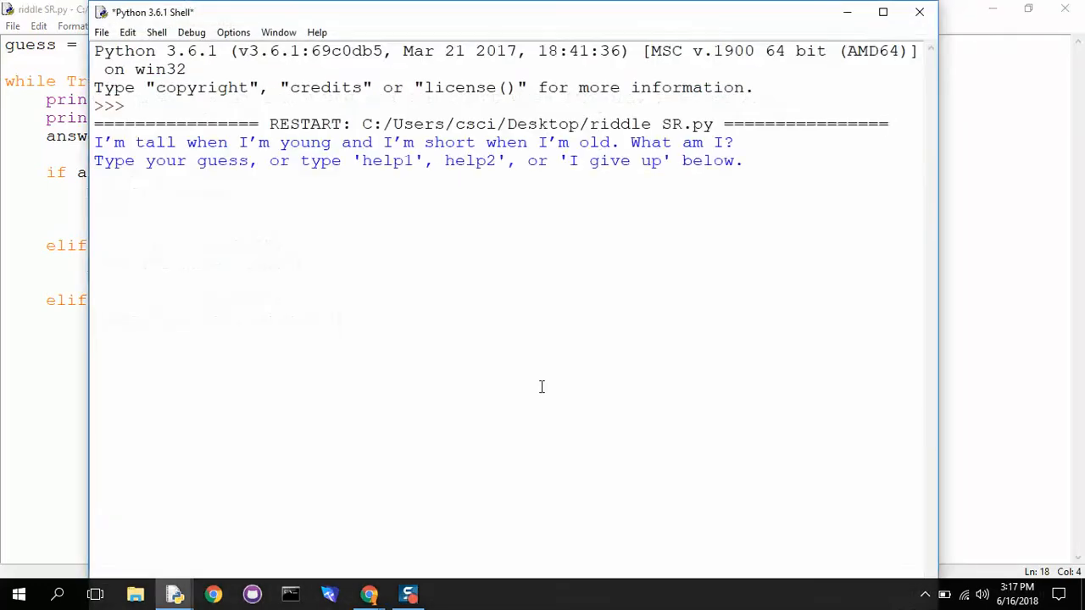
pyautogui.write('ladder')
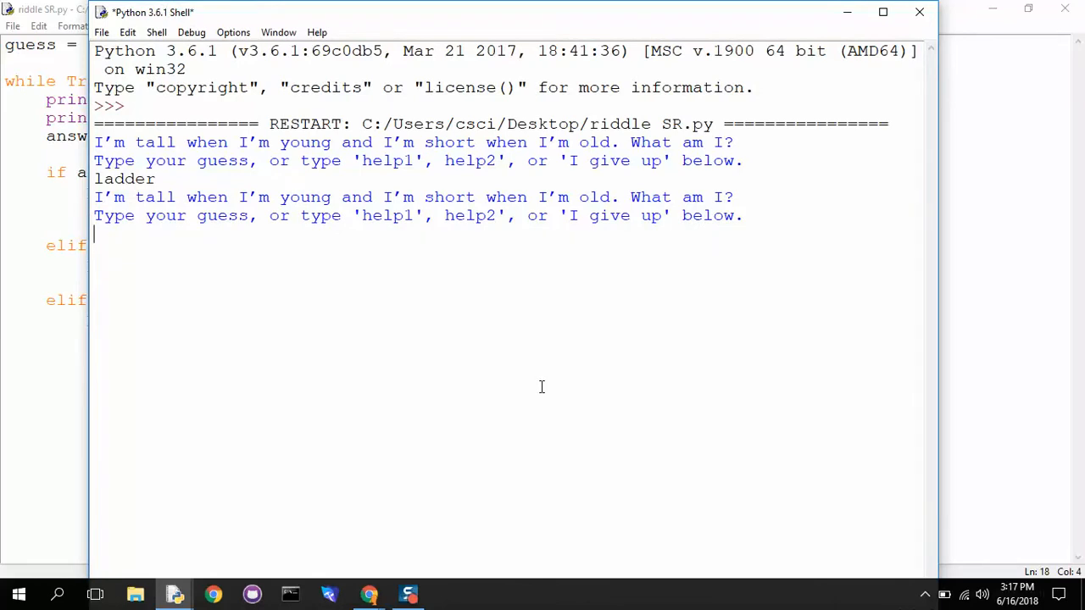
pyautogui.write('chair')
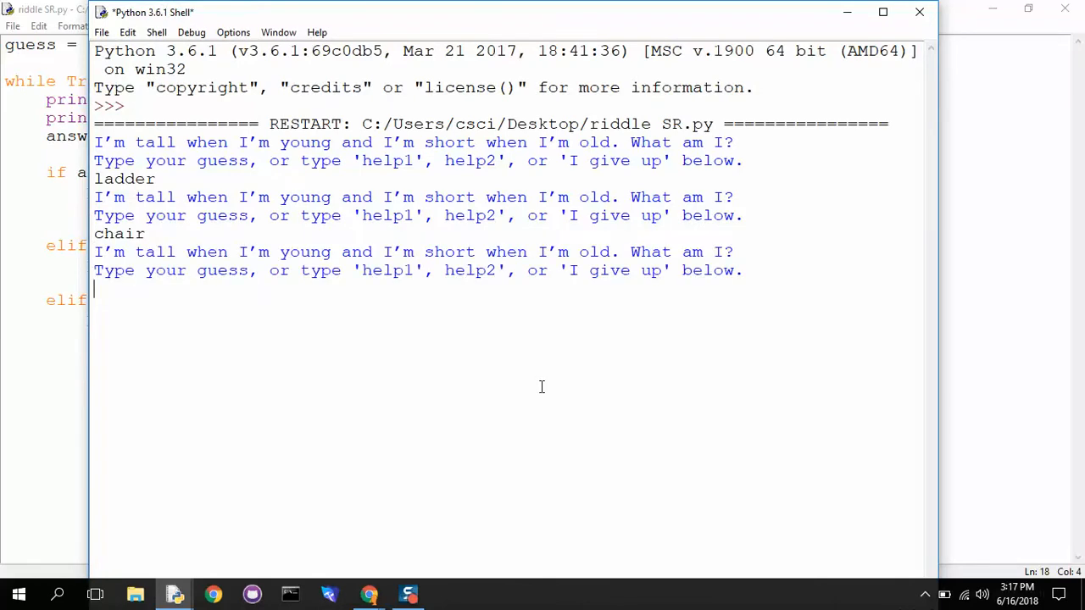
pyautogui.write('help1')
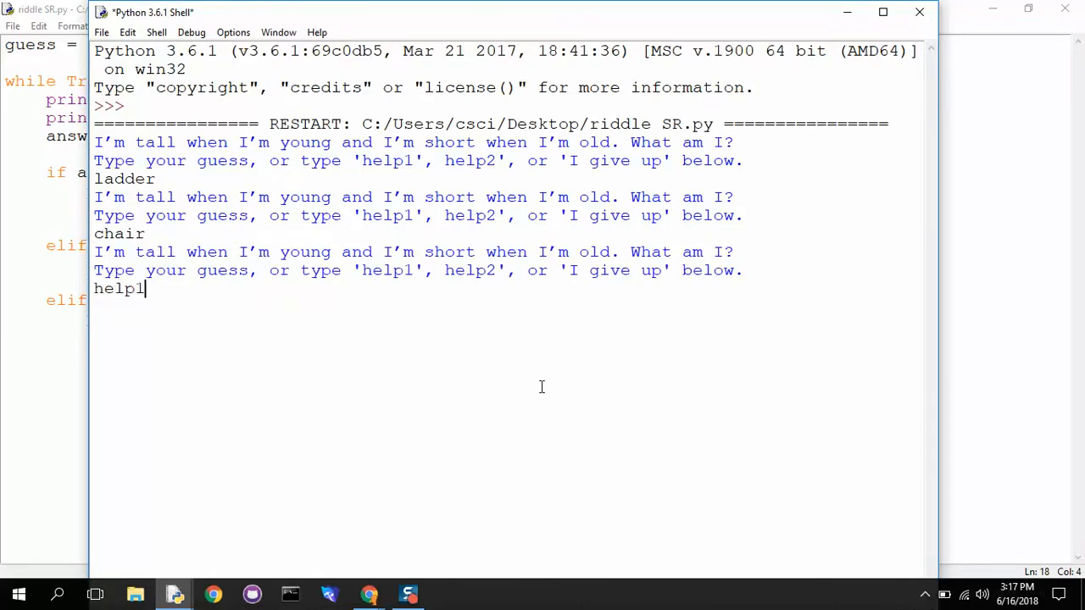
pyautogui.press('enter')
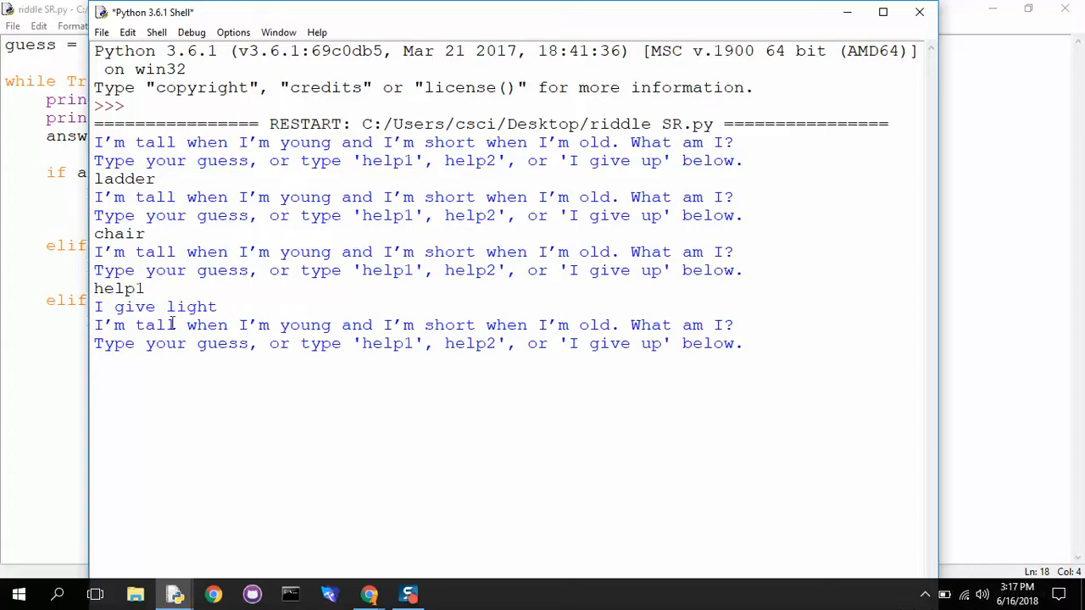
# Request help2 and help1 hints, win with candle, then close the shell
pyautogui.write('help2')
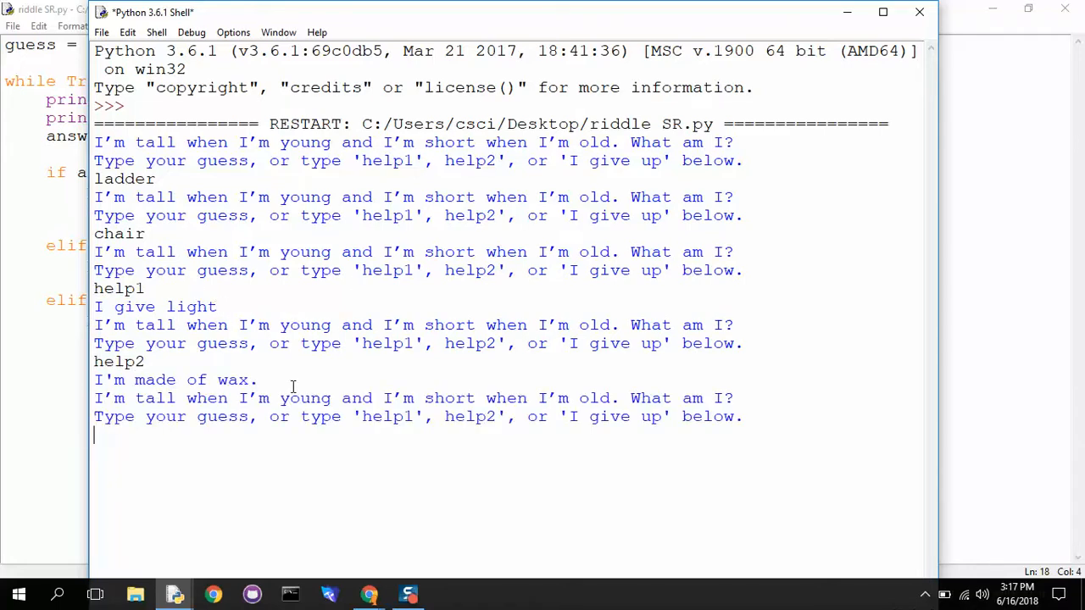
pyautogui.write('help1')
pyautogui.write('candle')
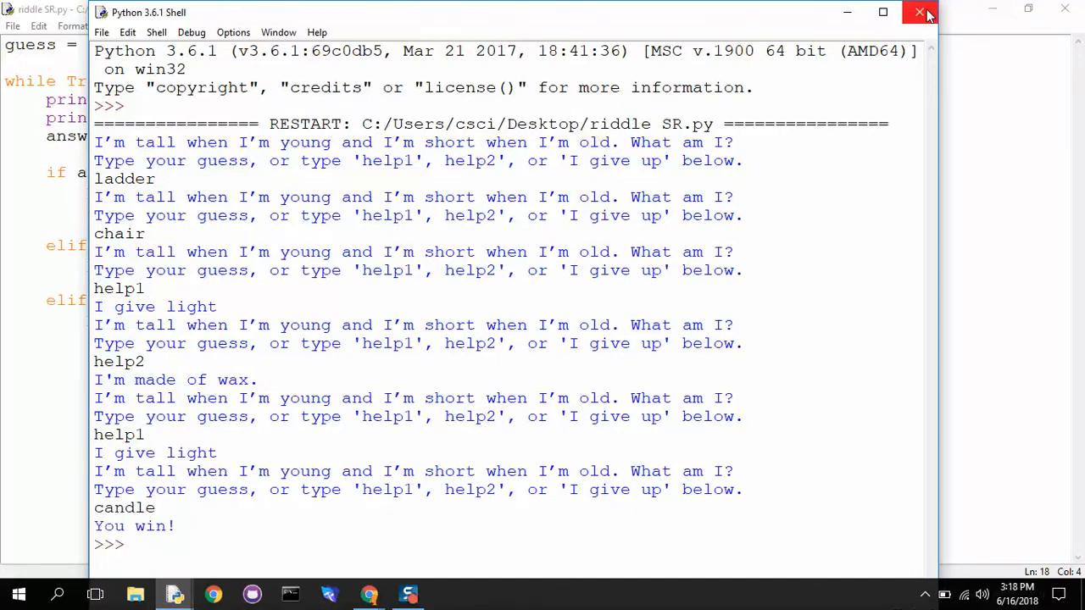
pyautogui.click(919, 12)
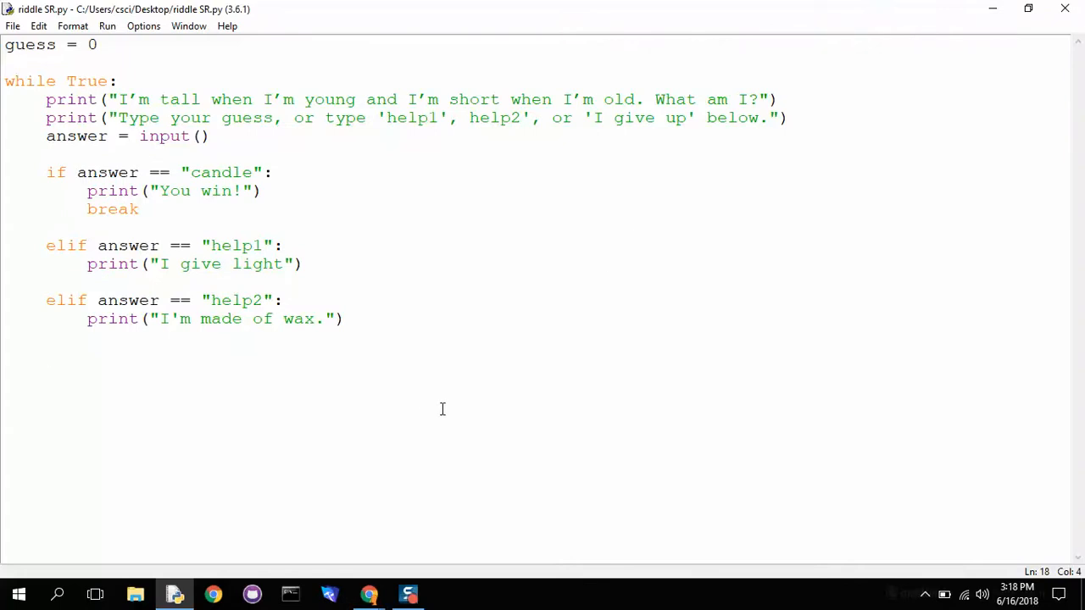
# Add the branch elif answer == "I give up": after the help2 branch
pyautogui.press('enter')
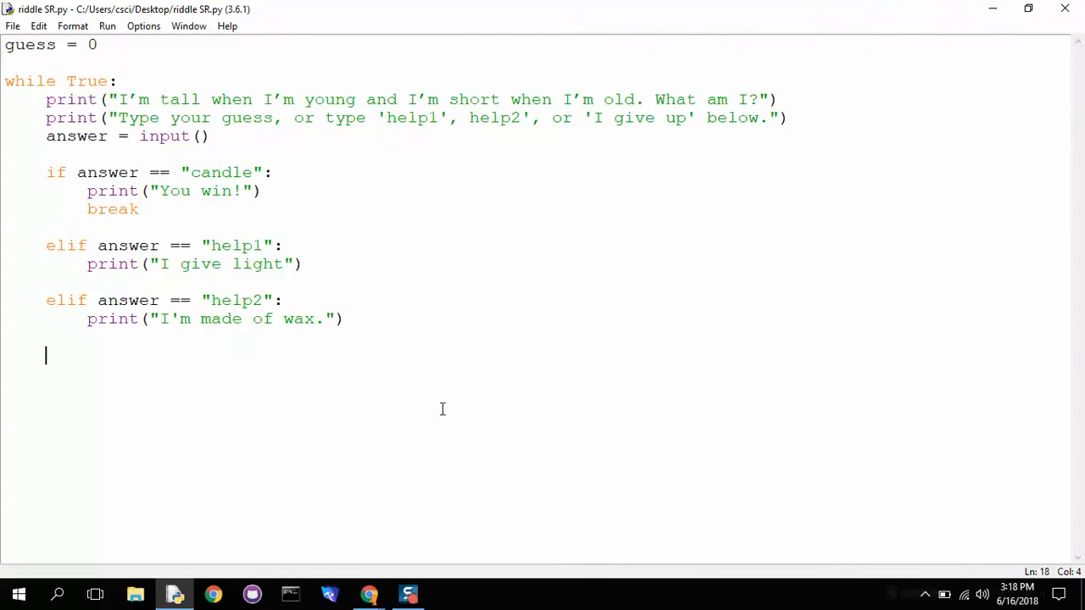
pyautogui.moveTo(695, 122)
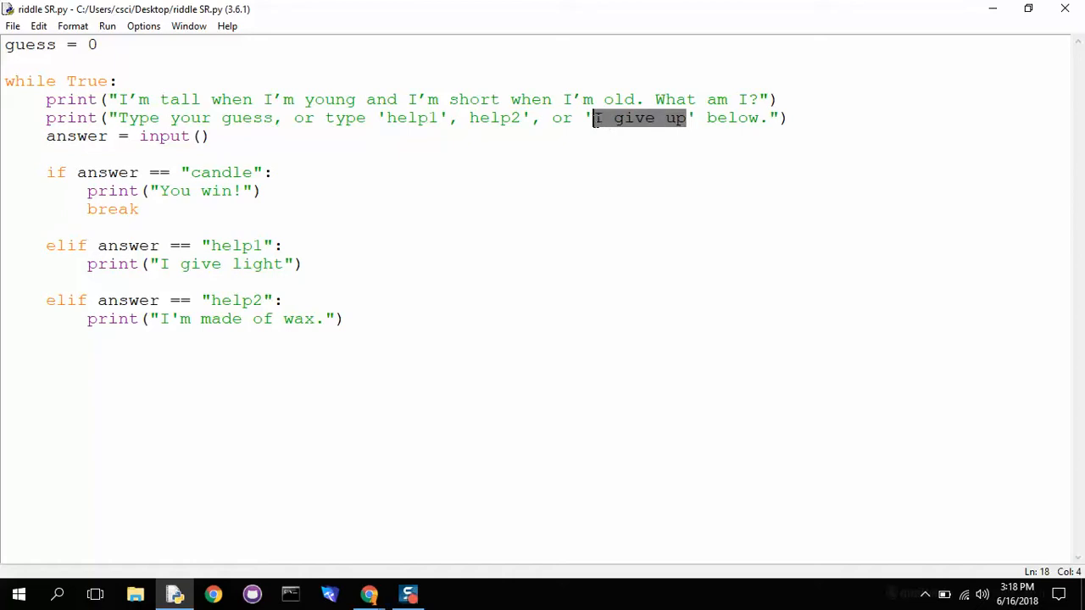
pyautogui.click(445, 395)
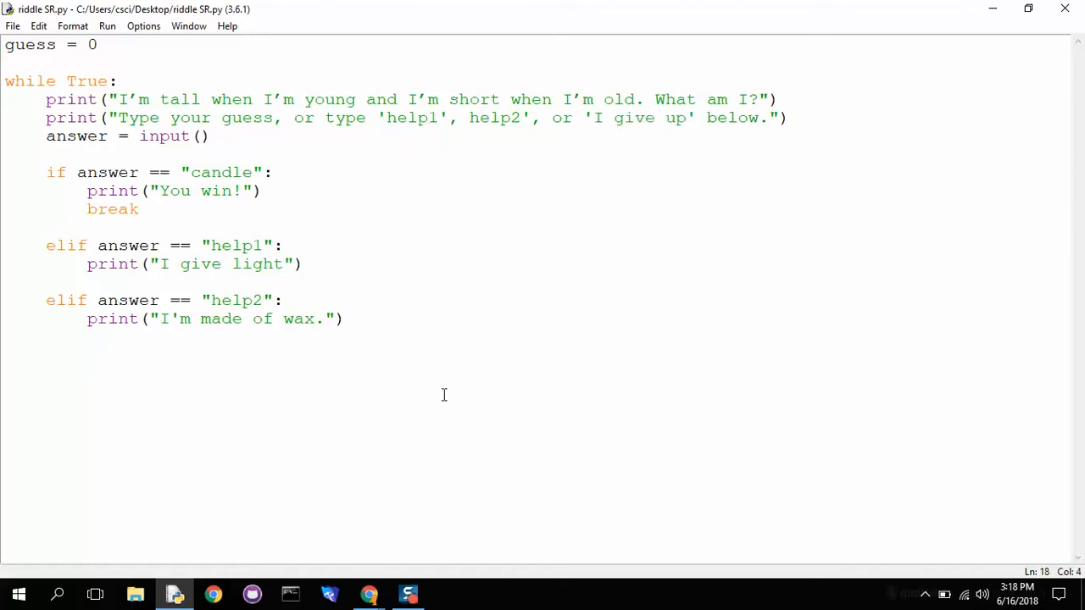
pyautogui.write('elif ans')
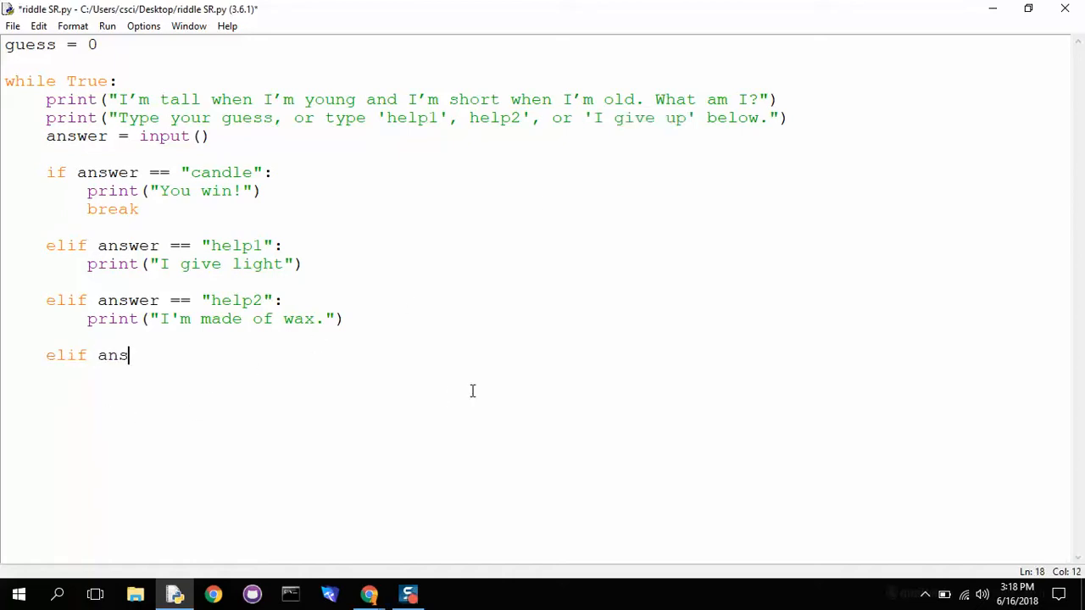
pyautogui.write('wer ==')
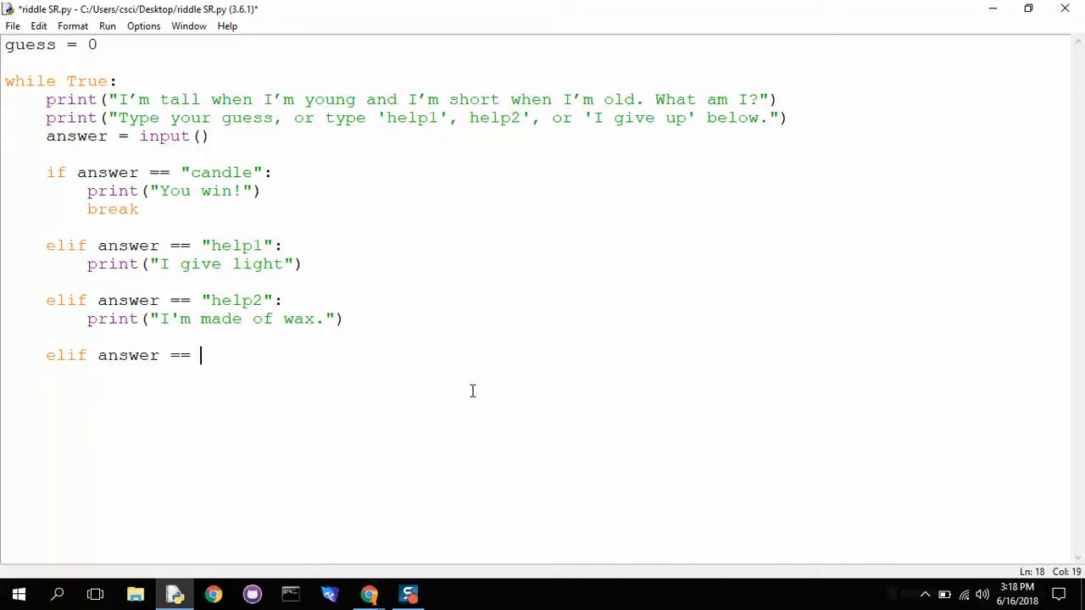
pyautogui.write('"I give up":')
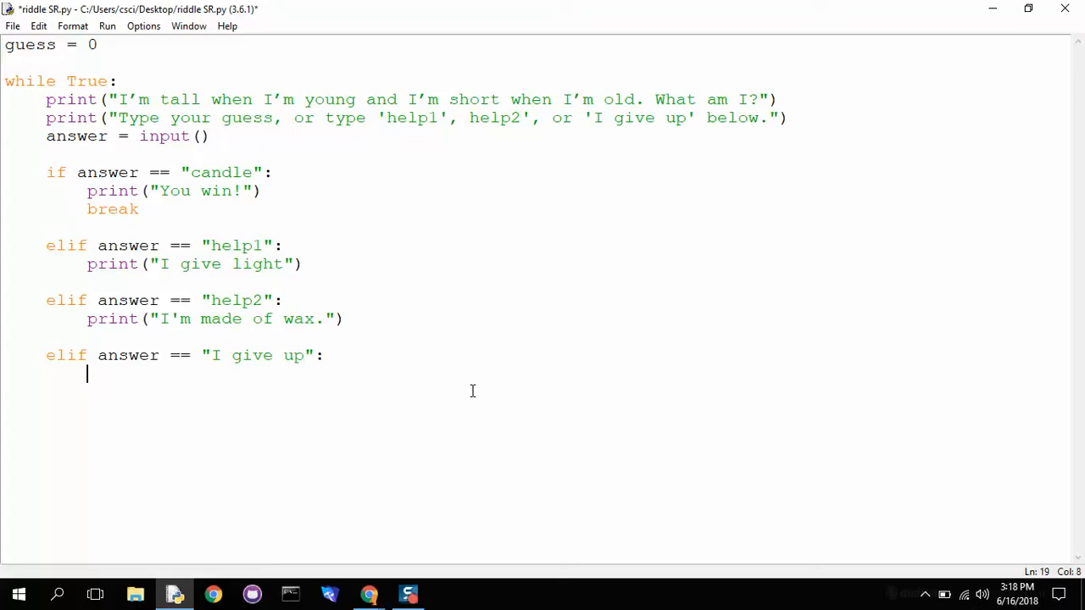
# Inside it print "The answer was candle!" and break out of the loop
pyautogui.write('print("The a')
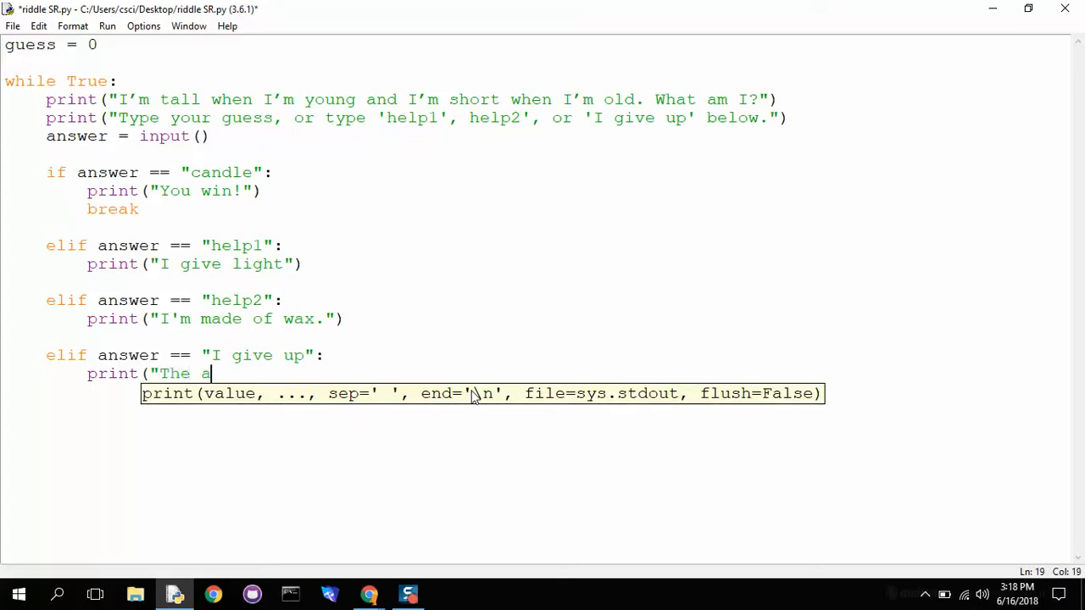
pyautogui.write('nswer was c')
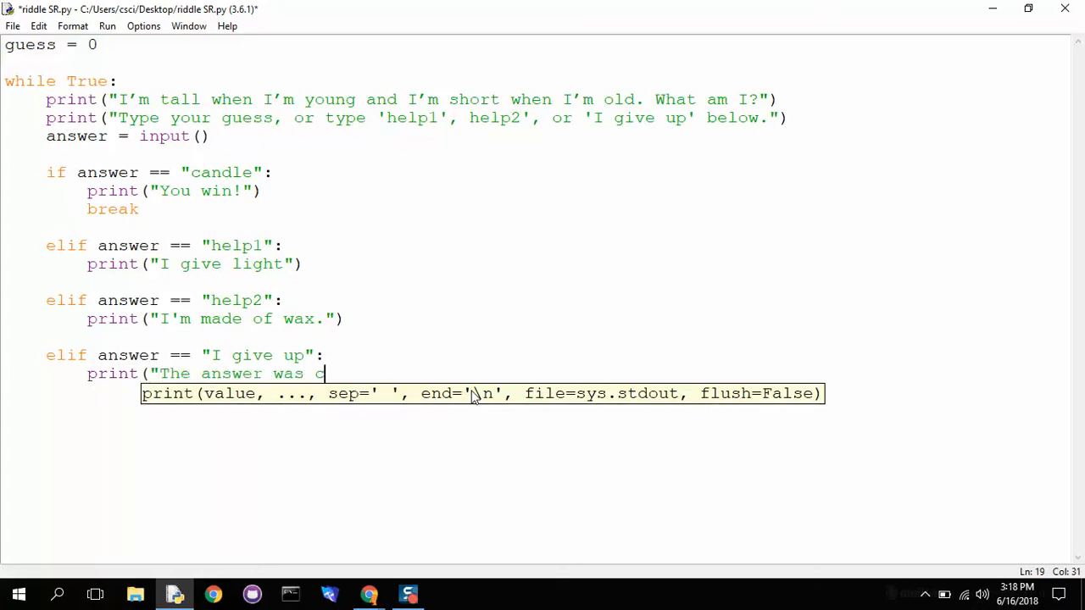
pyautogui.write('andle!"')
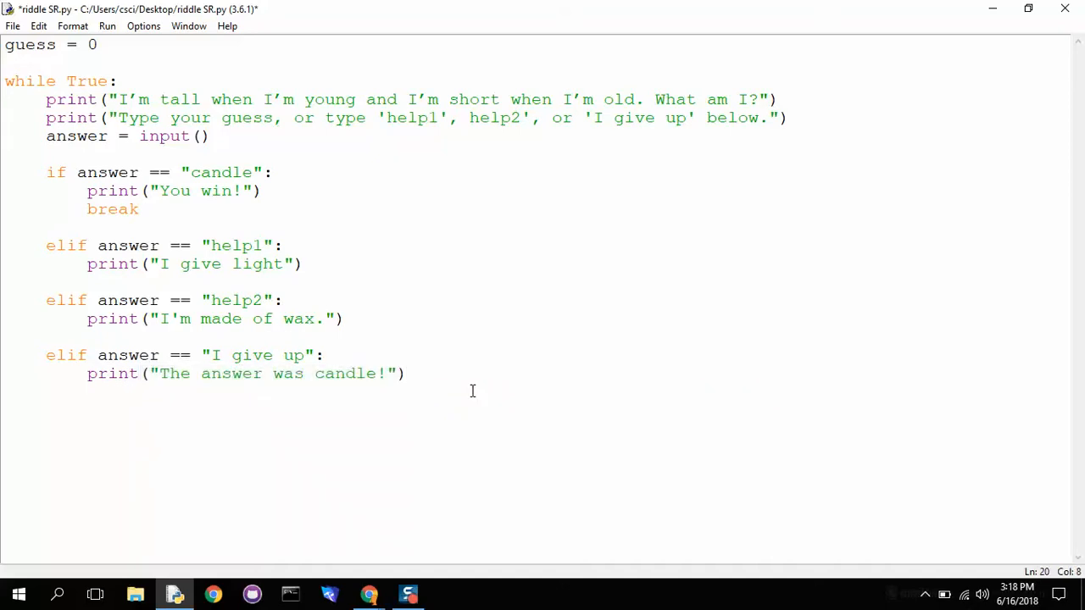
pyautogui.write('break')
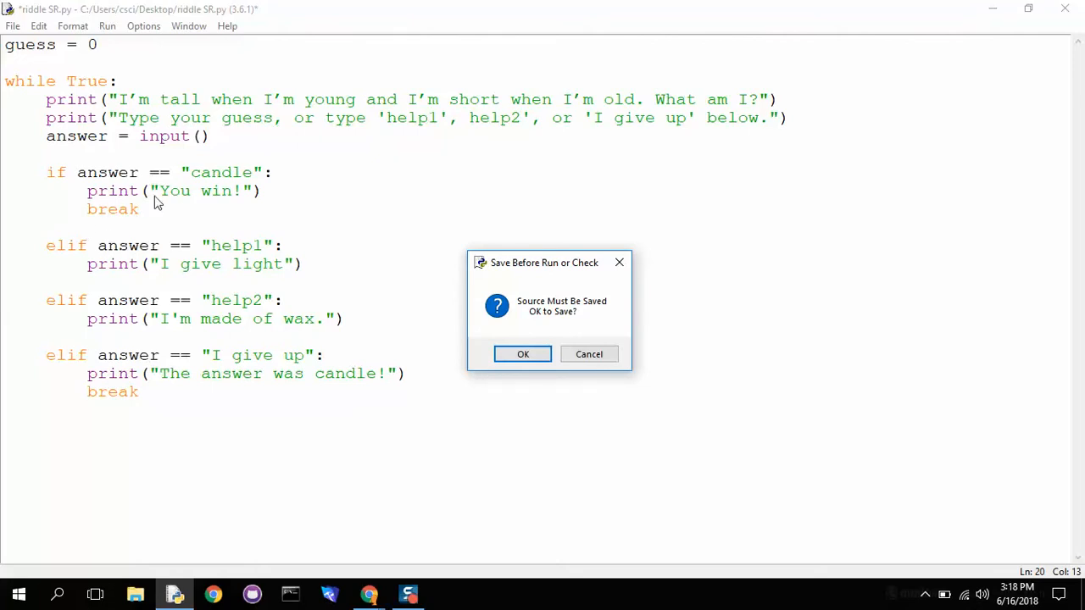
pyautogui.moveTo(151, 405)
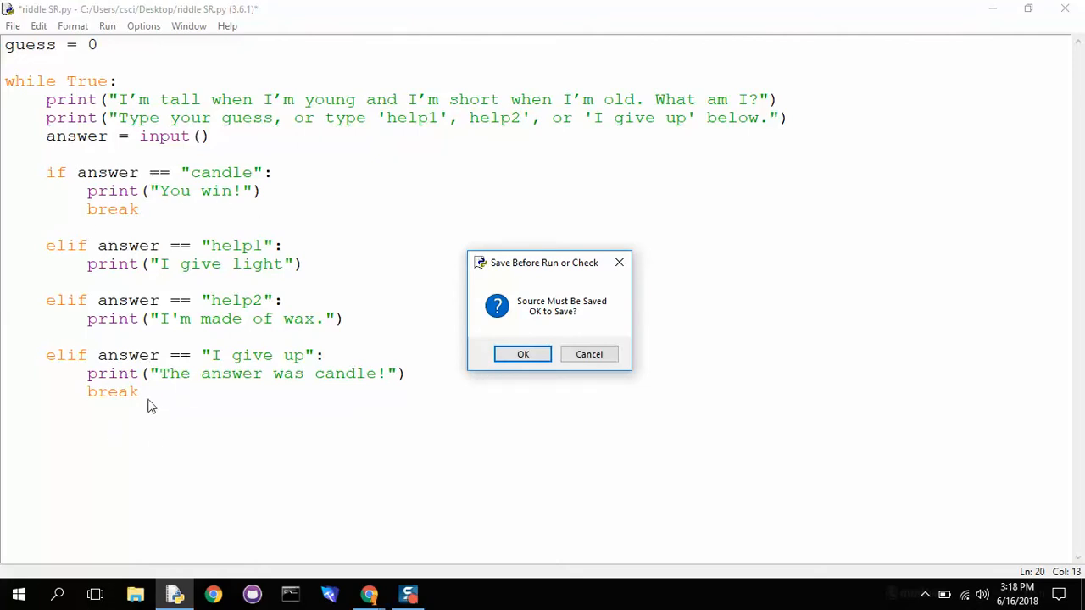
pyautogui.moveTo(125, 398)
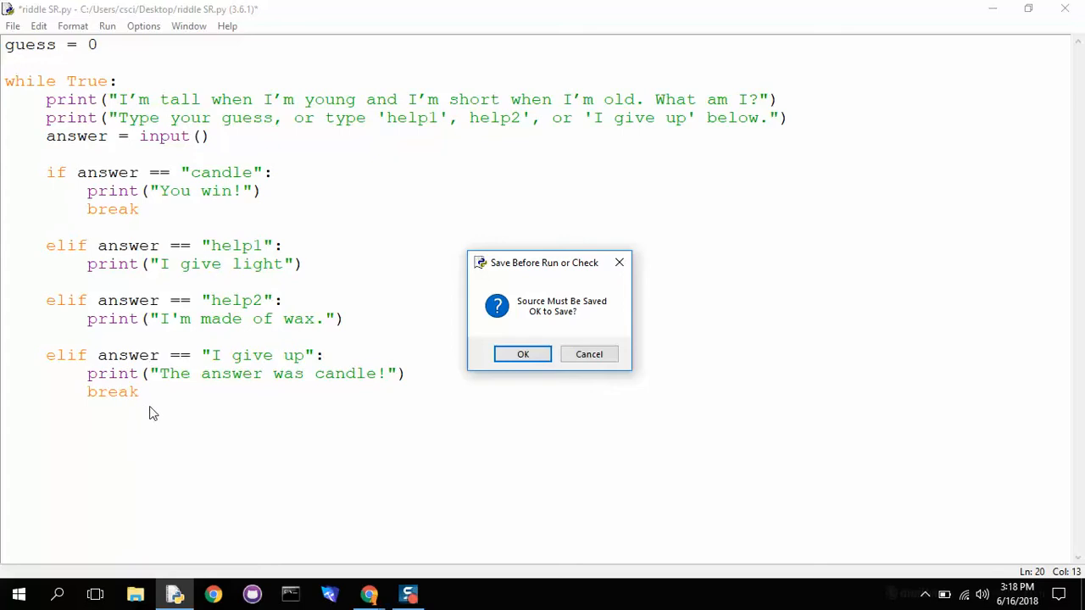
# Answer the running riddle with help1, ladder, chair and "I give up"
pyautogui.click(522, 355)
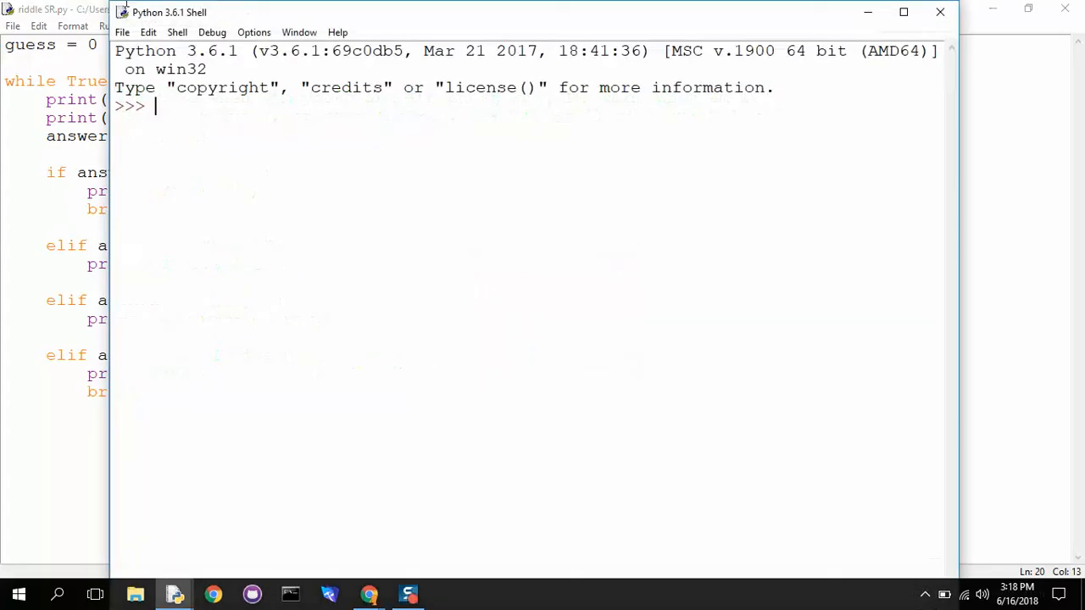
pyautogui.write('help1')
pyautogui.write('I give up')
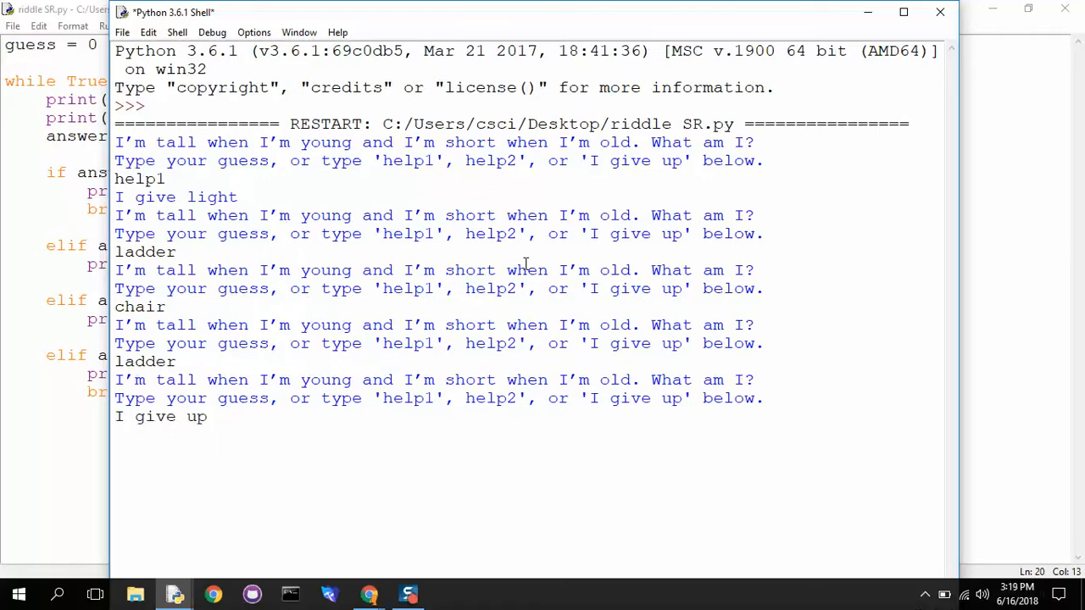
pyautogui.press('Return')
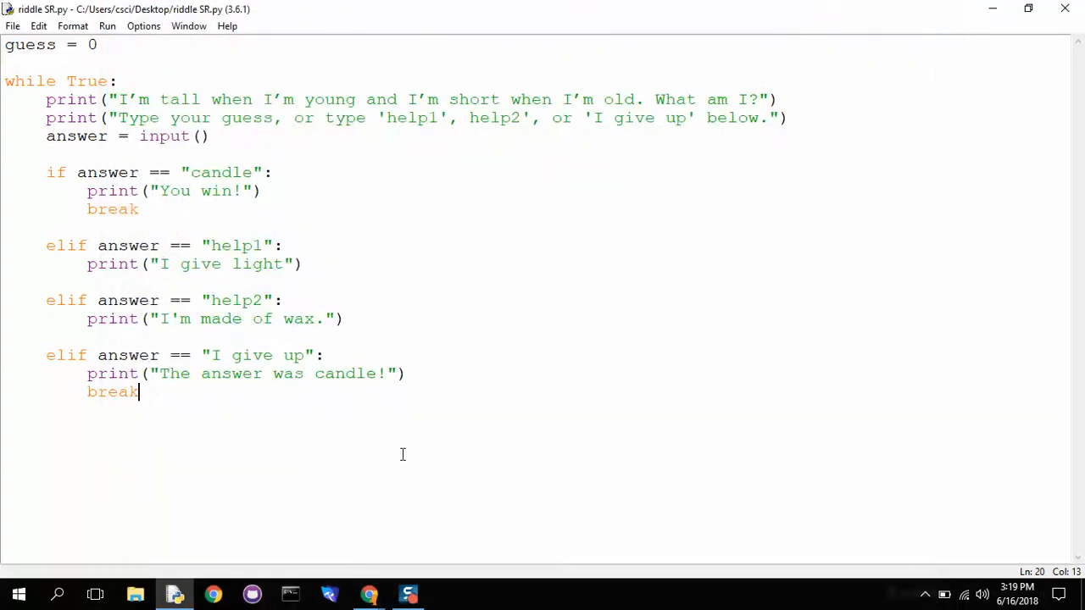
# Add else: print("Try again!") and start a blank line under answer = input()
pyautogui.press('enter')
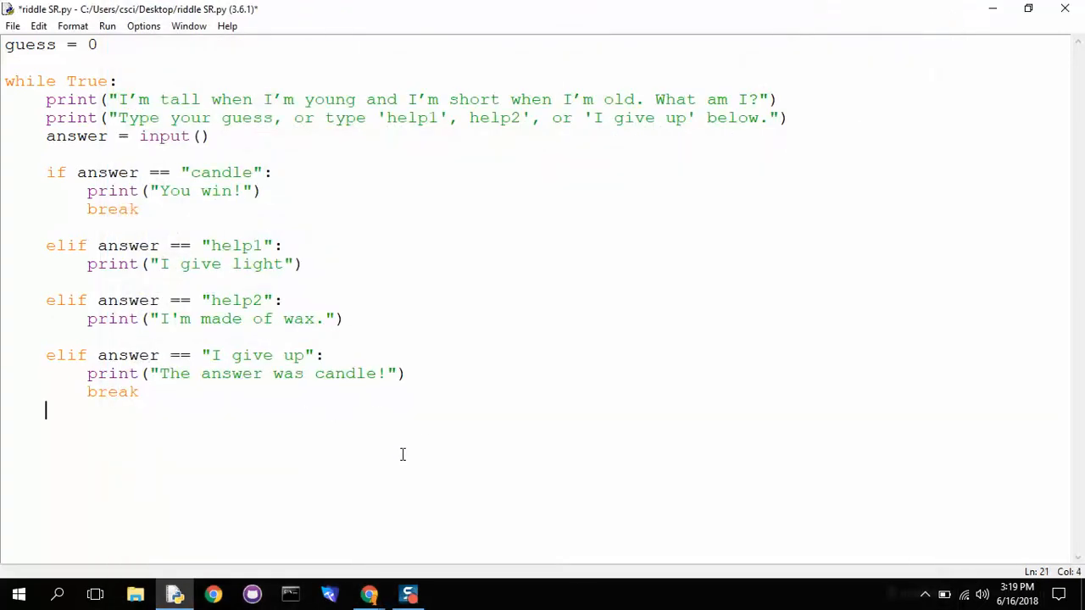
pyautogui.write('e')
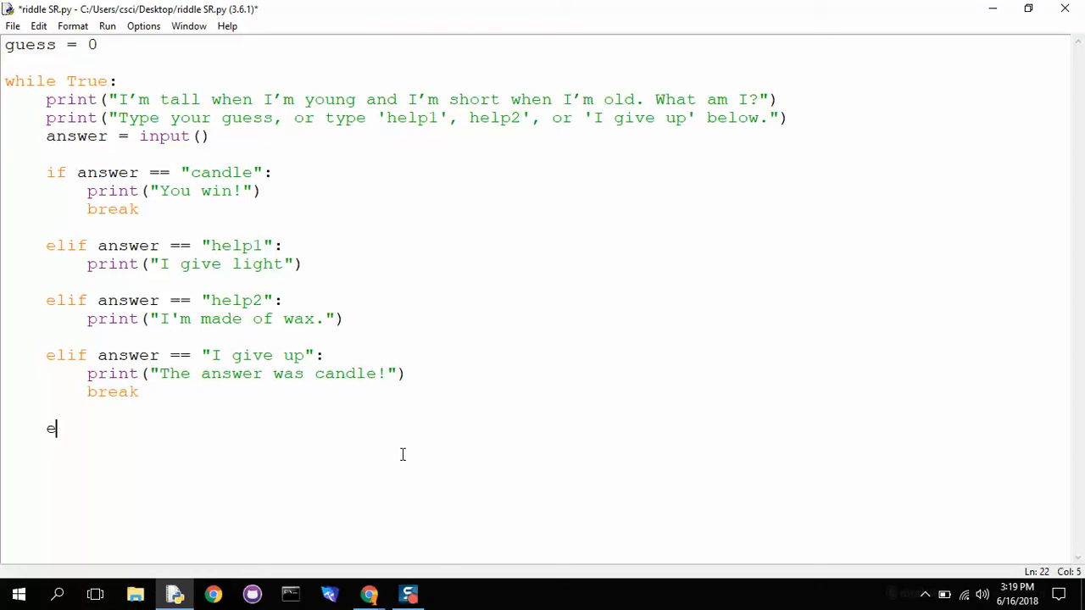
pyautogui.write('lse:')
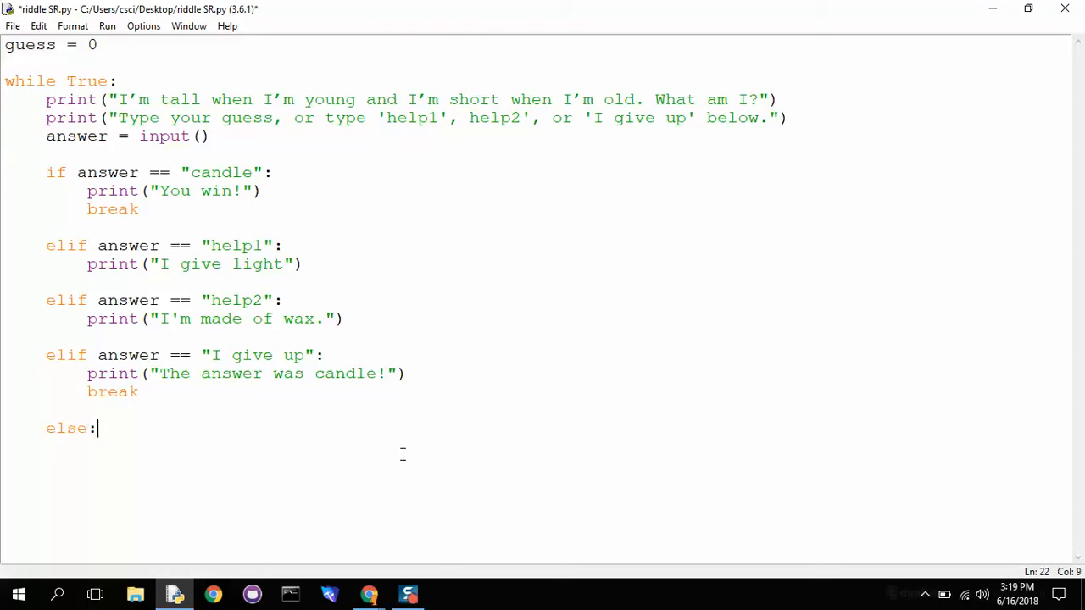
pyautogui.write('print("Try again!')
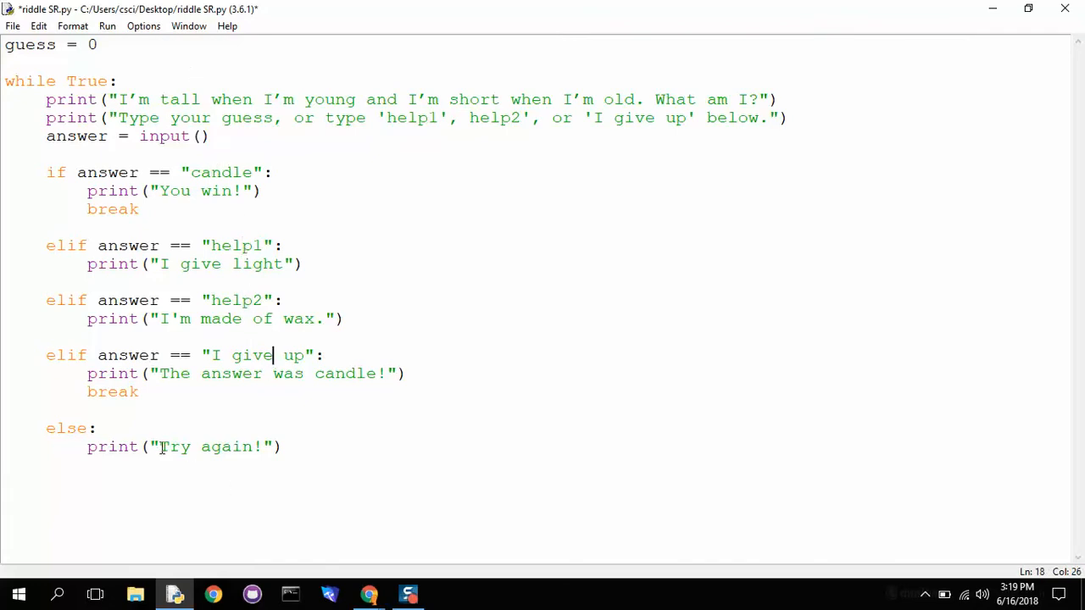
pyautogui.click(284, 447)
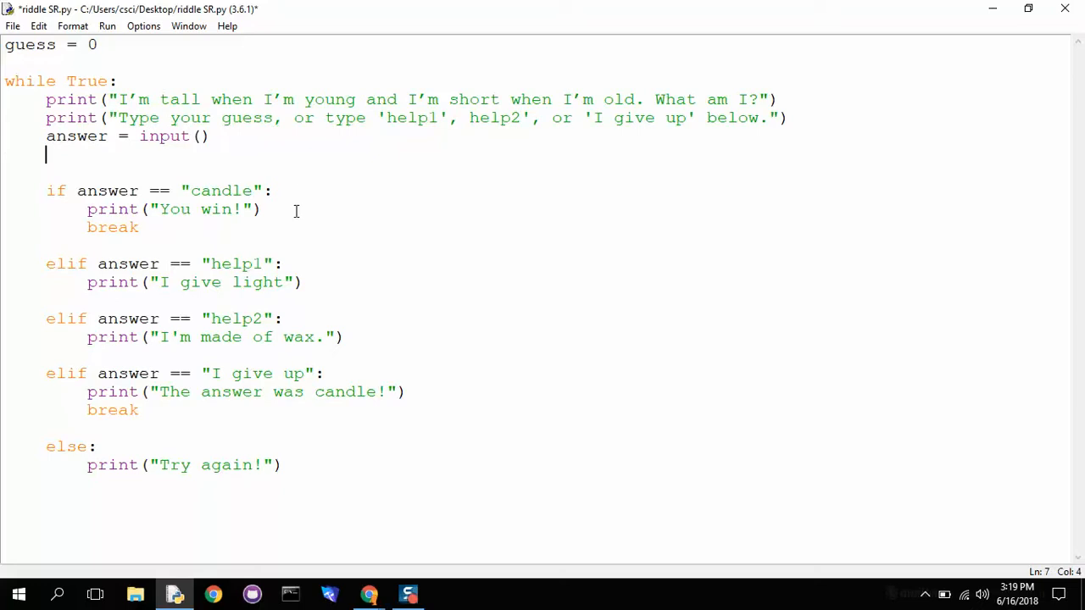
# Write guess += 1 under answer = input() and select the guess variable
pyautogui.write('g')
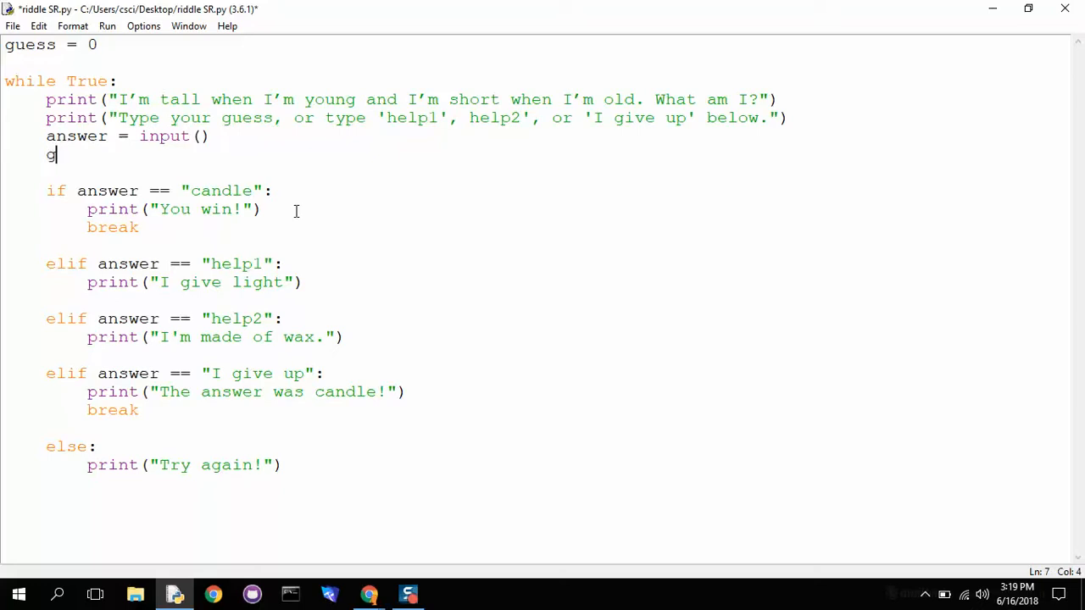
pyautogui.write('uess += 1')
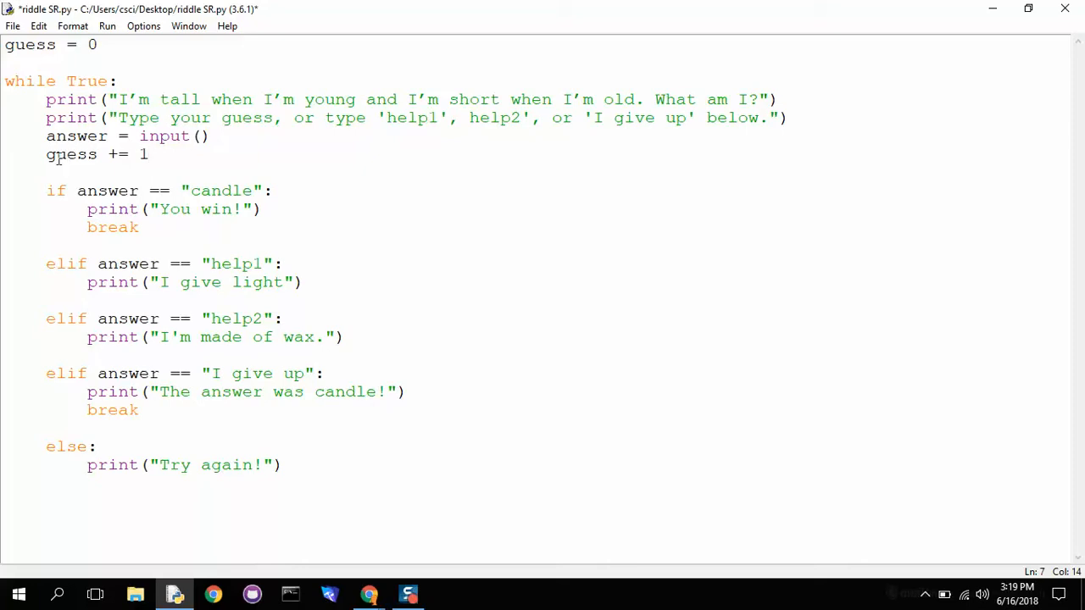
pyautogui.moveTo(54, 158)
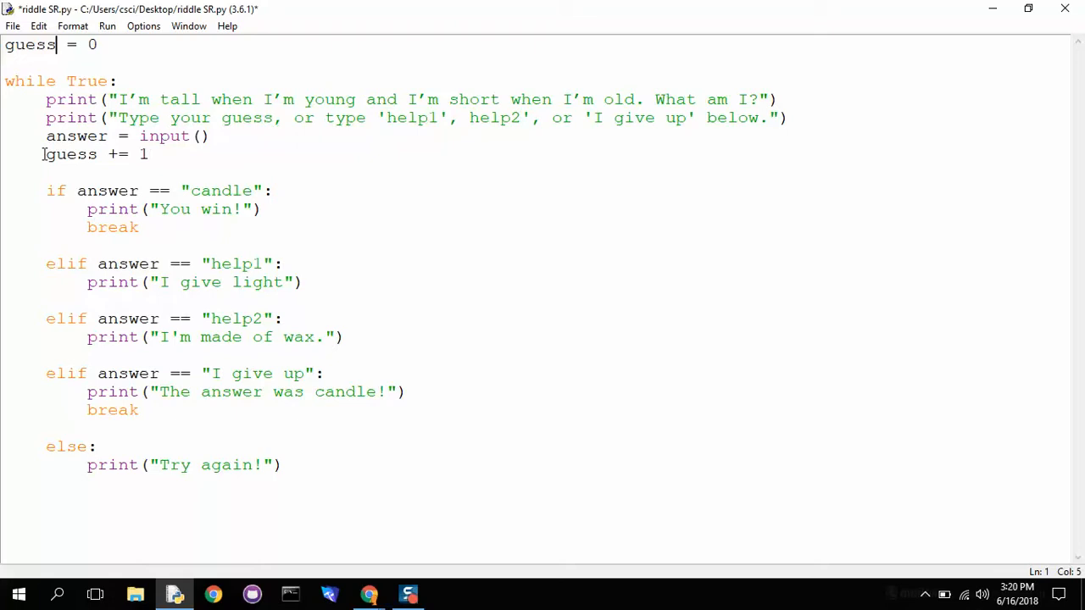
pyautogui.doubleClick(95, 153)
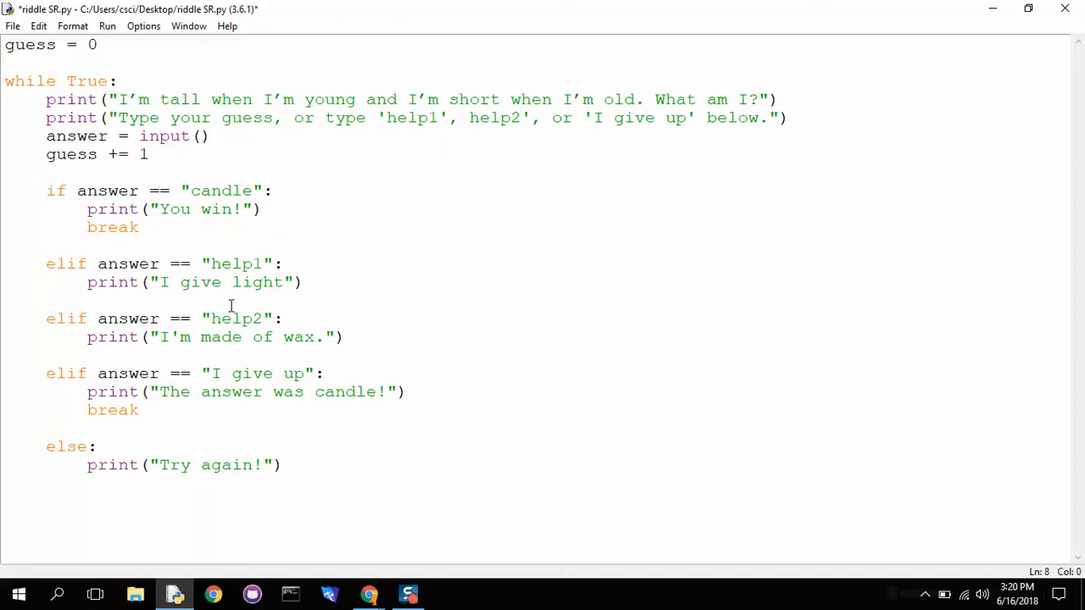
pyautogui.moveTo(188, 27)
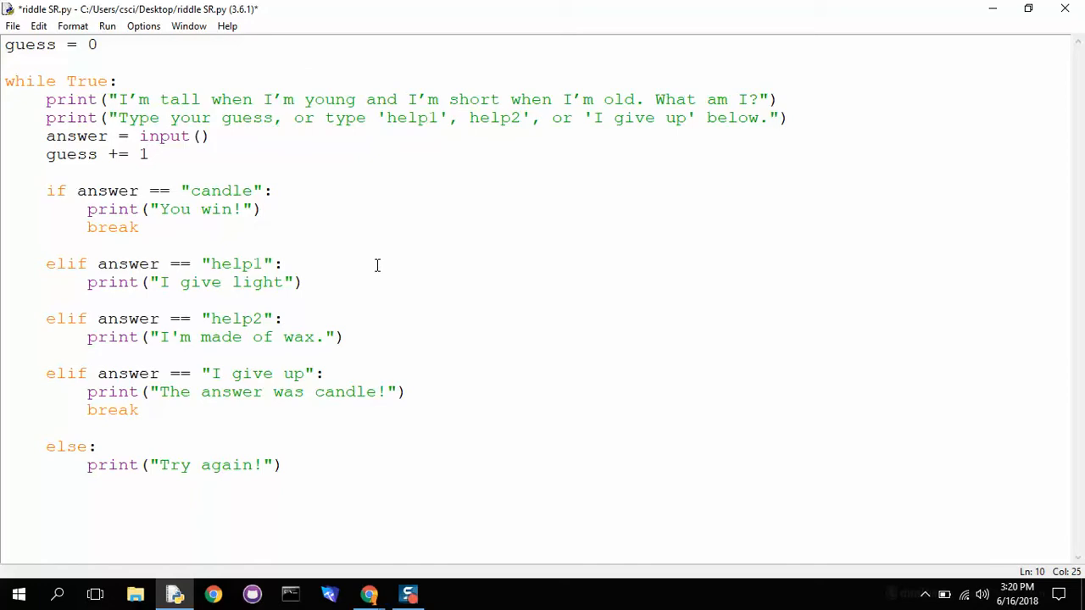
# Under You win! add print("It took you " + guess + " guesses.")
pyautogui.click(263, 210)
pyautogui.write('print("f')
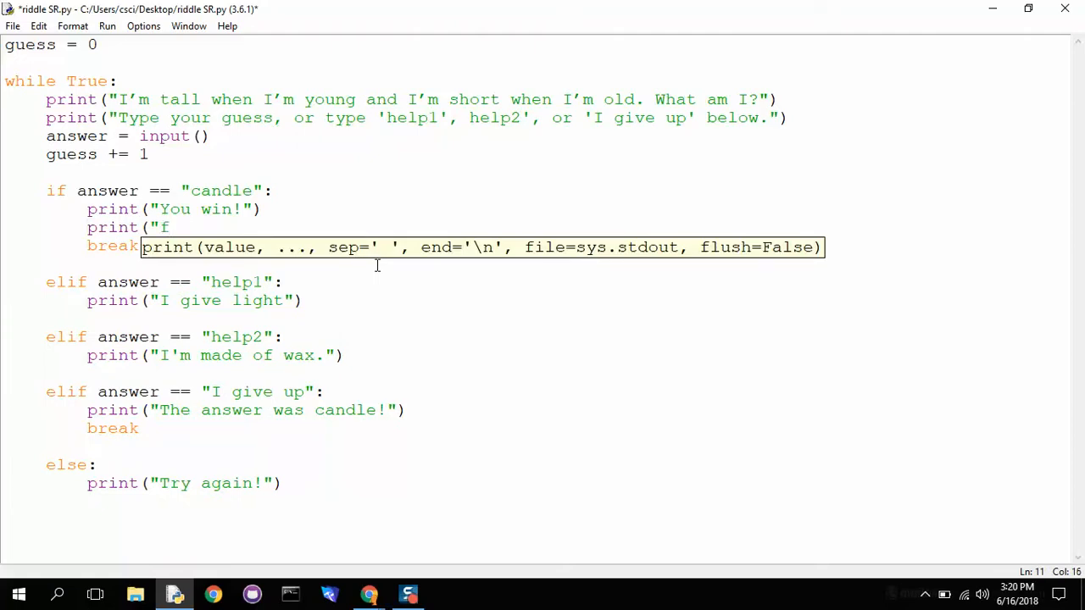
pyautogui.write('It took you "')
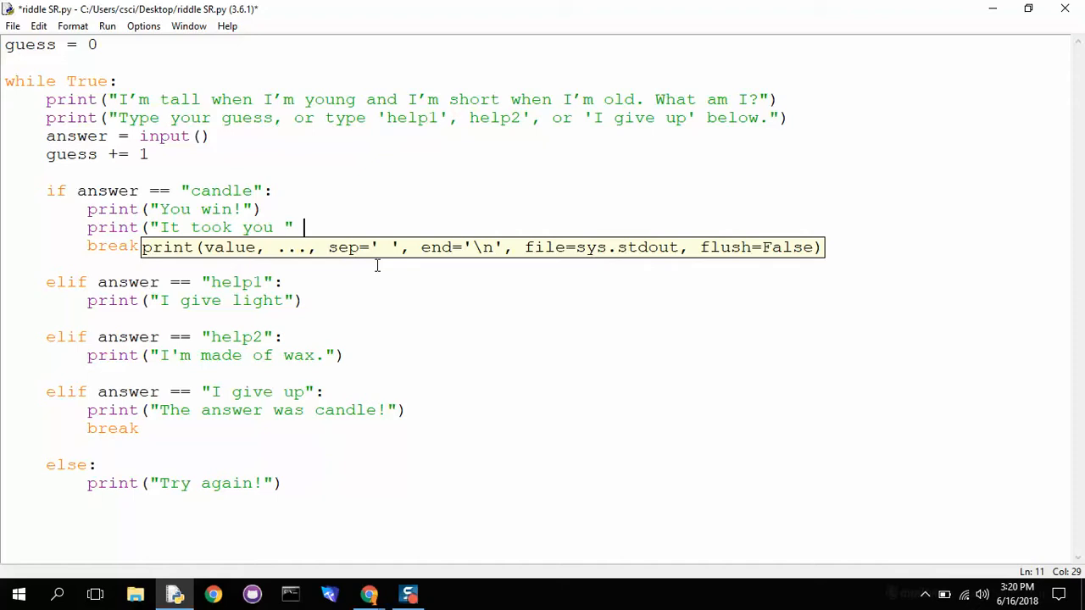
pyautogui.write('+')
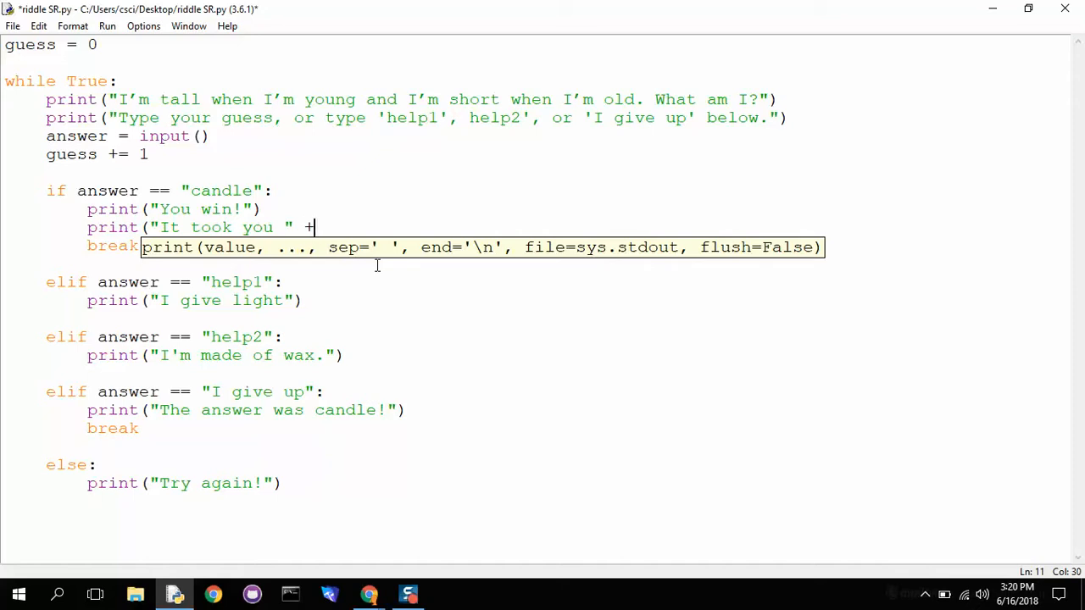
pyautogui.write('+')
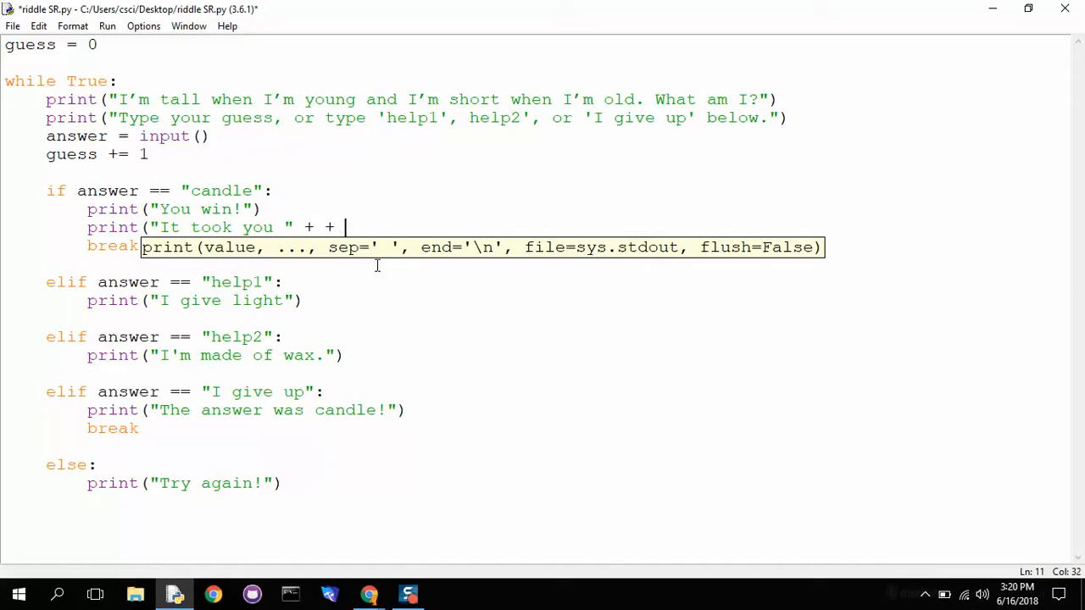
pyautogui.write('" guesses.")')
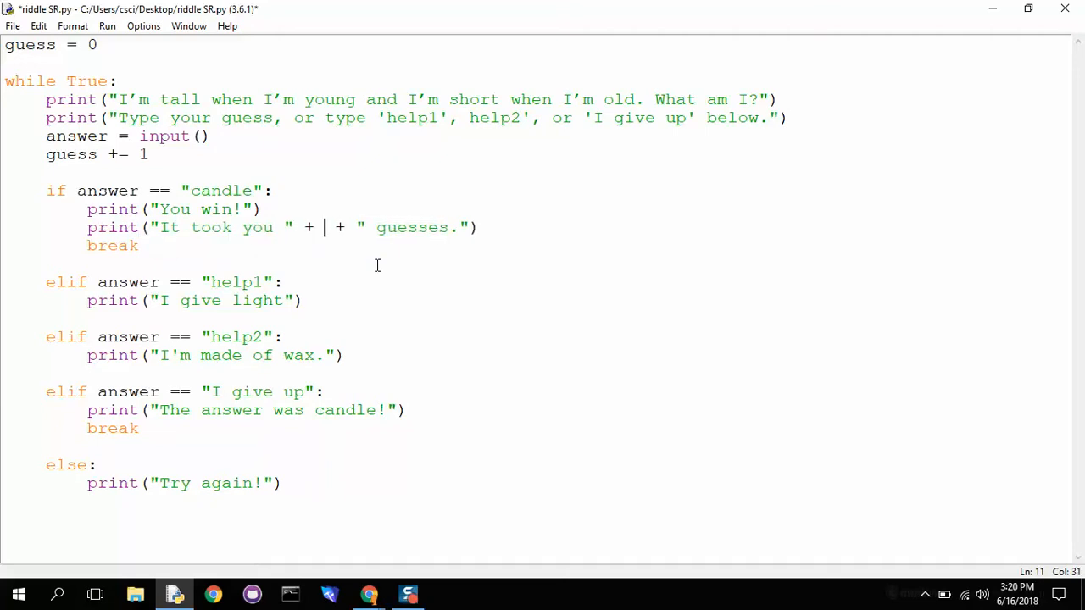
pyautogui.write('guess')
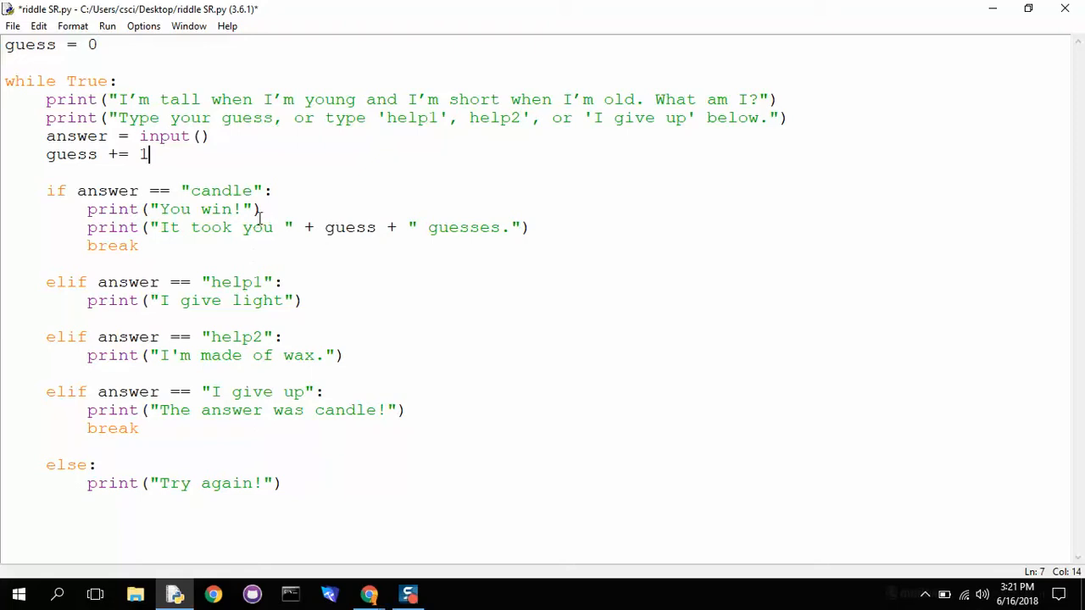
pyautogui.moveTo(346, 237)
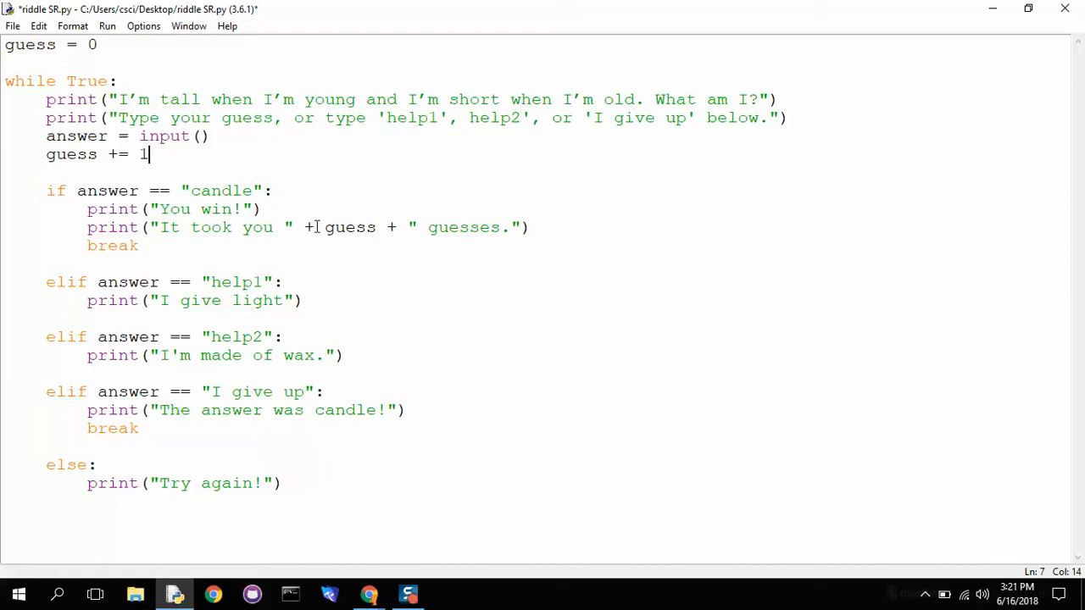
pyautogui.moveTo(322, 227)
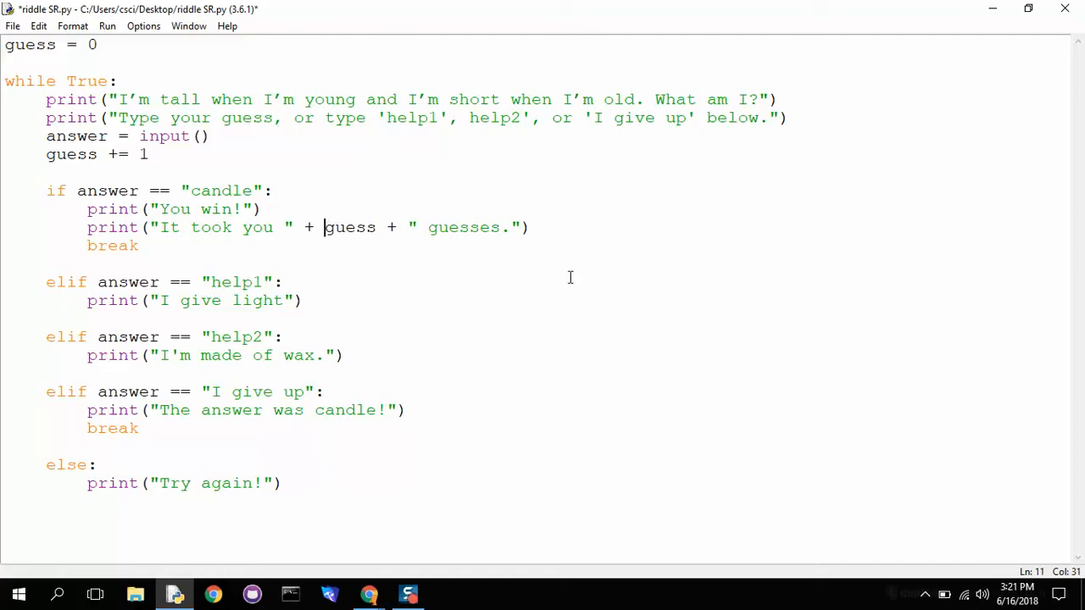
pyautogui.moveTo(549, 293)
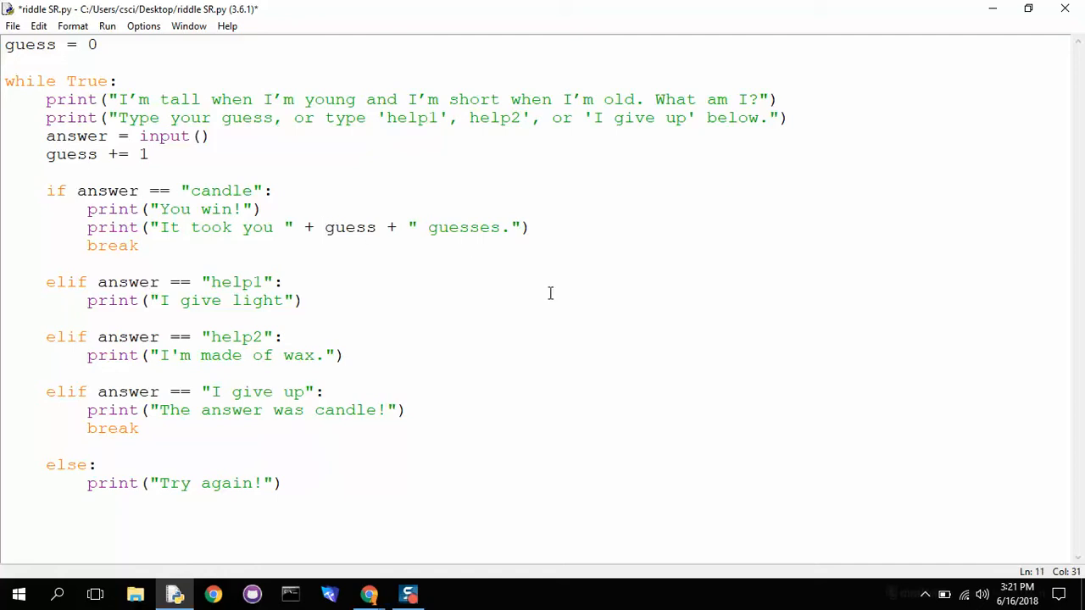
# Wrap the counter as str(guess) so the guess count converts to text
pyautogui.click(323, 227)
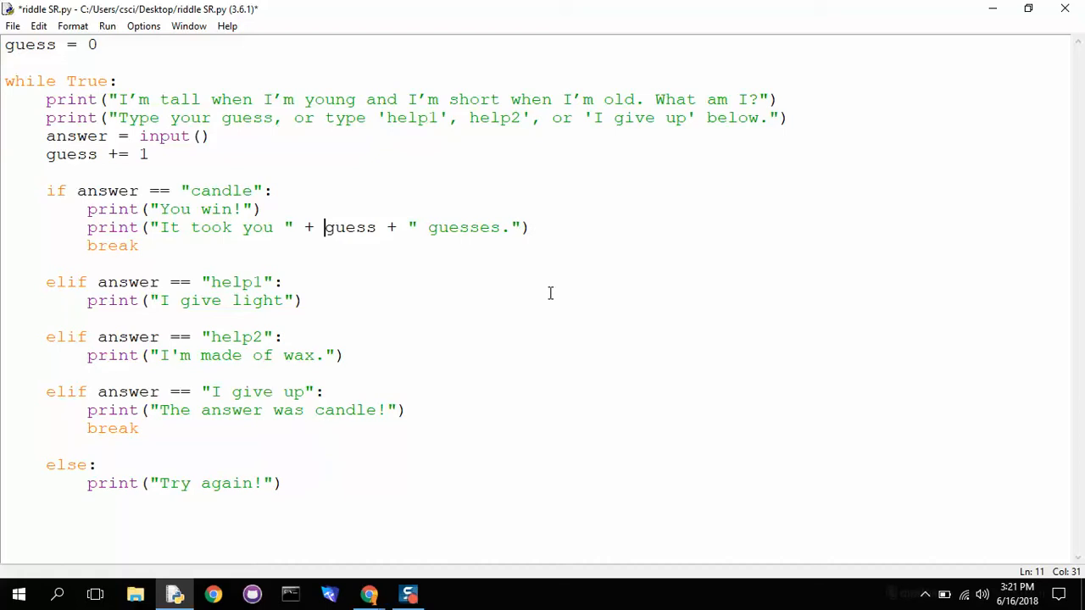
pyautogui.write('s')
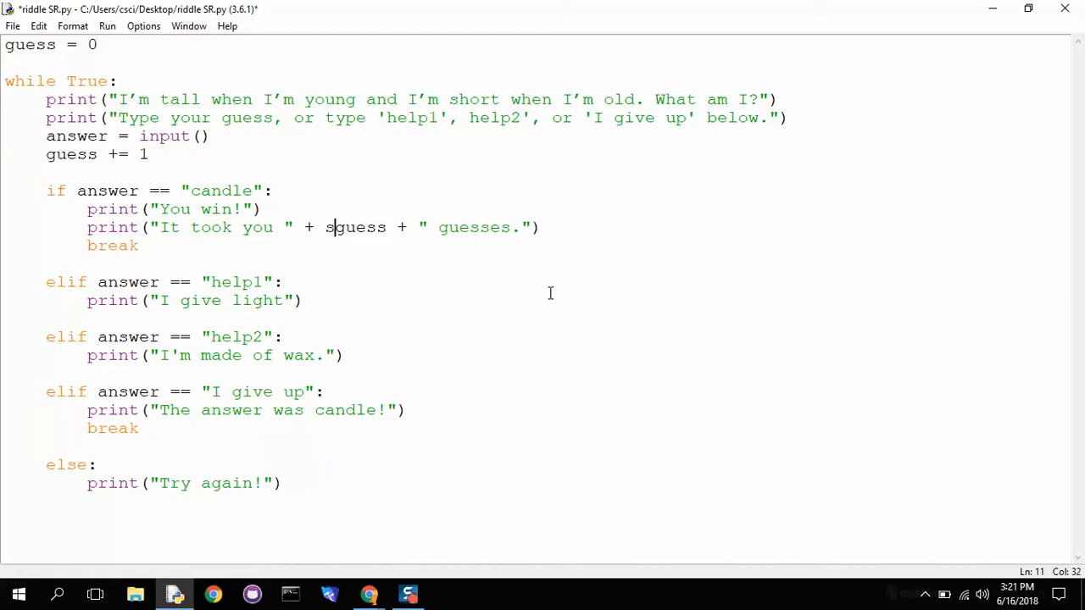
pyautogui.write('tr(')
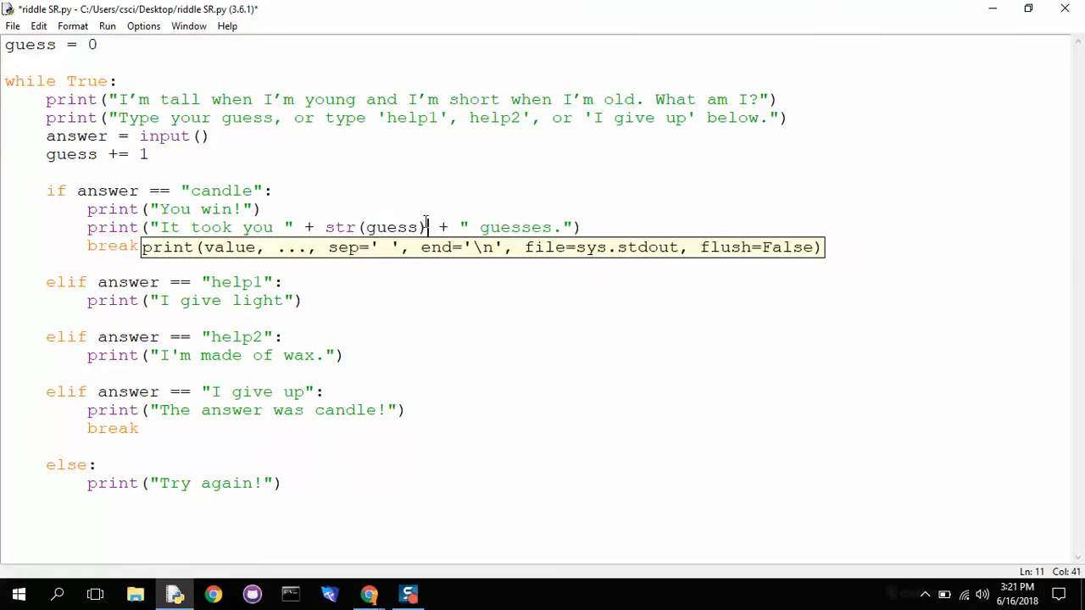
pyautogui.doubleClick(391, 227)
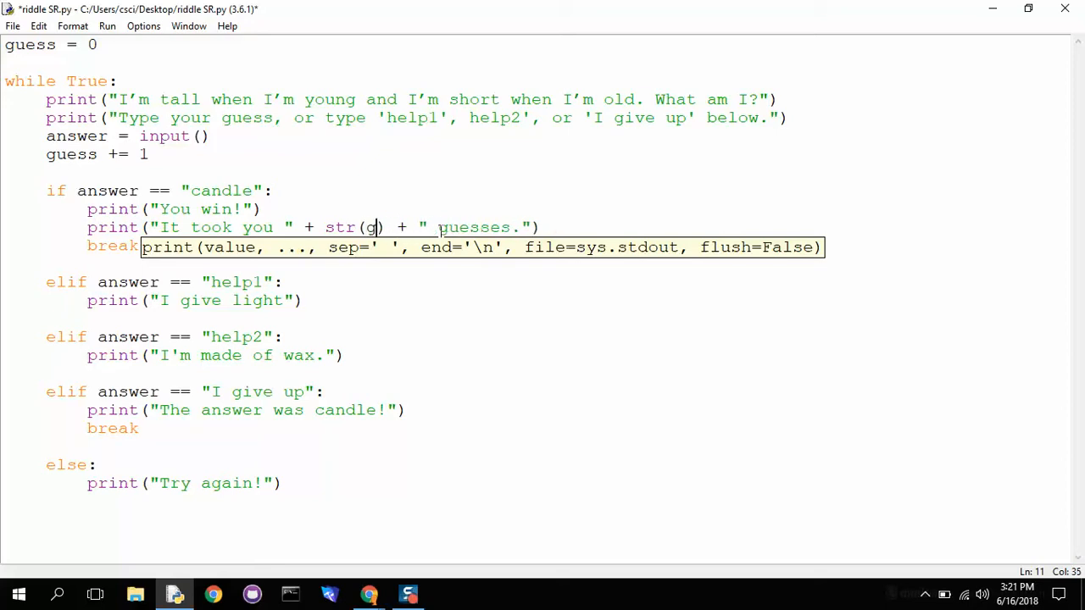
pyautogui.write('uess')
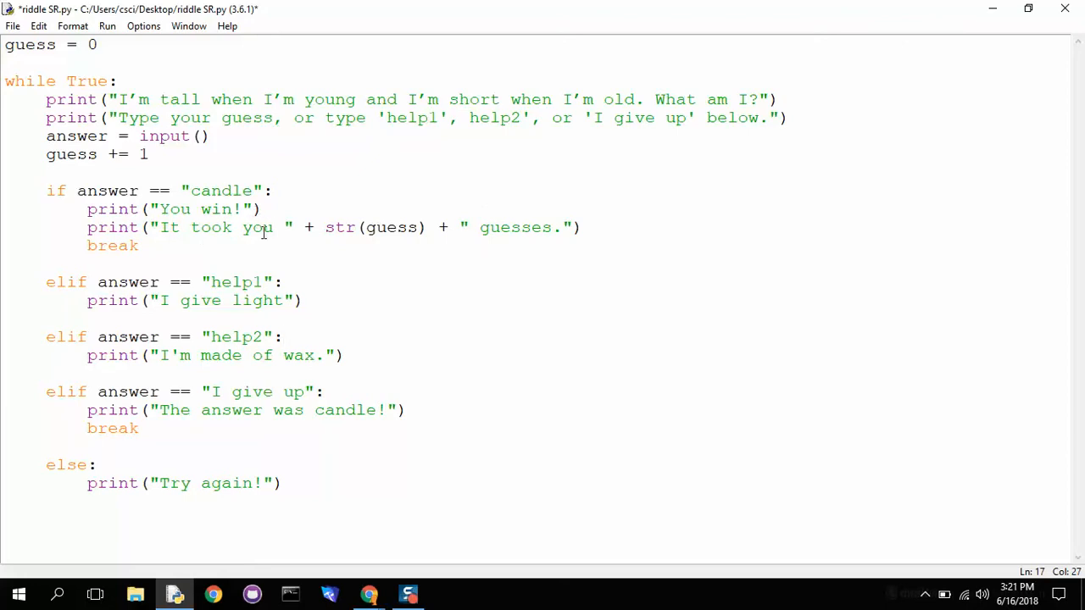
pyautogui.moveTo(336, 223)
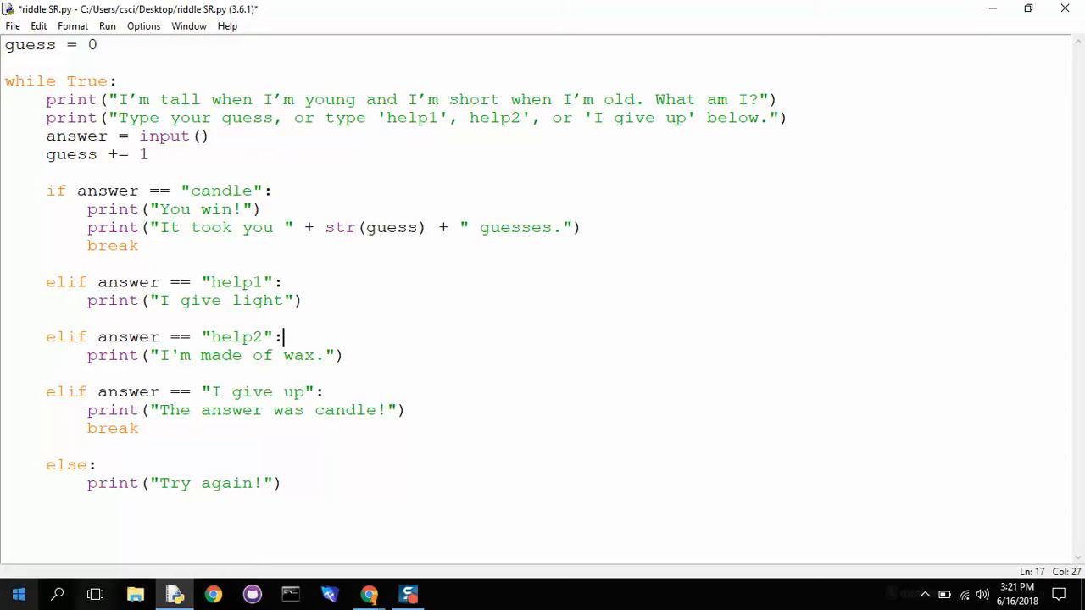
pyautogui.click(107, 25)
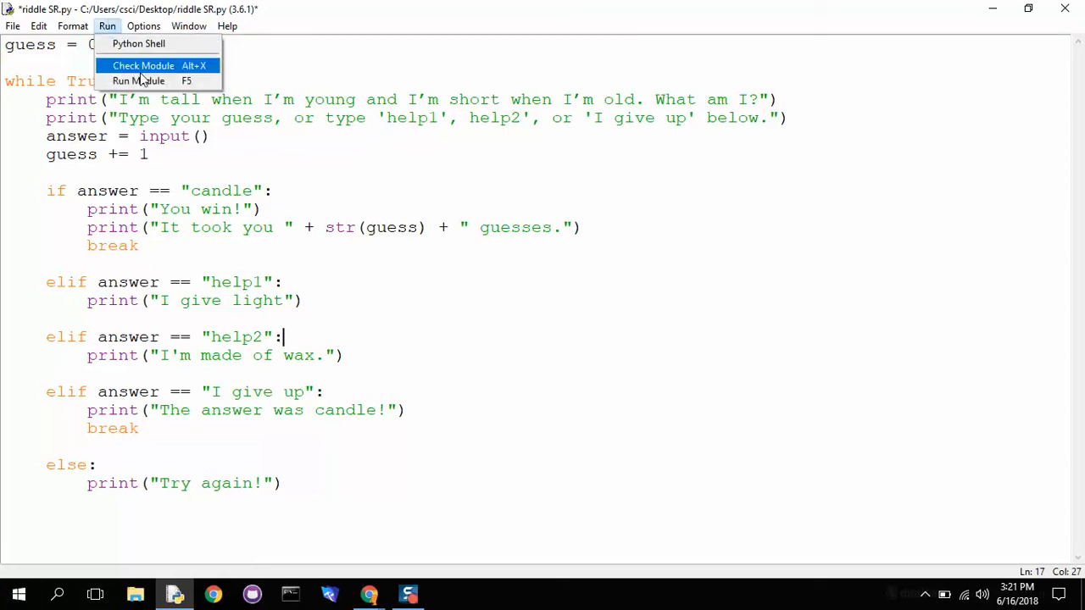
# Run the riddle, guess ladder and chair, request help1 and help2, then win with candle
pyautogui.click(137, 82)
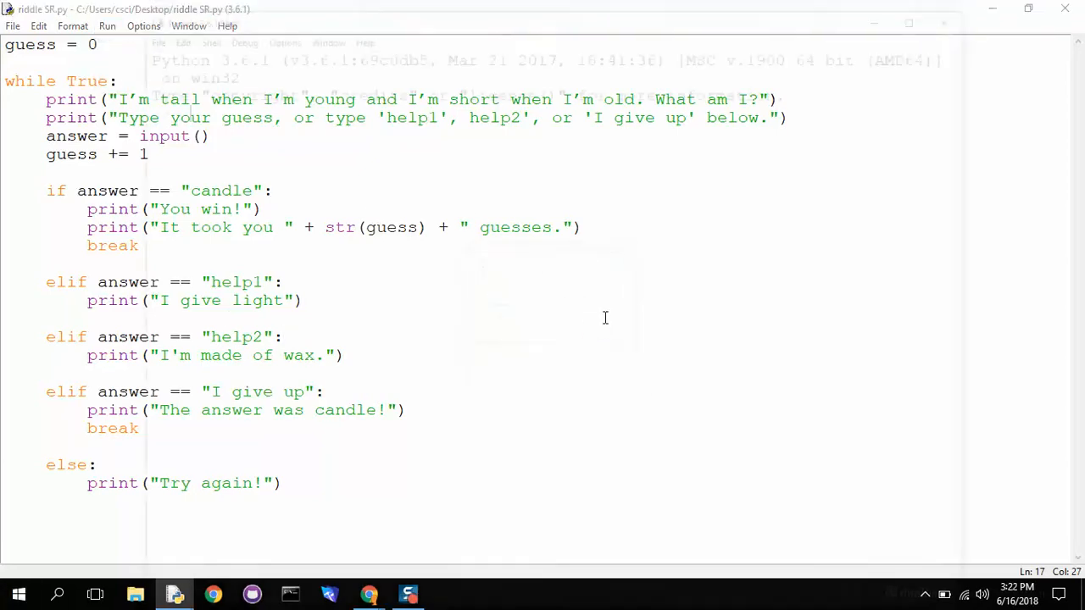
pyautogui.write('ladder')
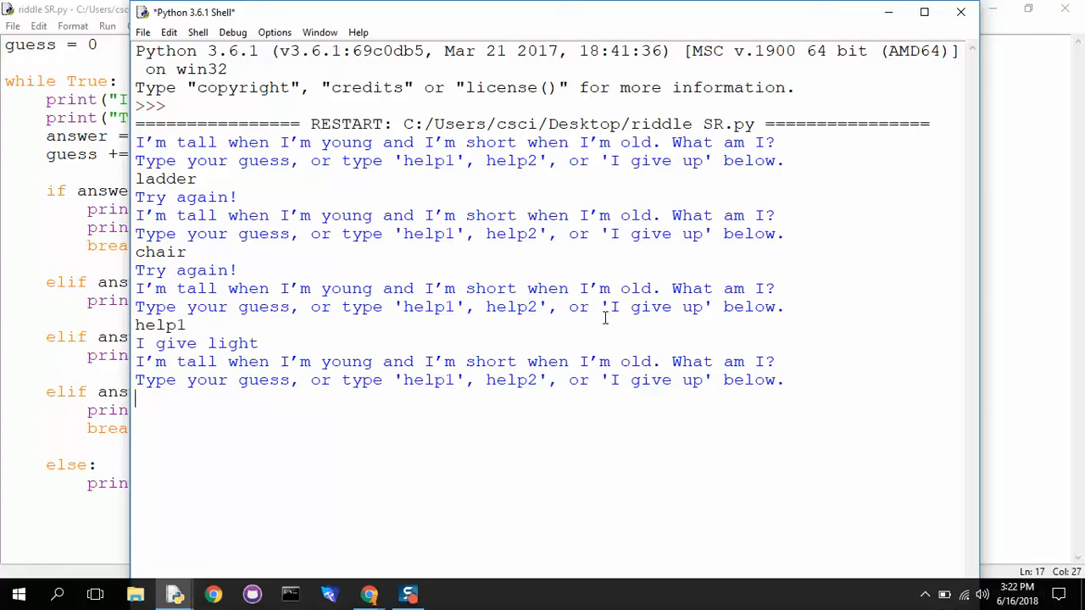
pyautogui.write('help2')
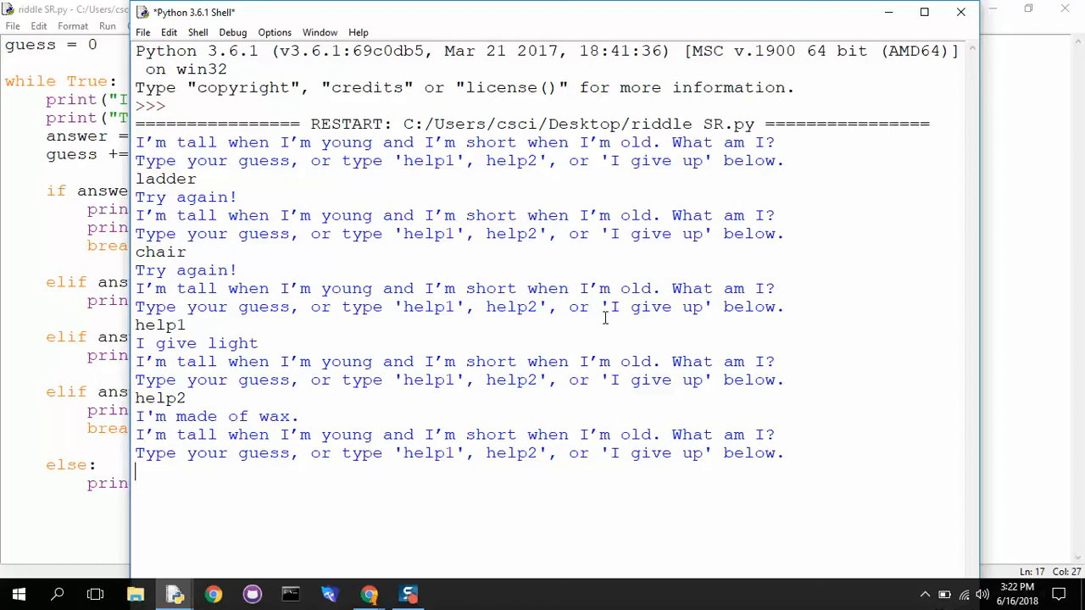
pyautogui.write('c')
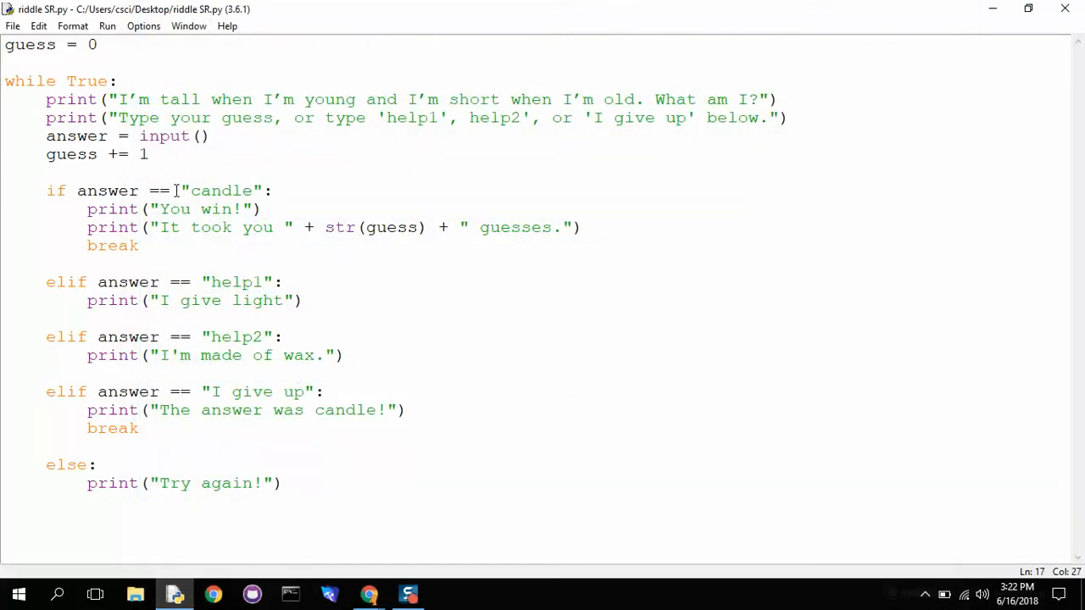
# Rerun the riddle and show "I think it's a candle?" gets Try again!
pyautogui.moveTo(168, 189); pyautogui.dragTo(263, 190)
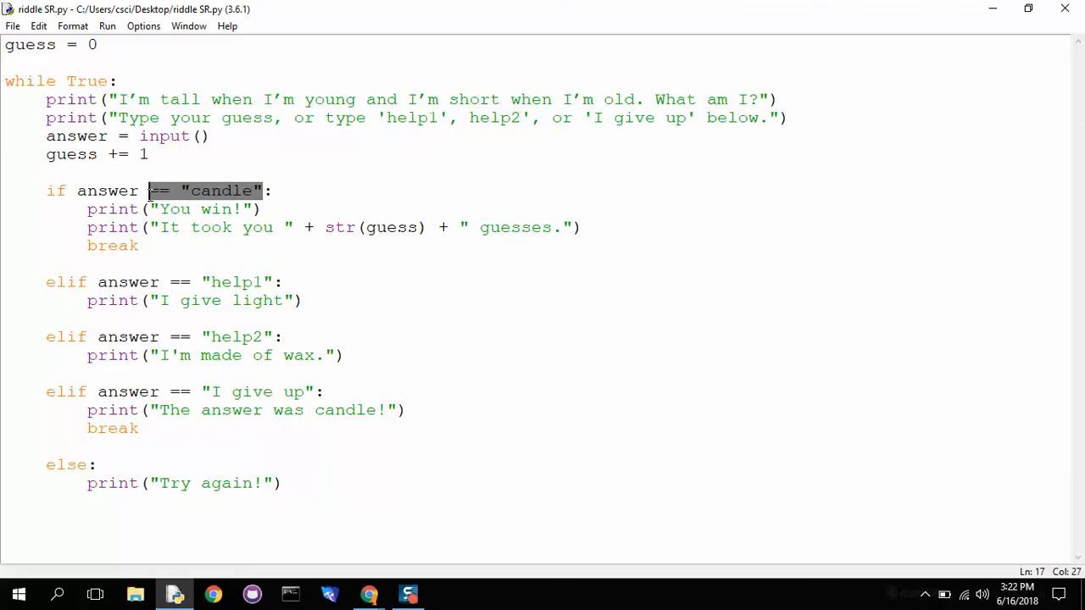
pyautogui.click(107, 25)
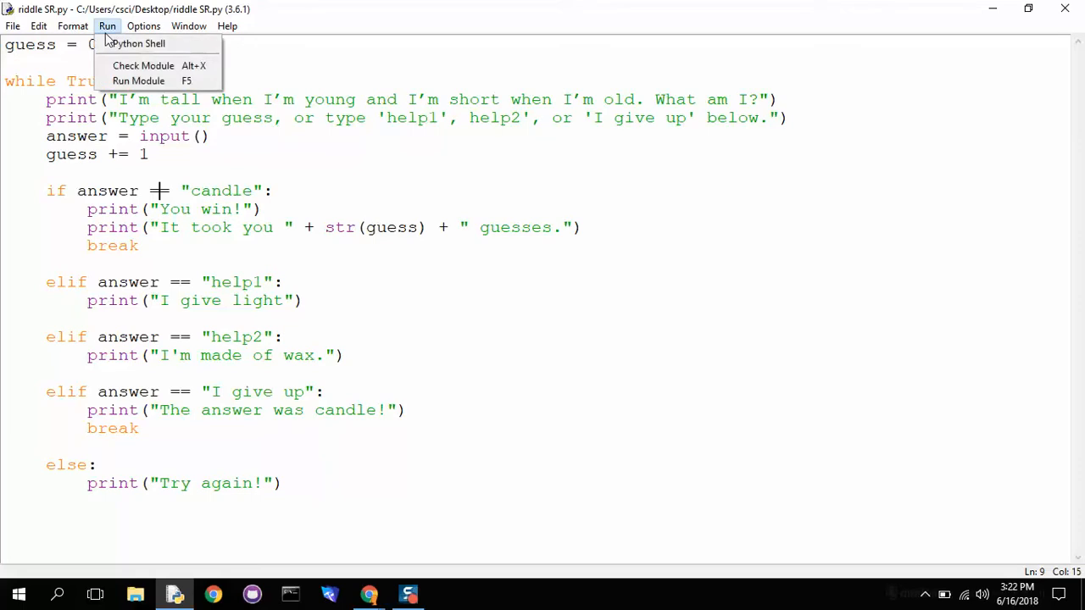
pyautogui.click(139, 82)
pyautogui.write('I think it')
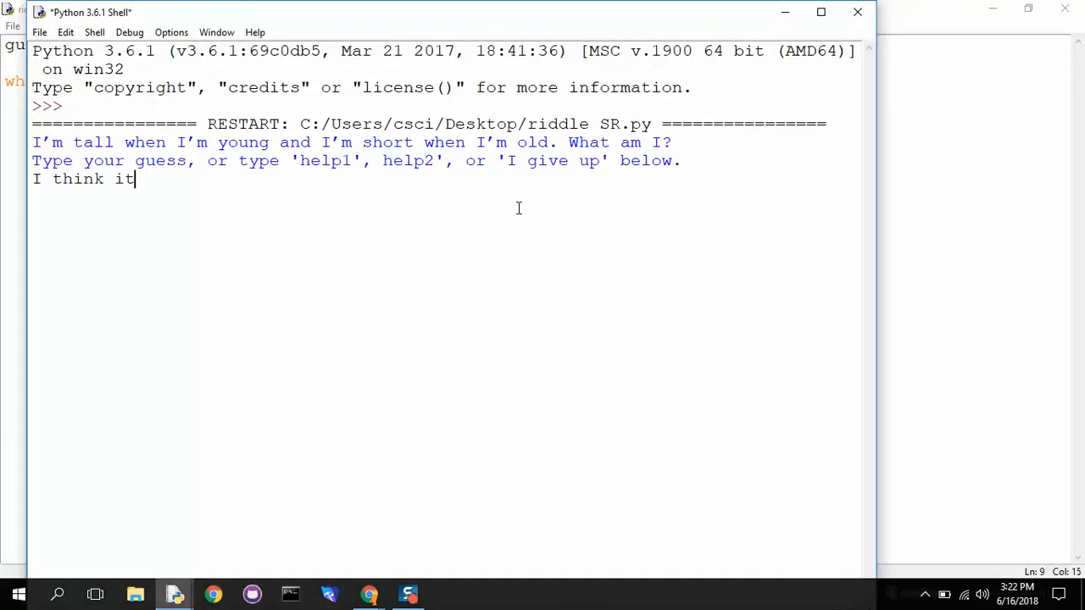
pyautogui.write("'s a candle?")
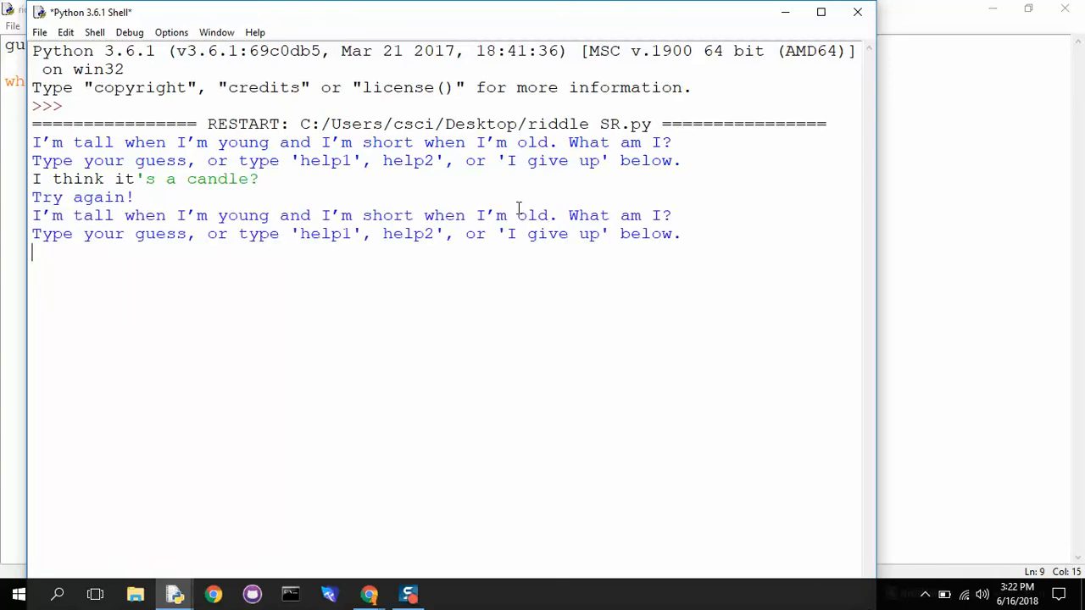
pyautogui.moveTo(179, 200)
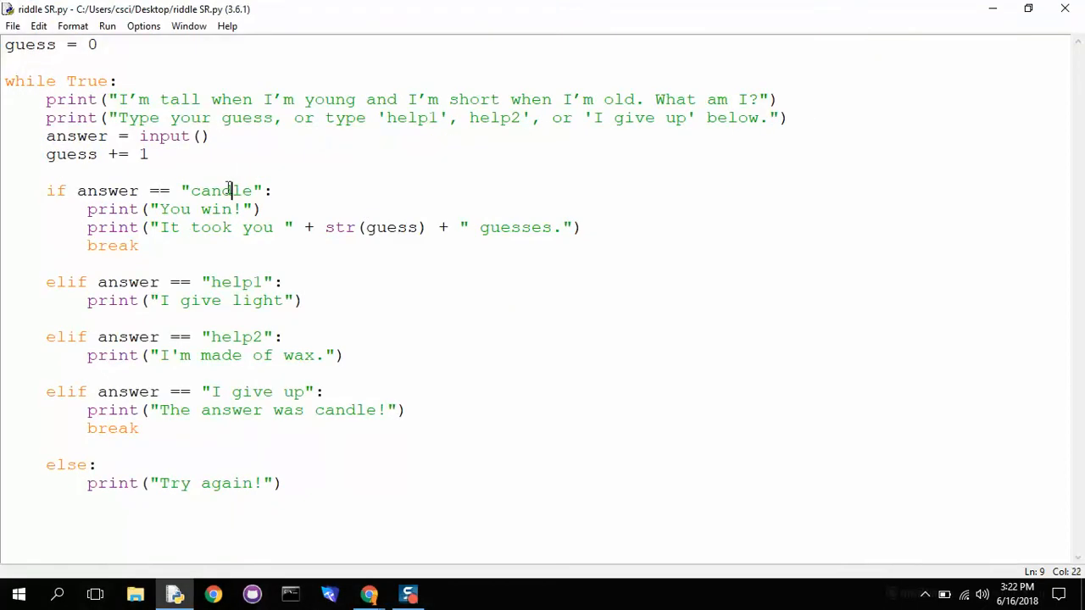
# Rewrite the win condition as if "candle" in answer:
pyautogui.moveTo(77, 190); pyautogui.dragTo(265, 190)
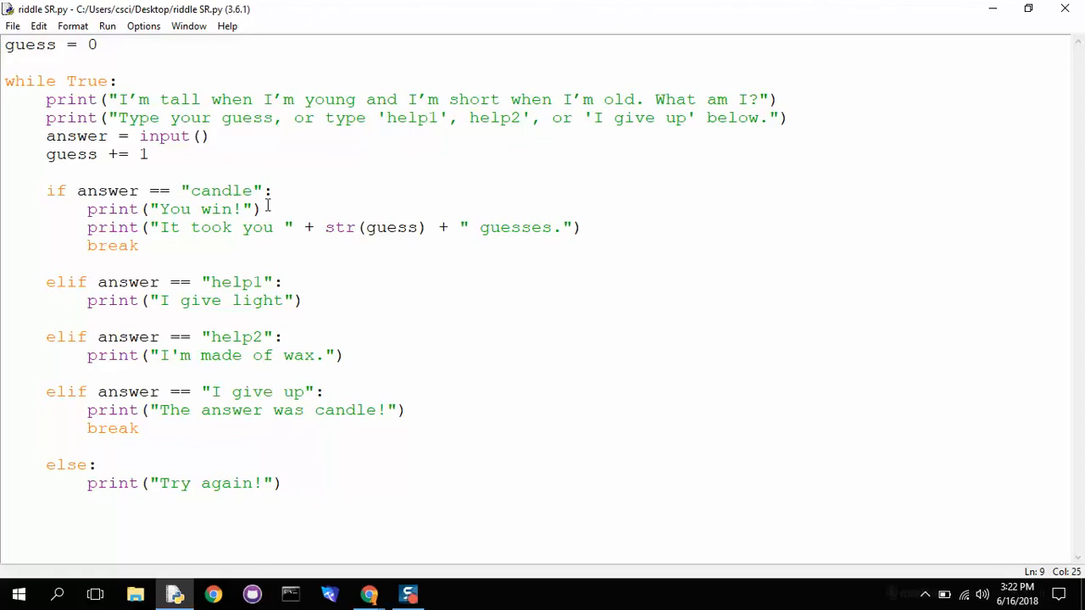
pyautogui.write('I":')
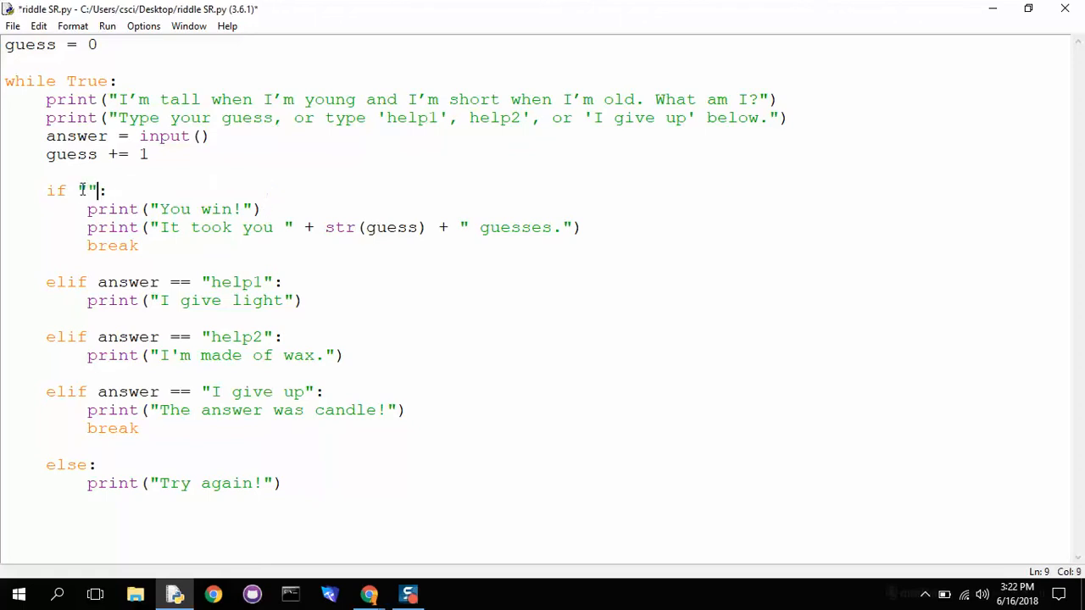
pyautogui.write('candle')
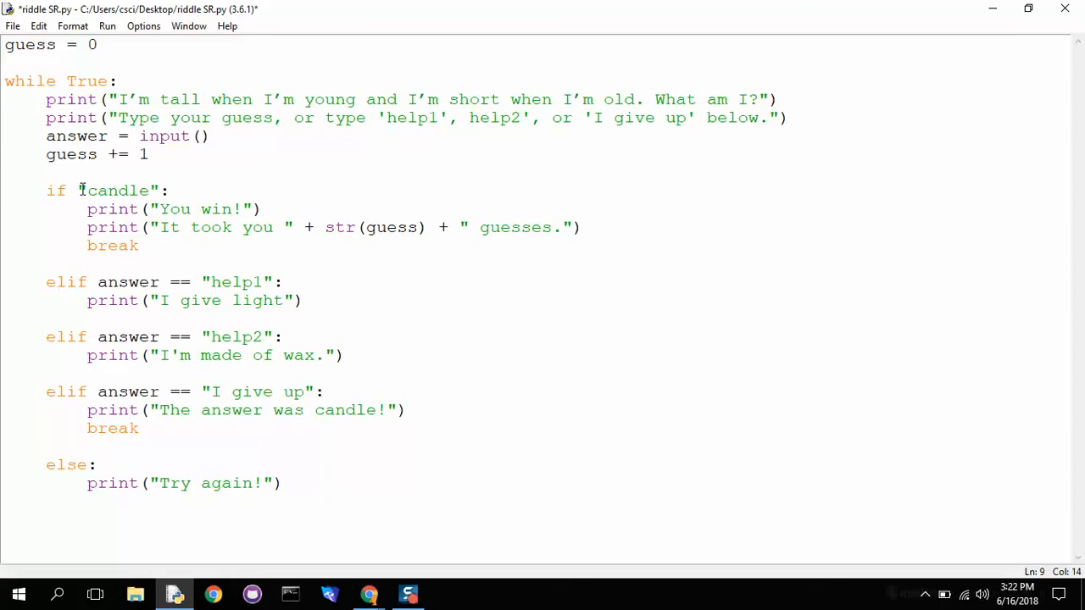
pyautogui.write('in answer')
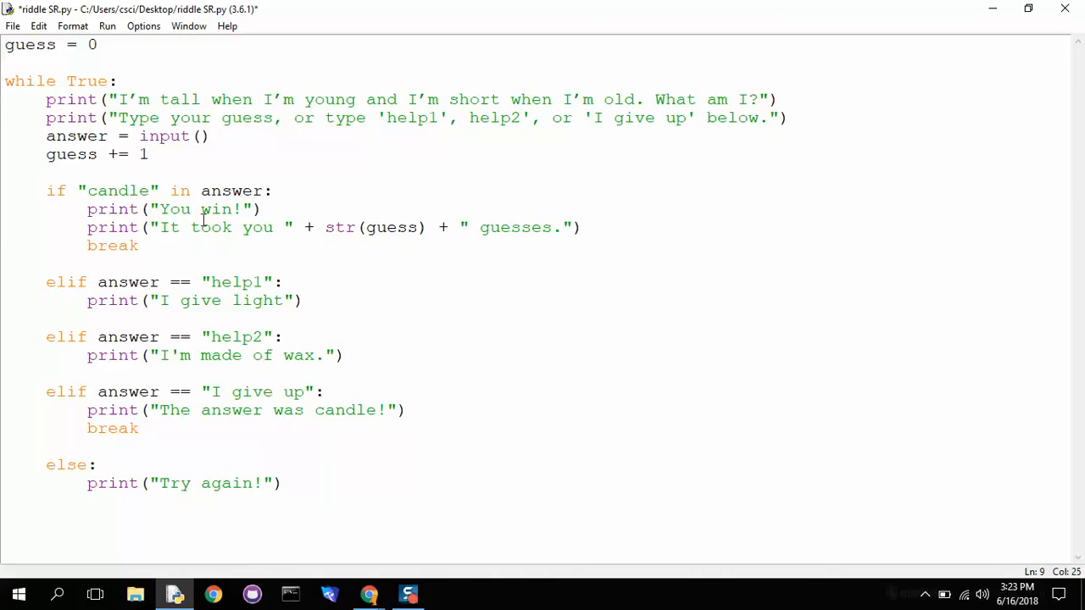
pyautogui.moveTo(156, 259)
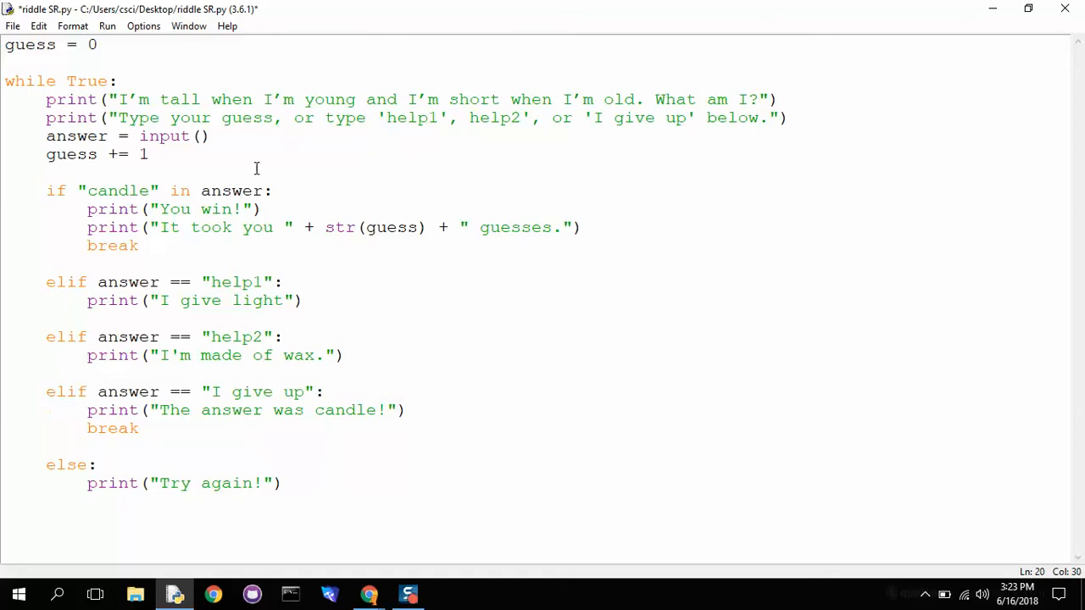
# Rerun the riddle and guess "I think it's a candle, am I right"
pyautogui.click(107, 26)
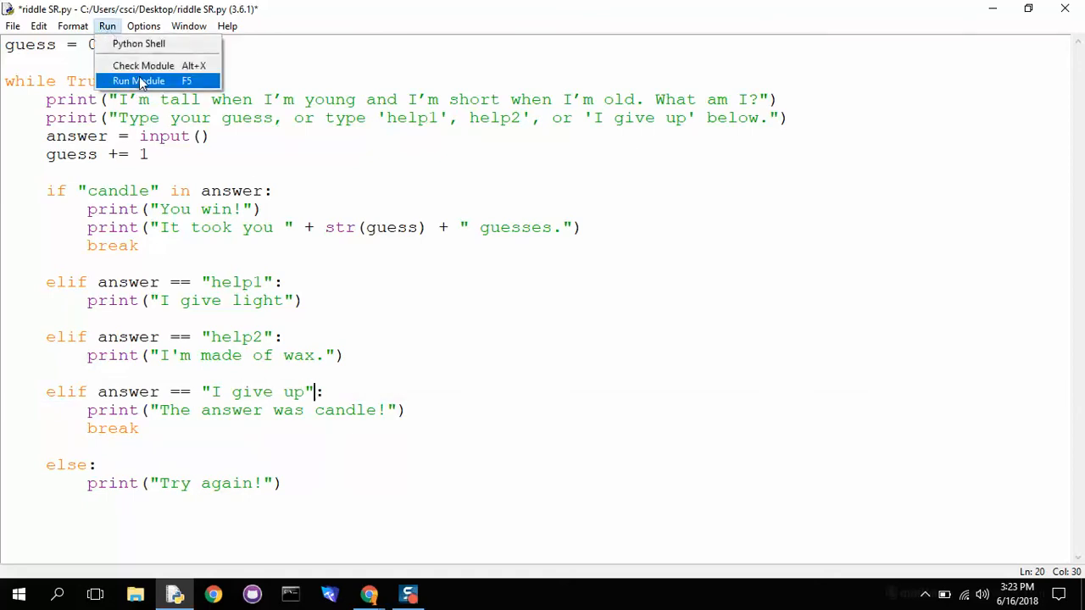
pyautogui.click(135, 82)
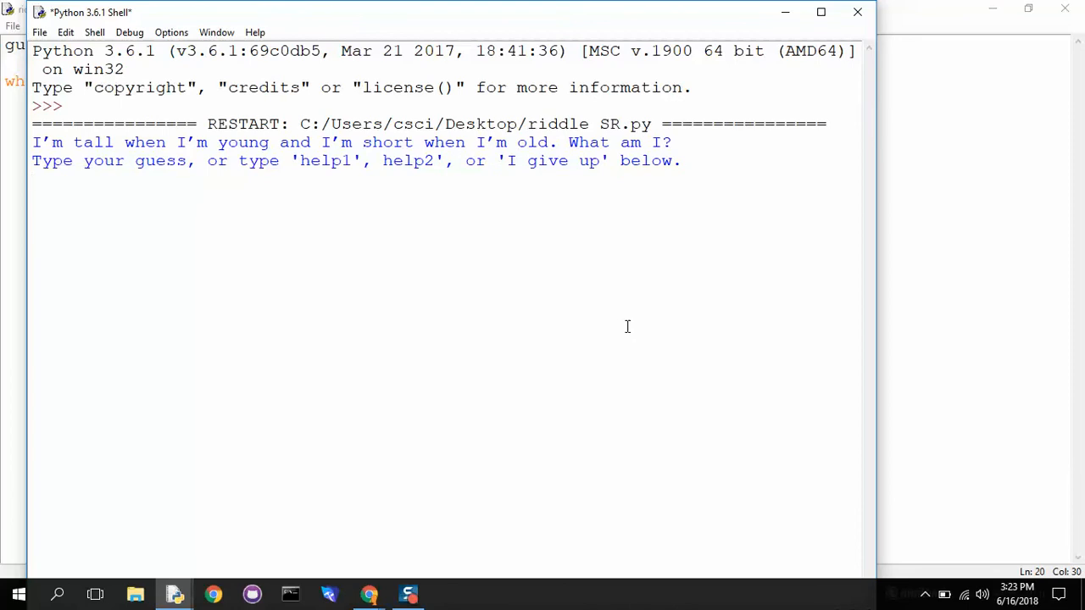
pyautogui.write('candl')
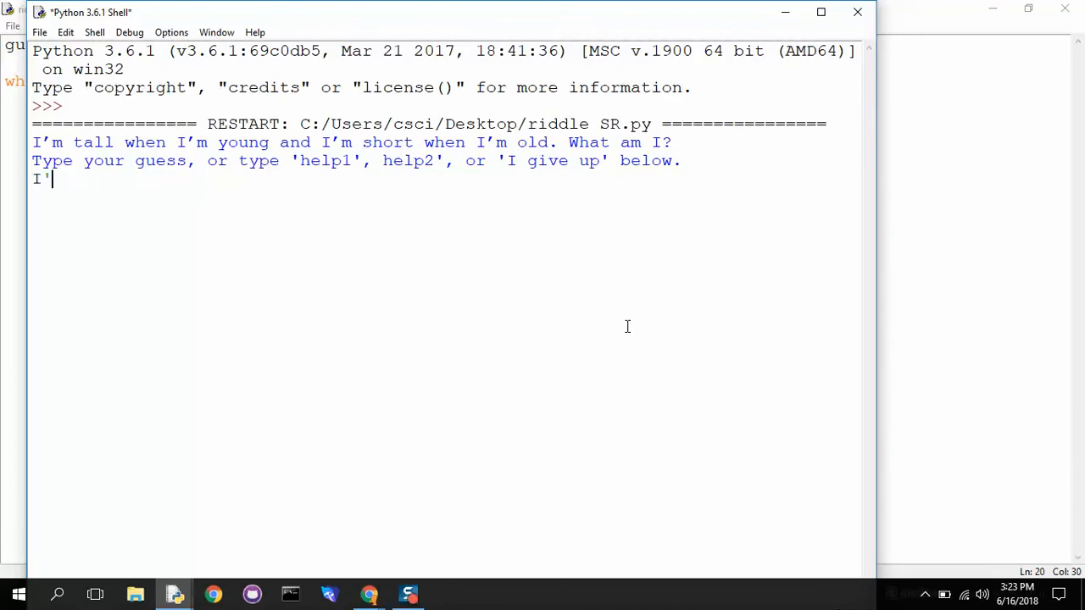
pyautogui.write("think it's")
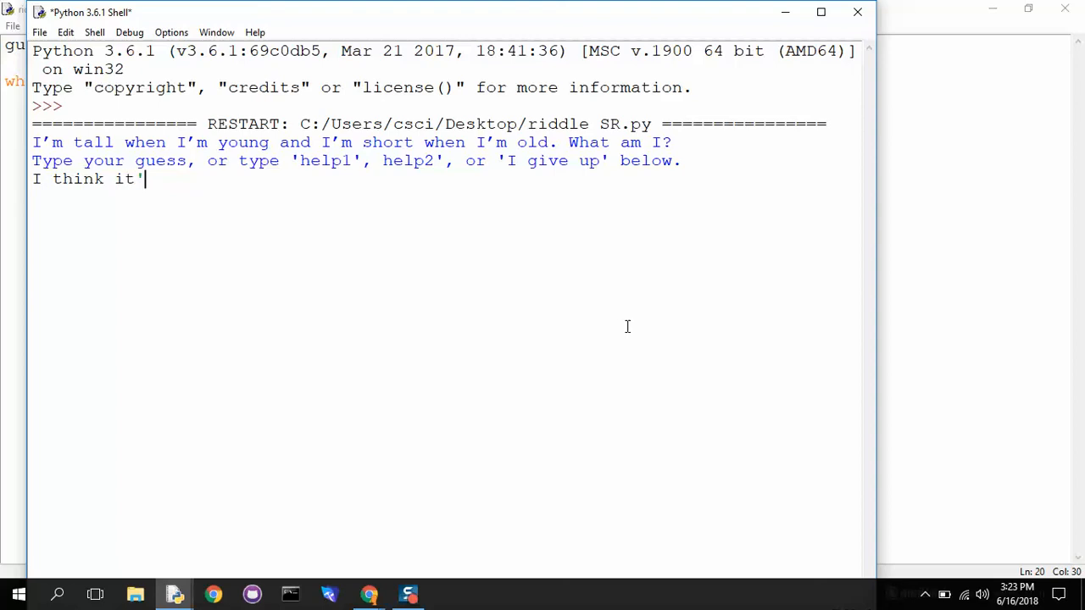
pyautogui.write('s a candle,')
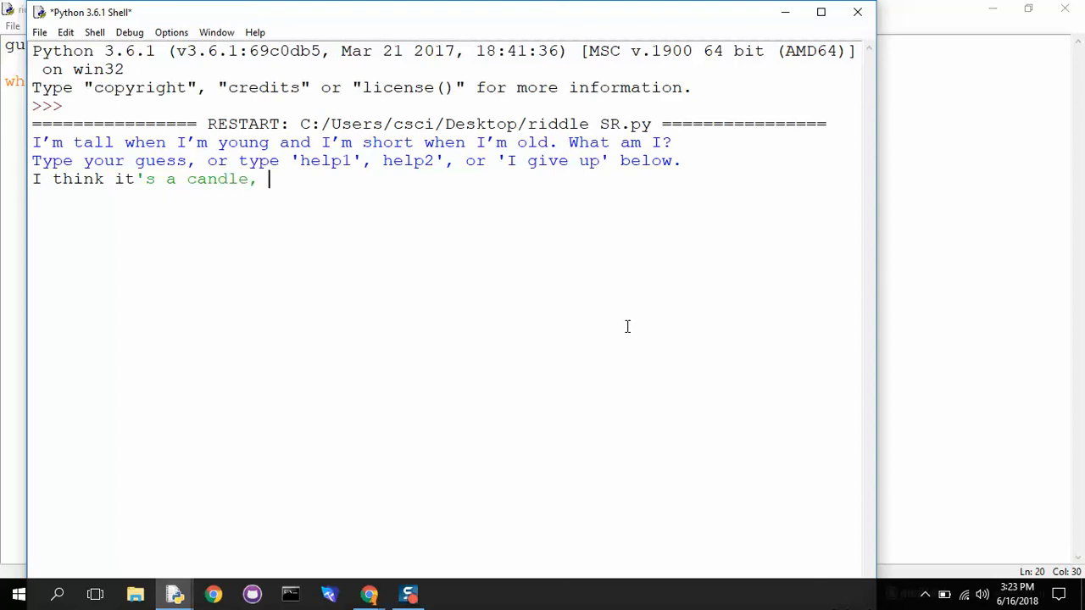
pyautogui.write('am I right')
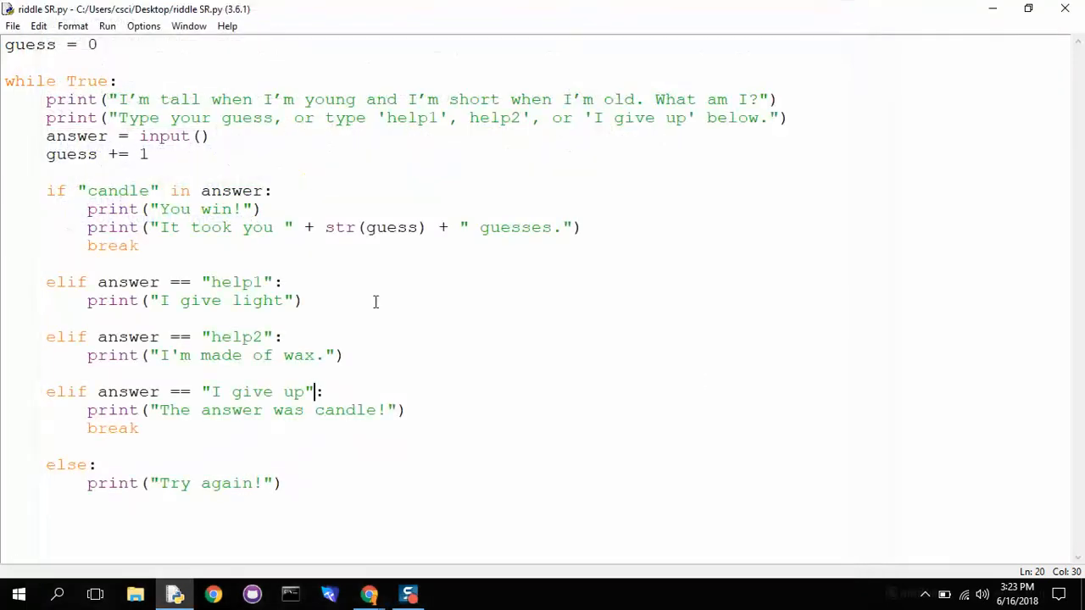
# Edit the elif so it compares answer.upper() with "I GIVE UP"
pyautogui.click(95, 465)
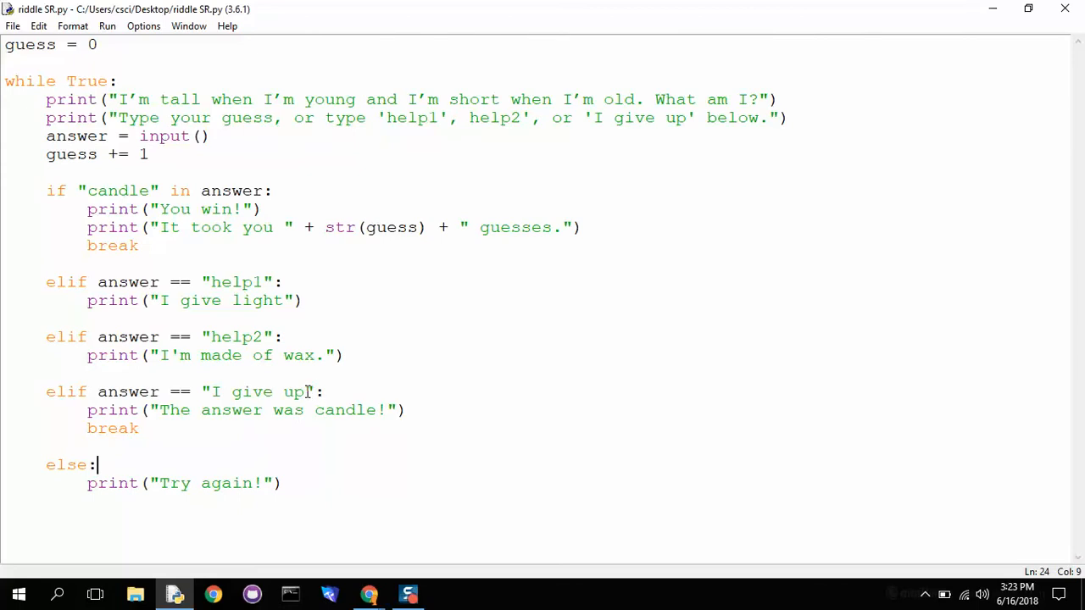
pyautogui.doubleClick(251, 391)
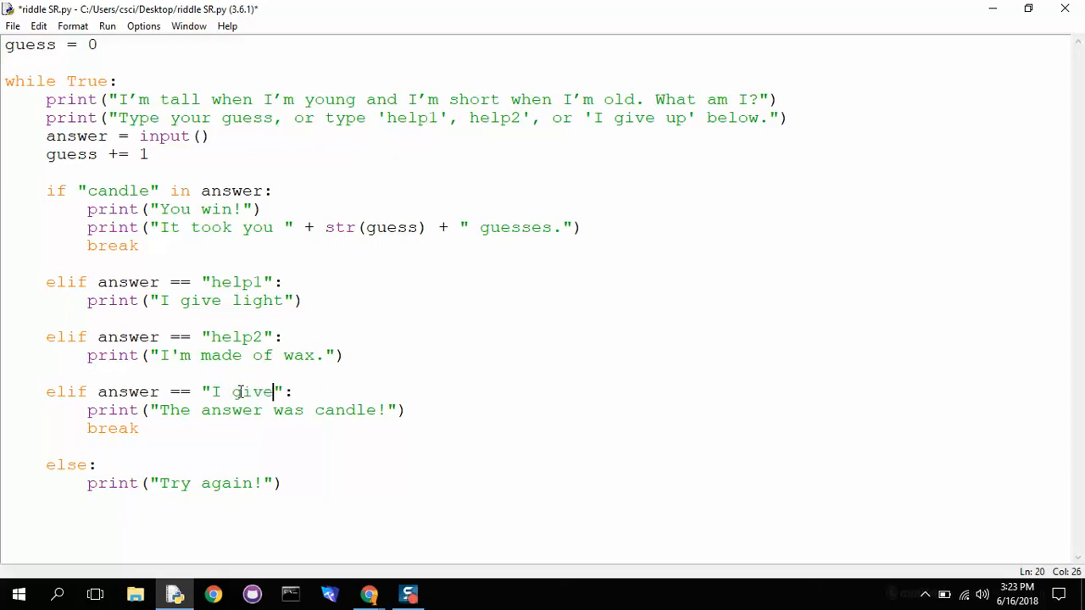
pyautogui.write('up')
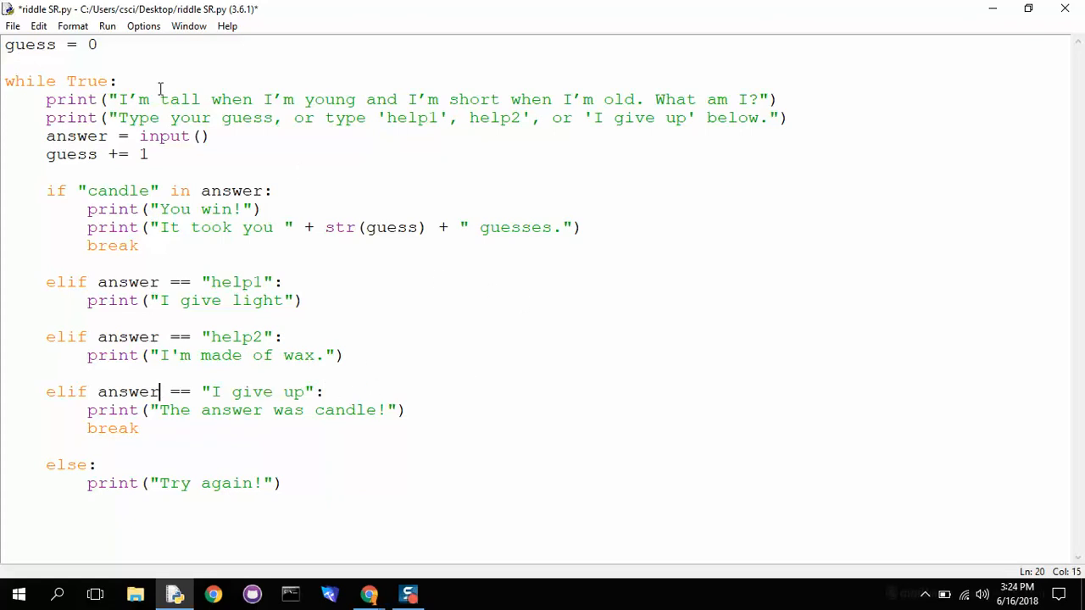
pyautogui.doubleClick(271, 391)
pyautogui.write('GIVE')
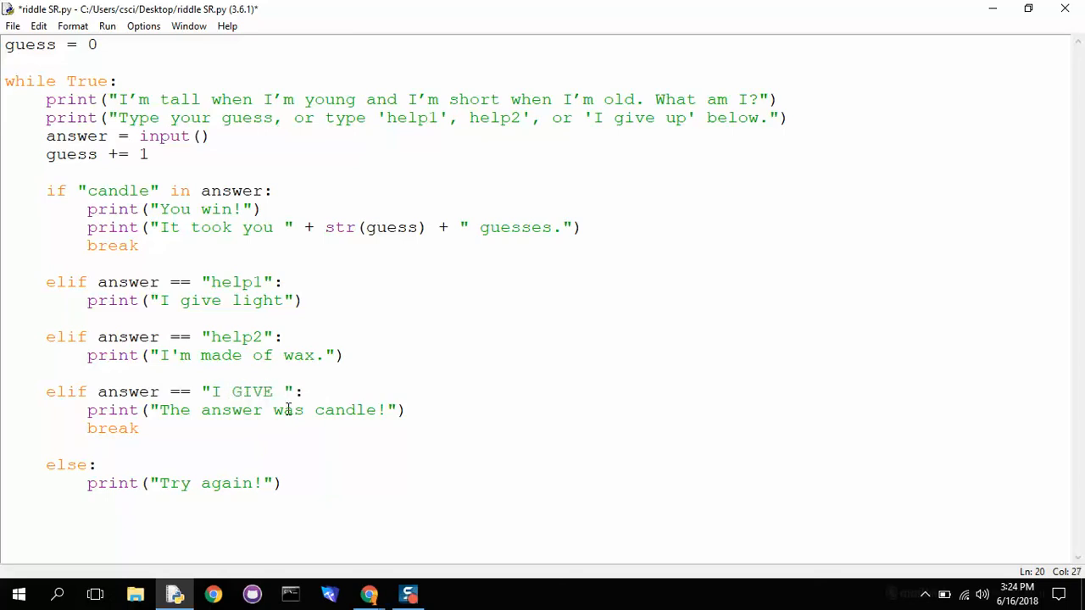
pyautogui.write('UP')
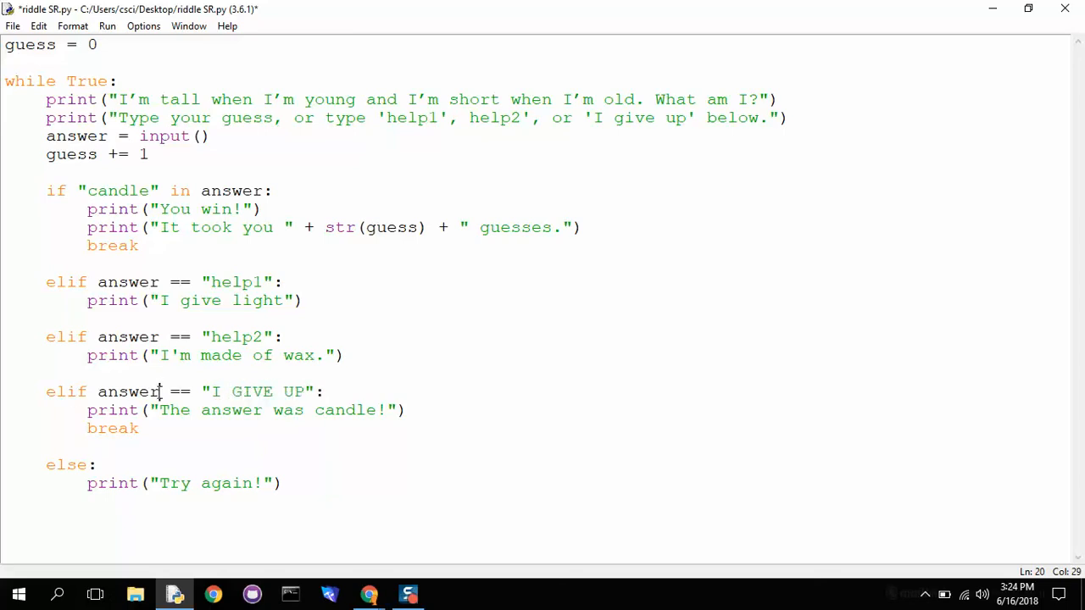
pyautogui.click(160, 391)
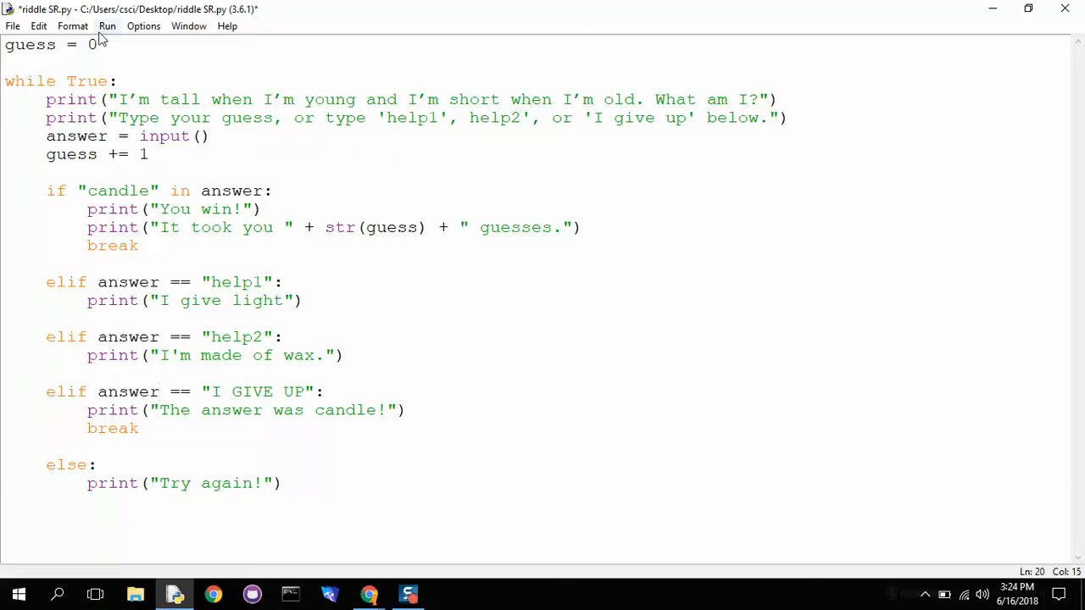
pyautogui.write('.upper(')
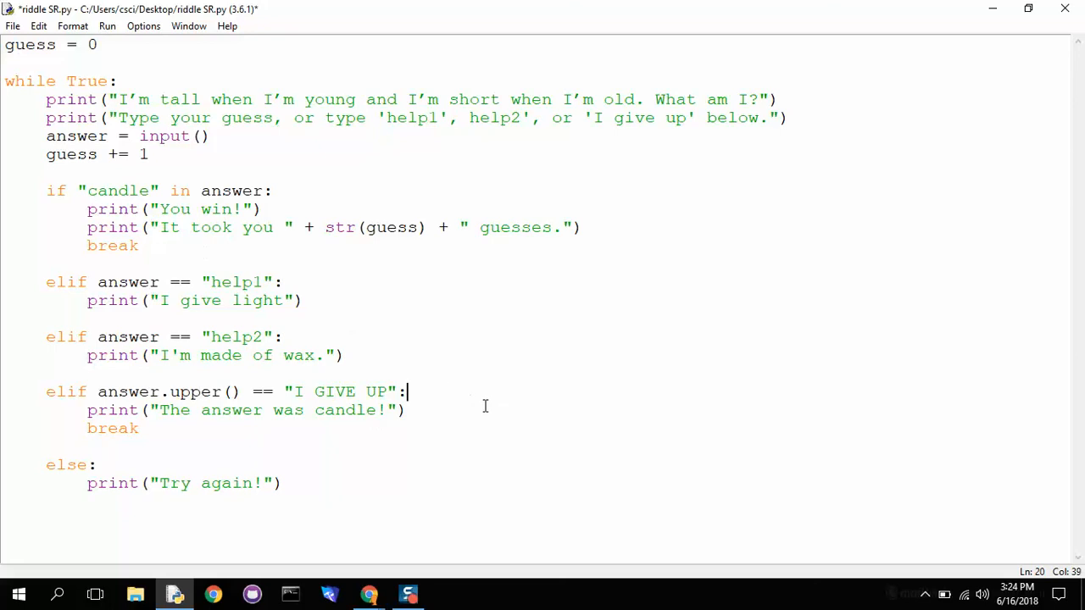
pyautogui.write('i give up')
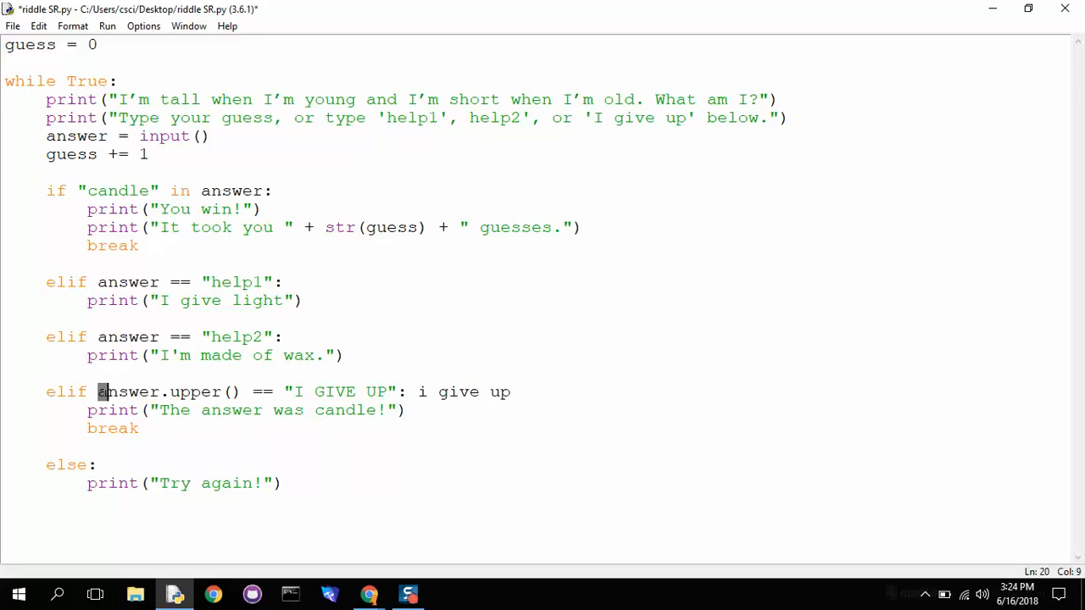
pyautogui.doubleClick(129, 391)
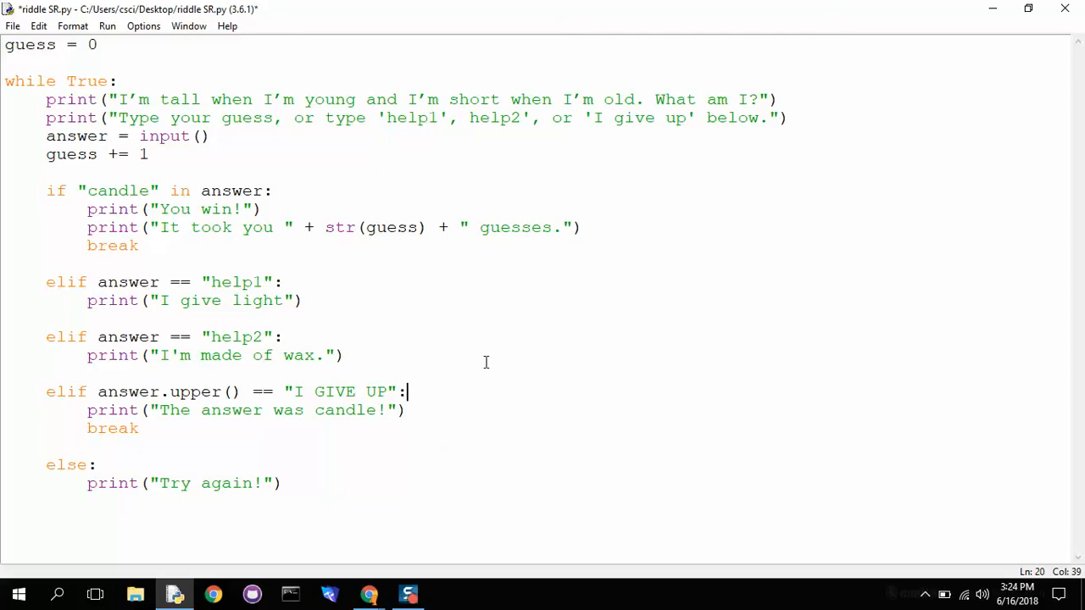
# Rerun the riddle with Run Module, confirming the save prompt
pyautogui.click(138, 82)
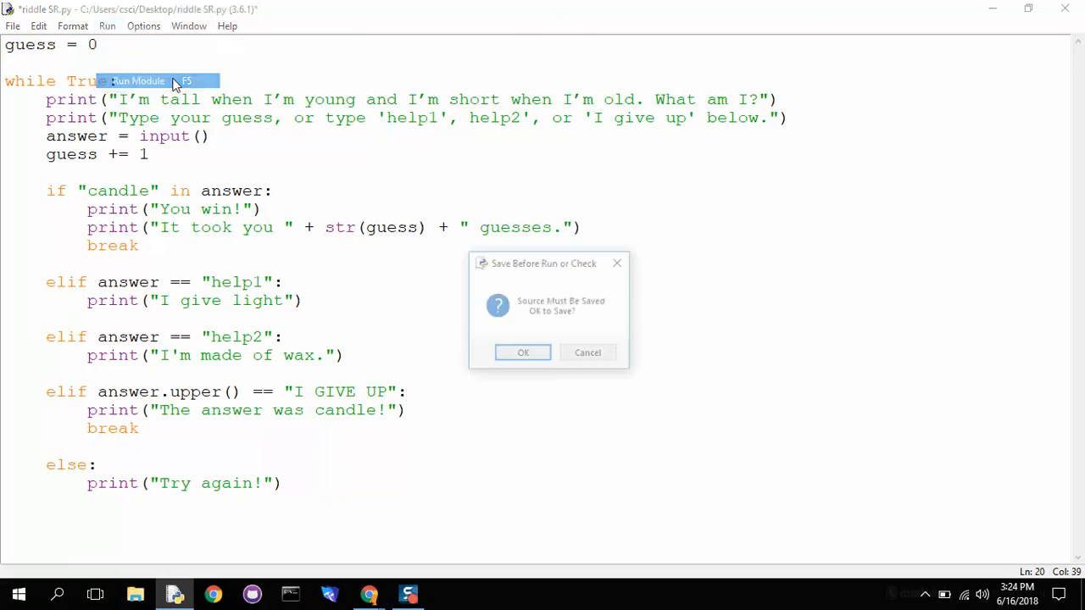
pyautogui.click(523, 353)
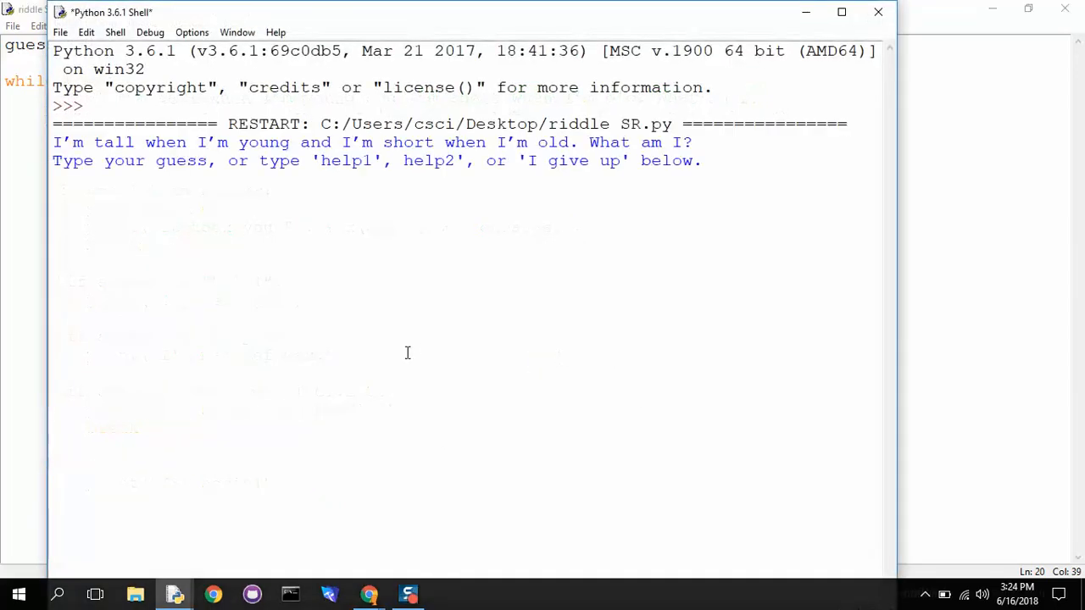